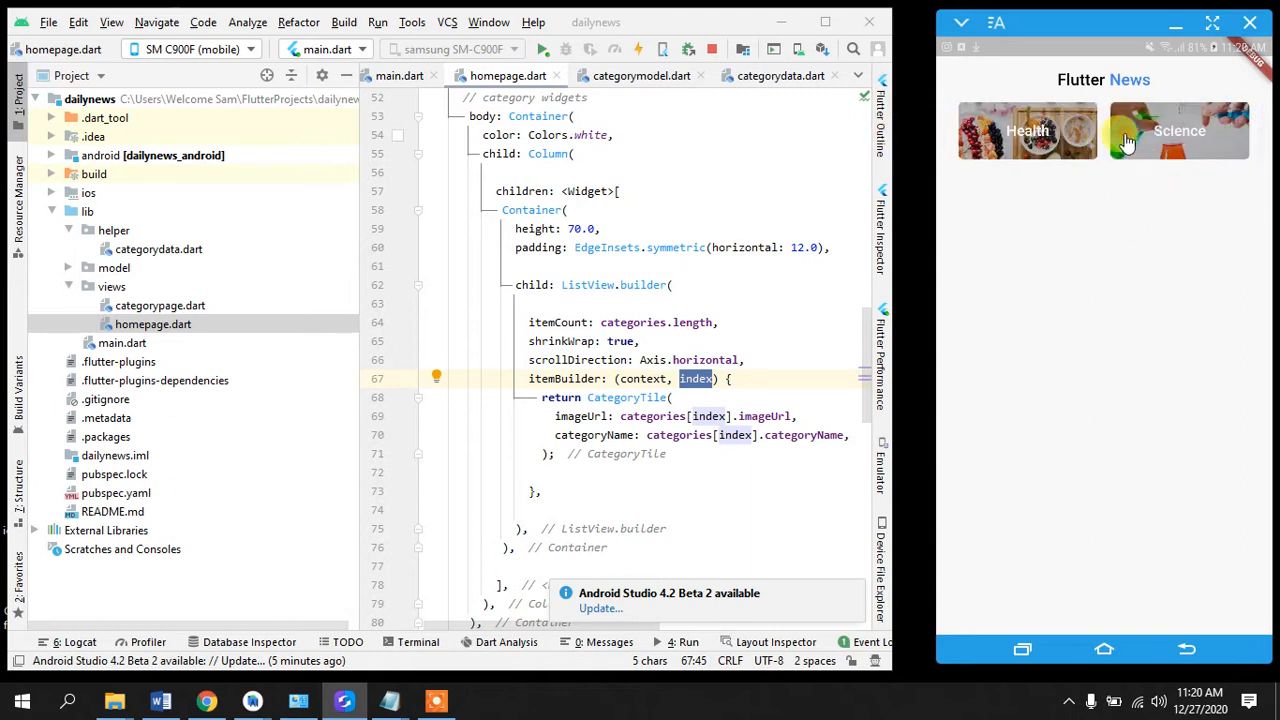
- Create a new Dart file newsdata.dart inside the helper folder
scroll(left, 3)
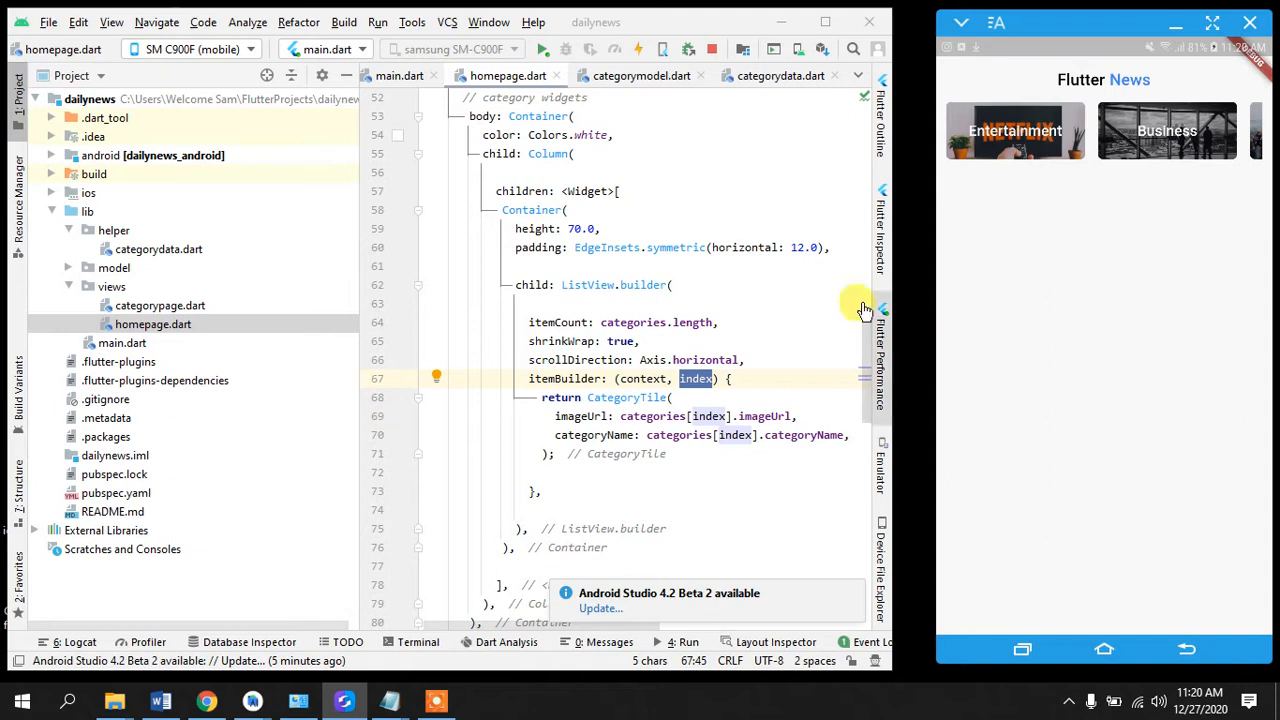
mouse_move(312, 276)
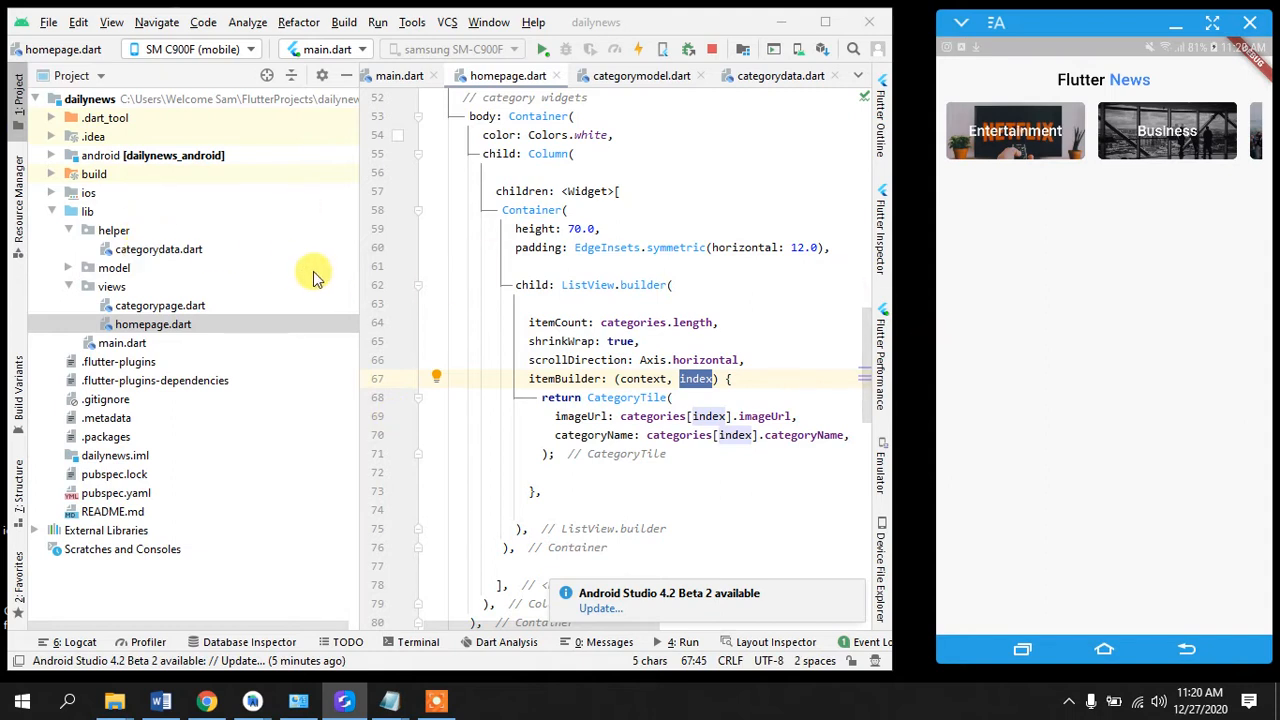
mouse_move(662, 330)
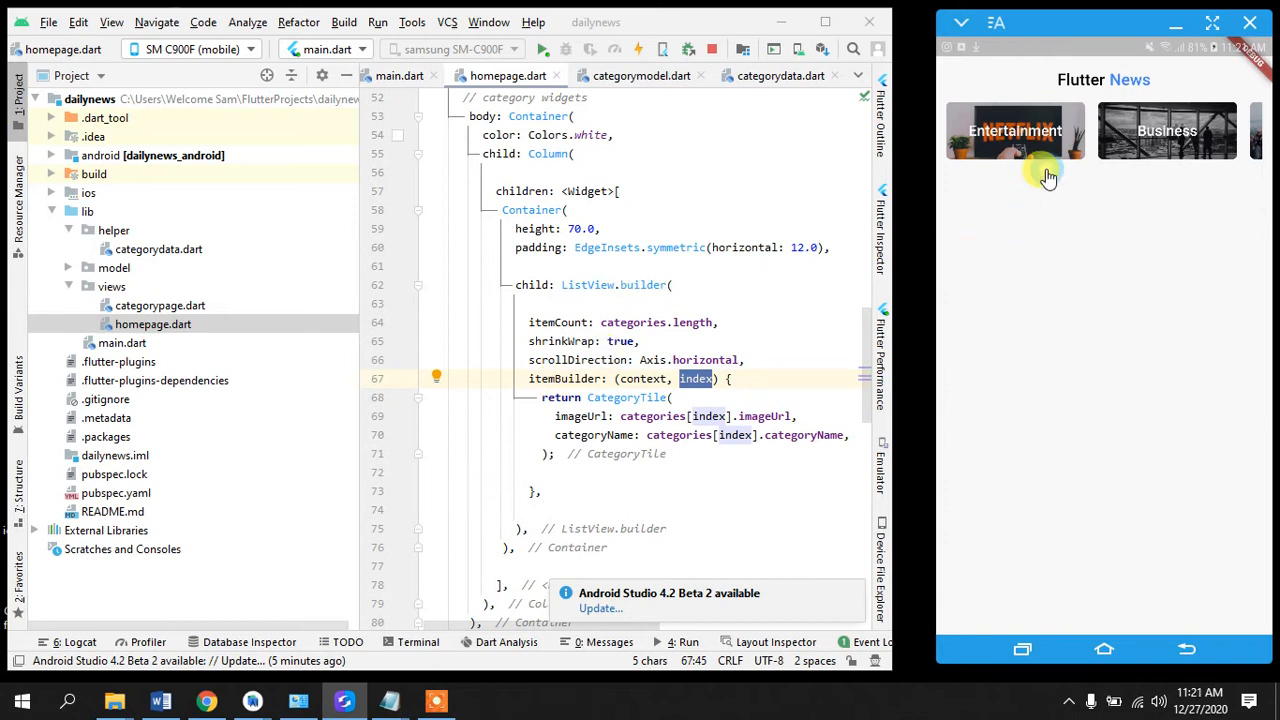
mouse_move(932, 180)
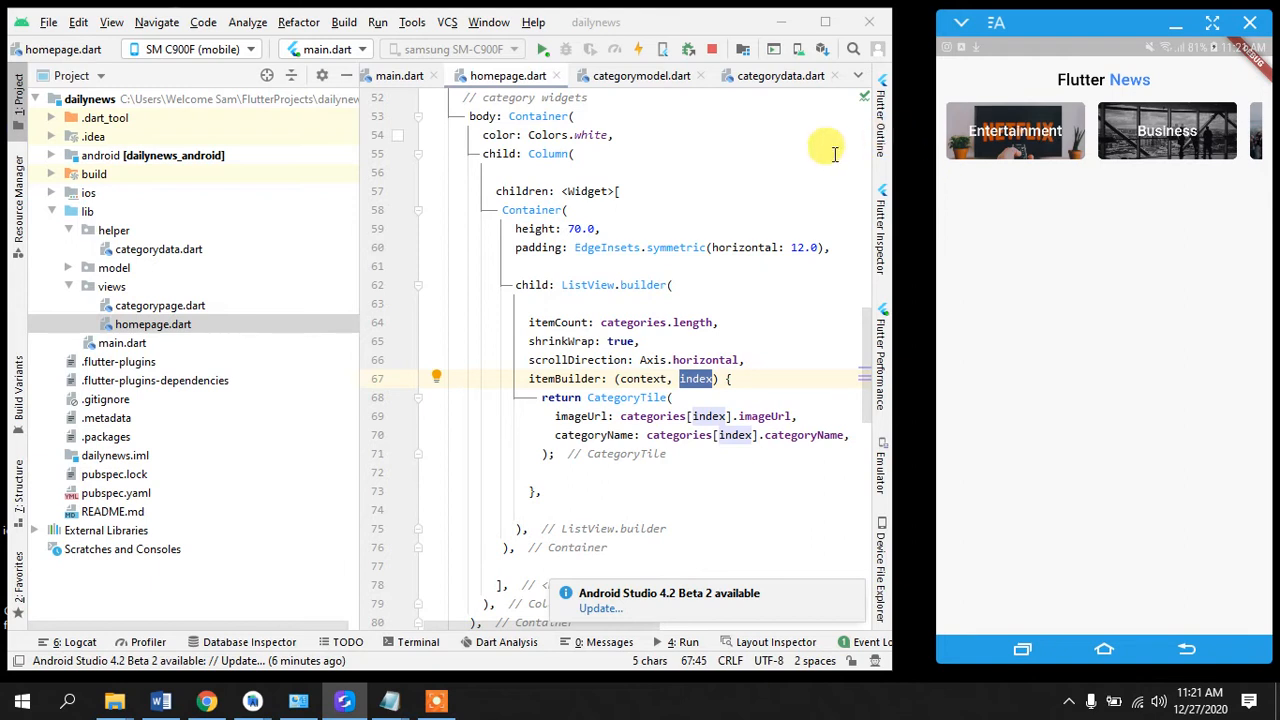
mouse_move(696, 210)
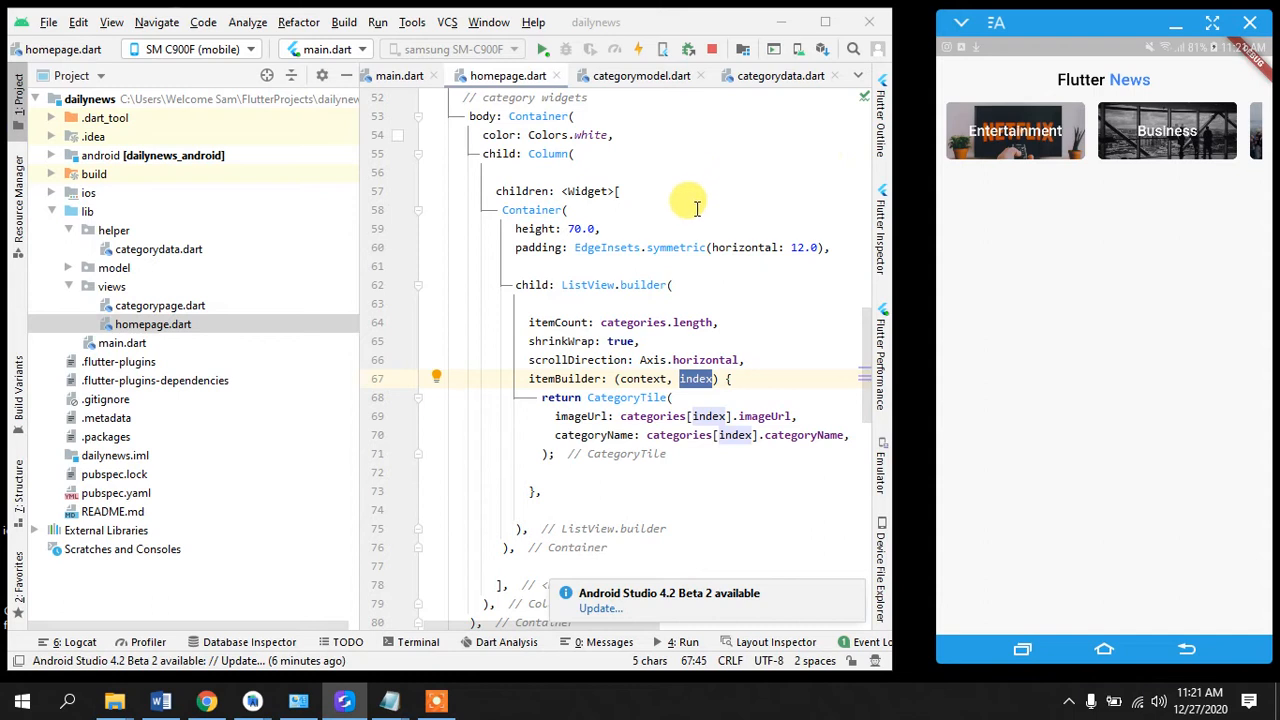
right_click(116, 230)
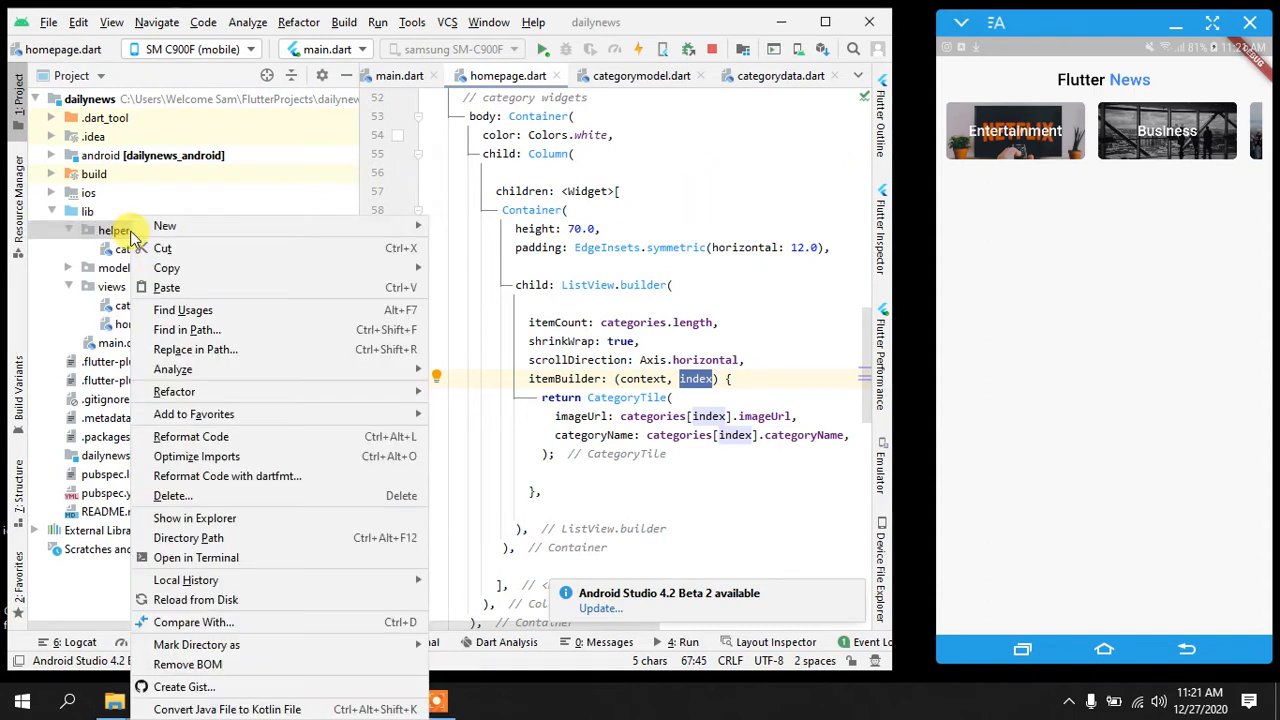
mouse_move(164, 224)
text(news)
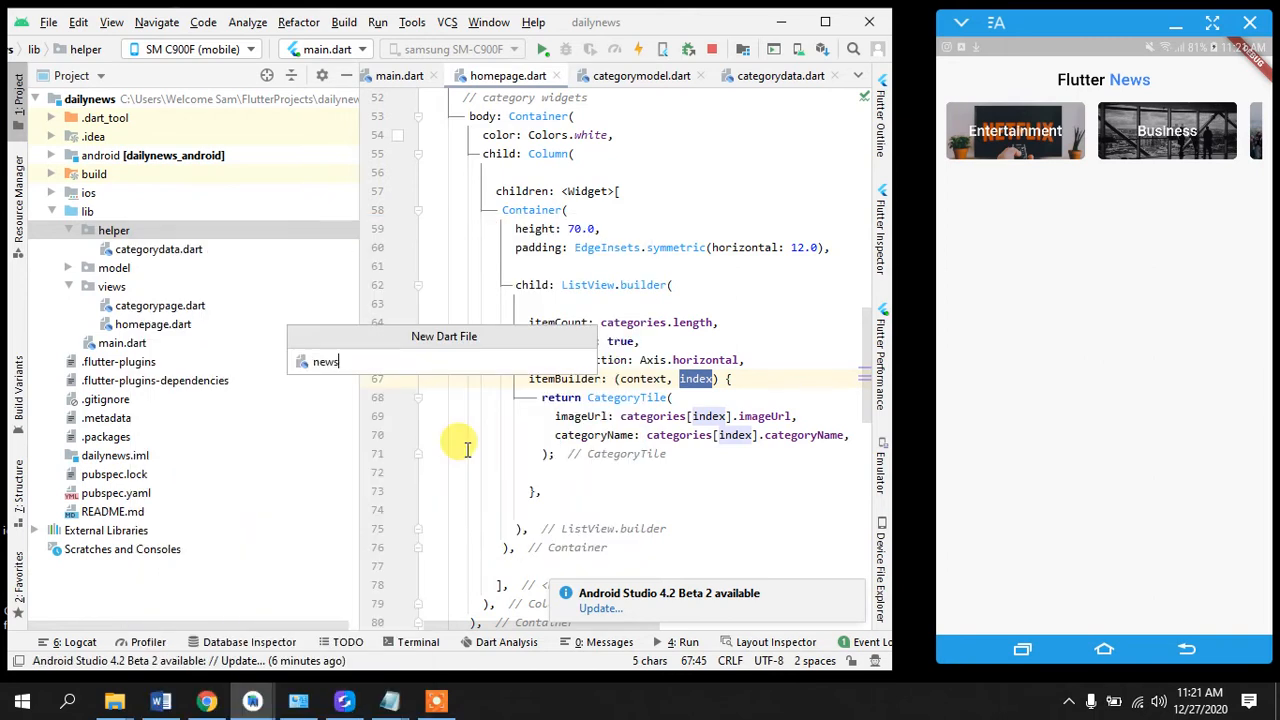
text(da)
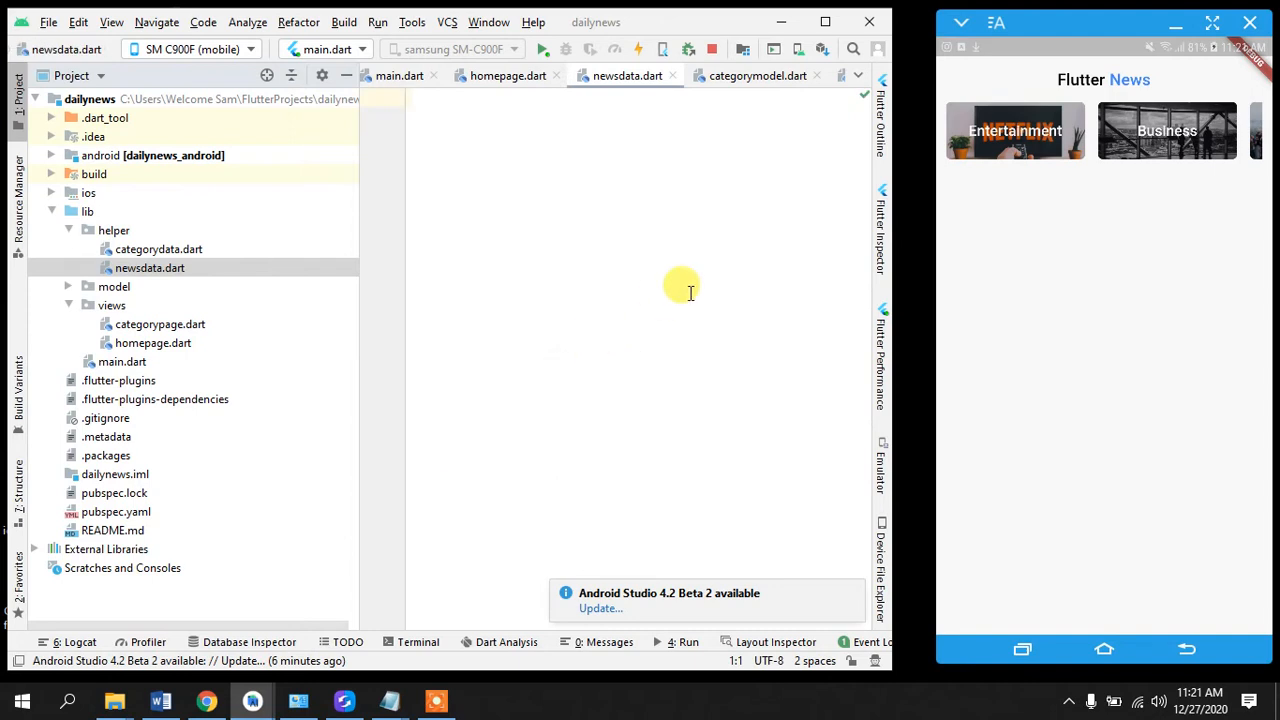
- Declare a News class and begin a List<> field inside it
text(class News)
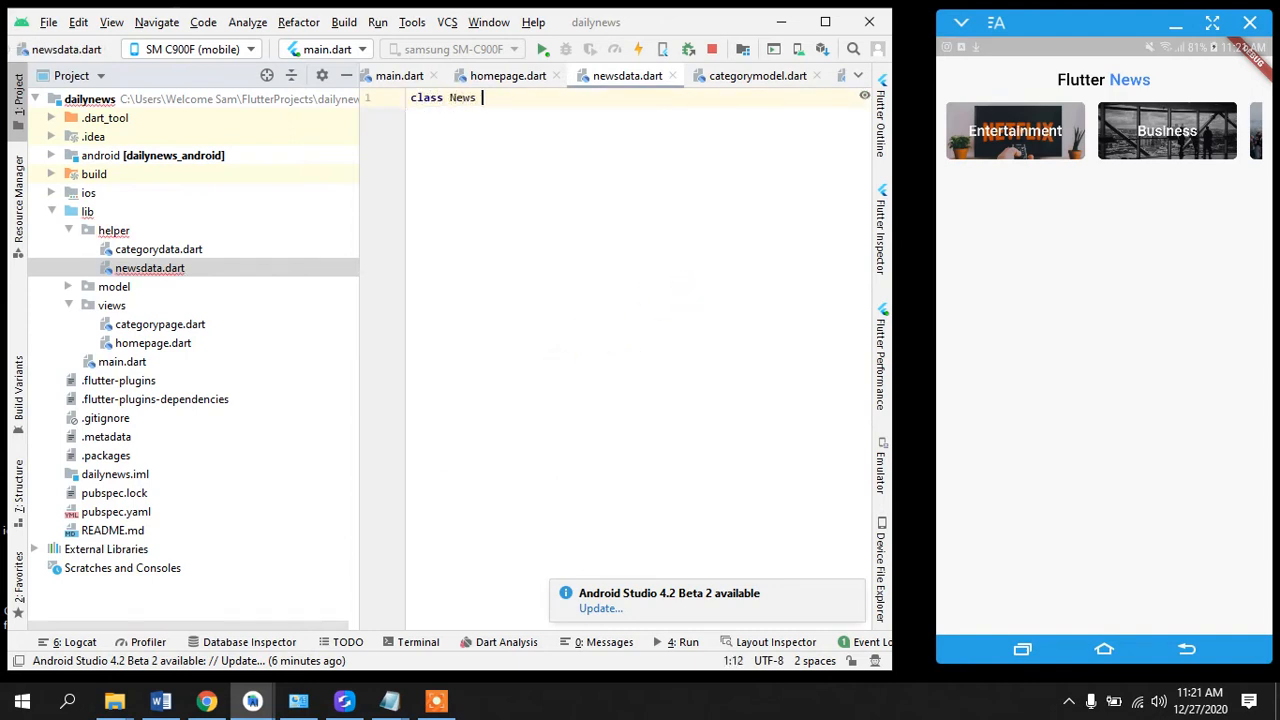
text({)
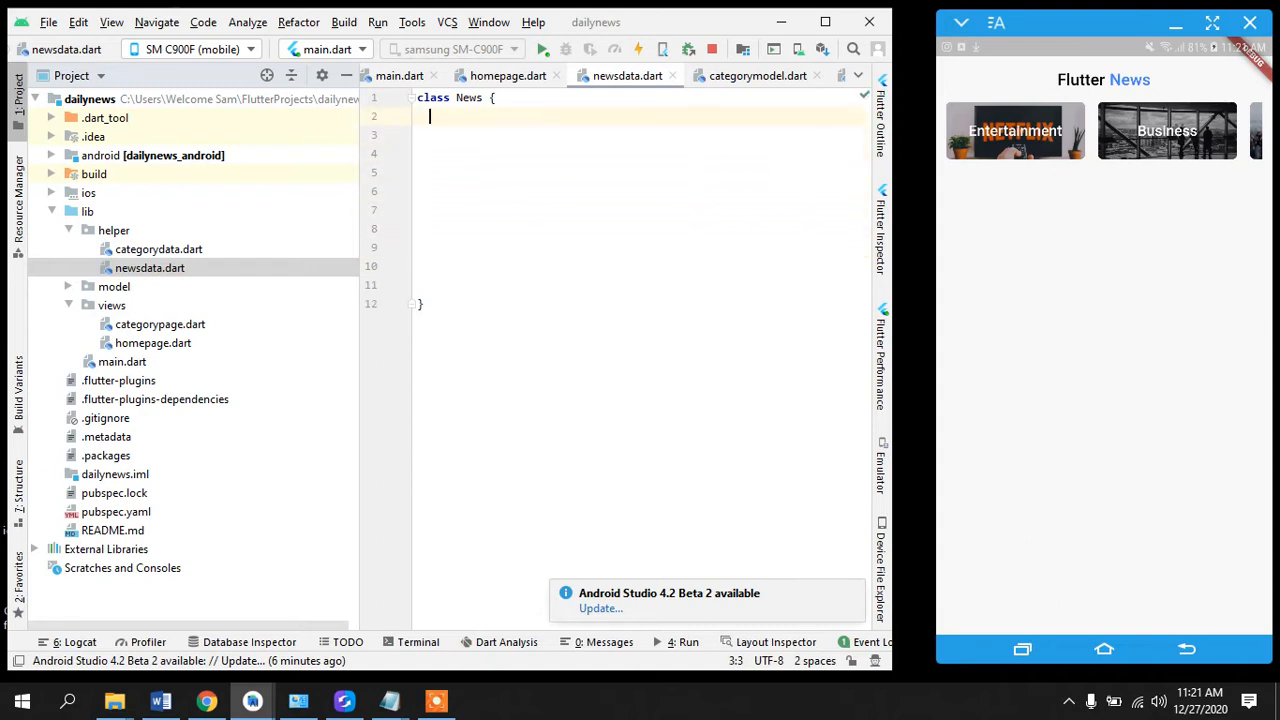
key(Enter)
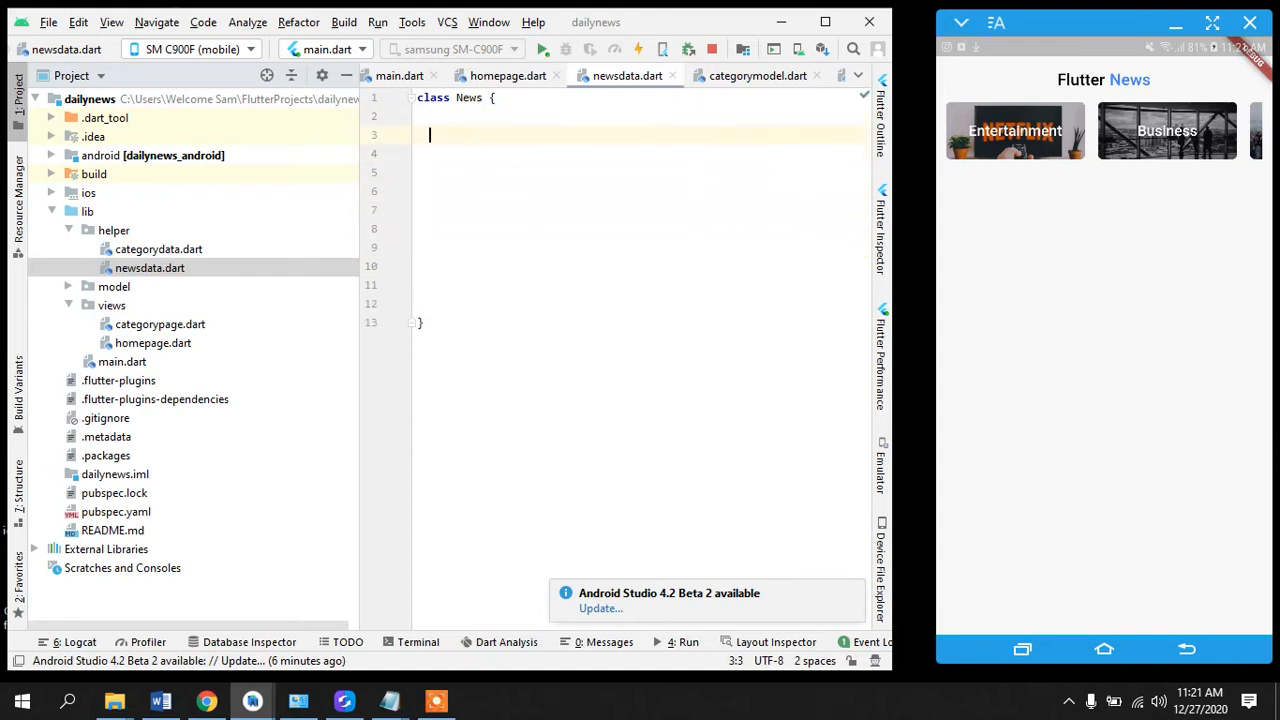
text(List<>)
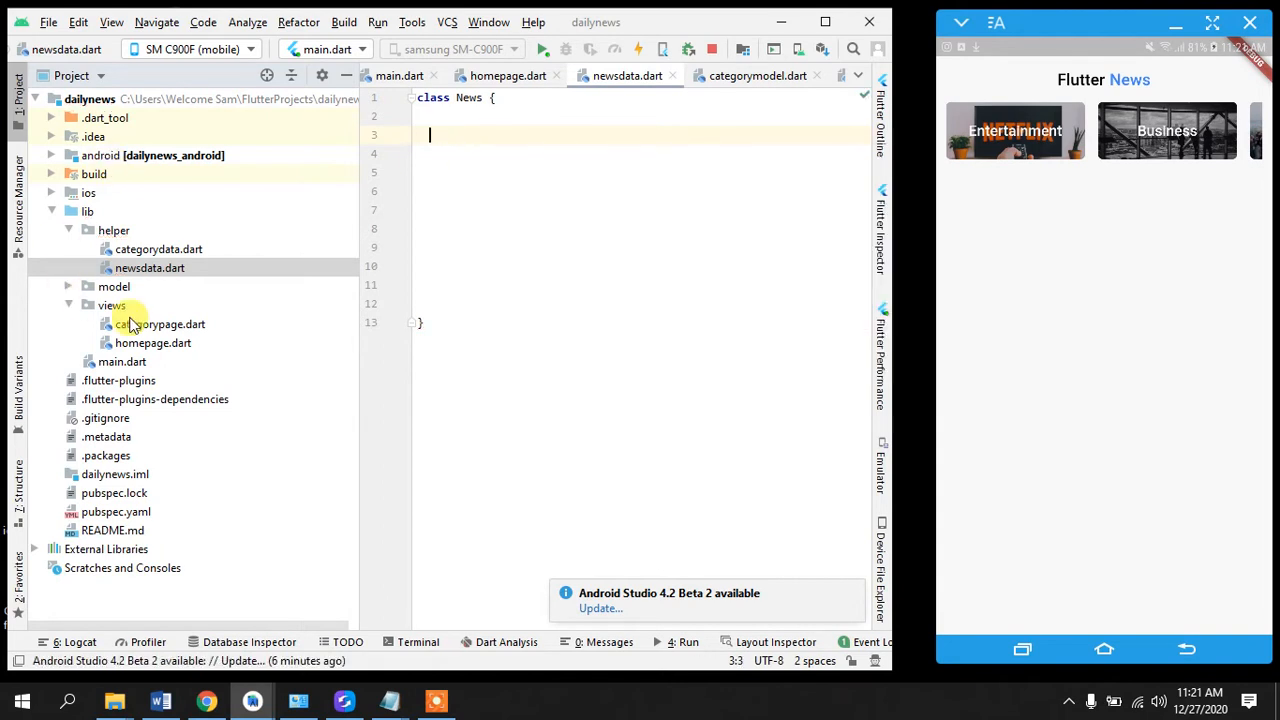
- Create a new Dart file newsmodel.dart inside the model folder
right_click(132, 324)
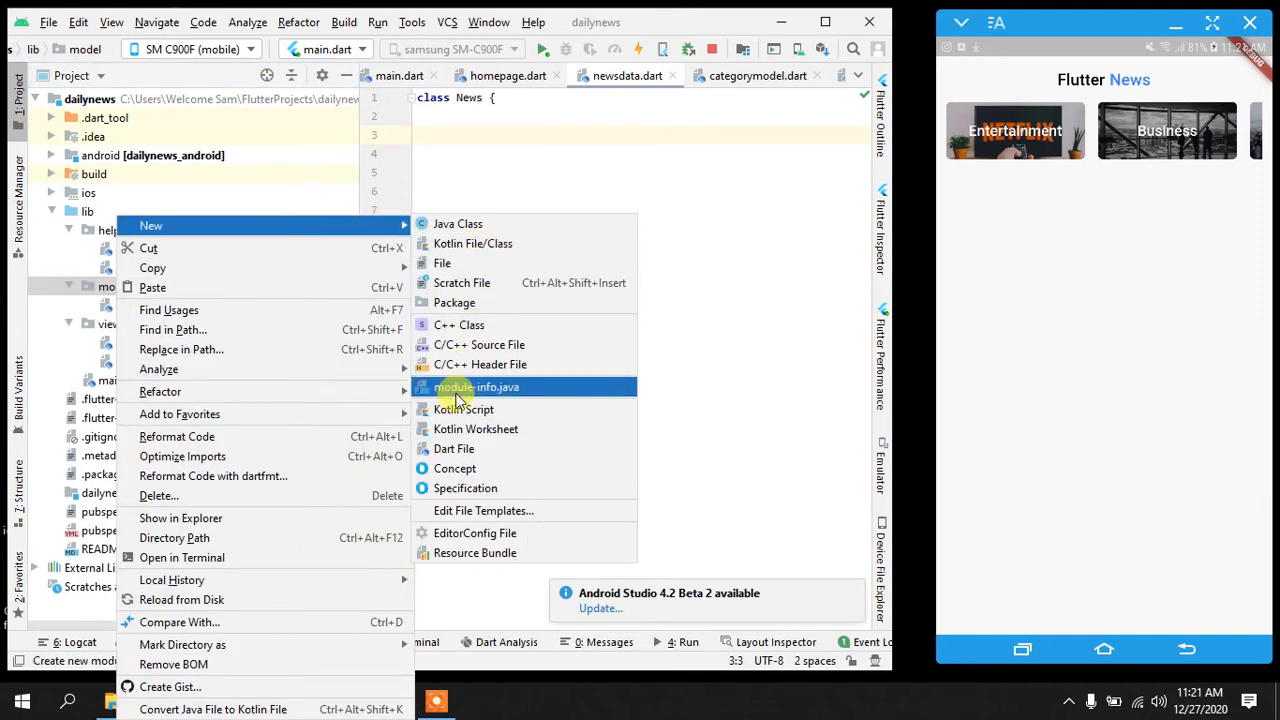
click(452, 448)
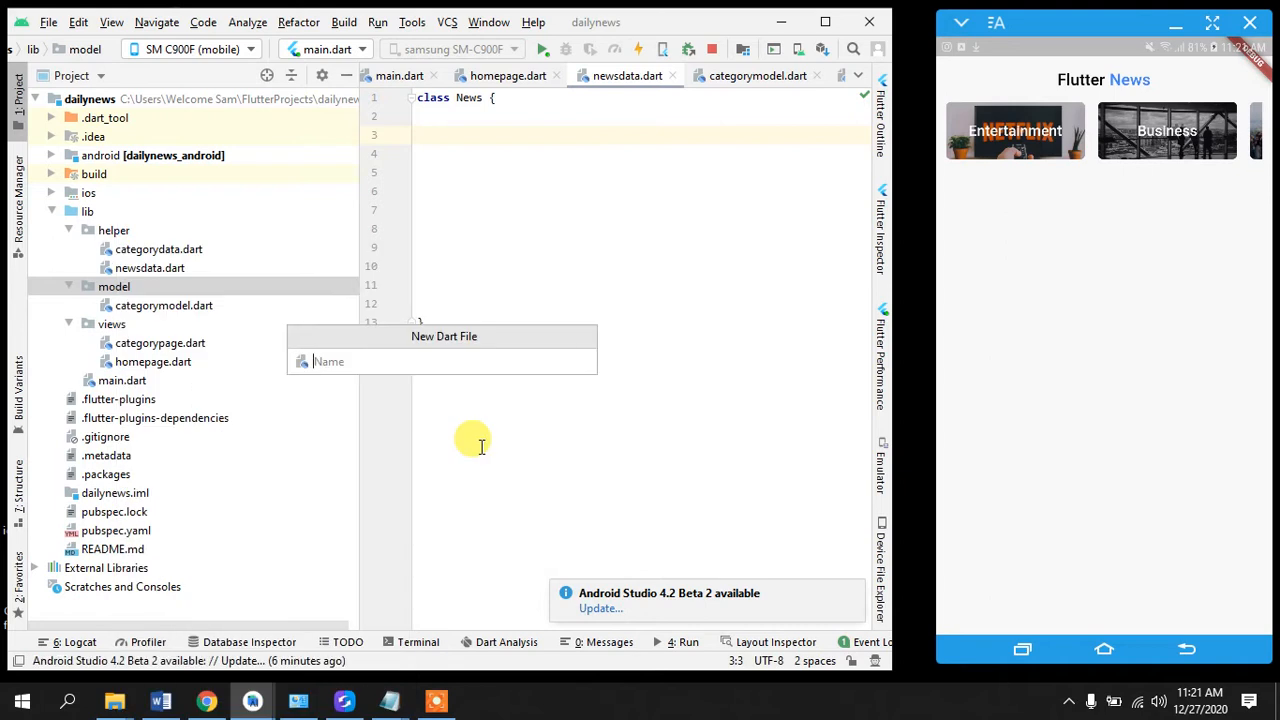
text(news)
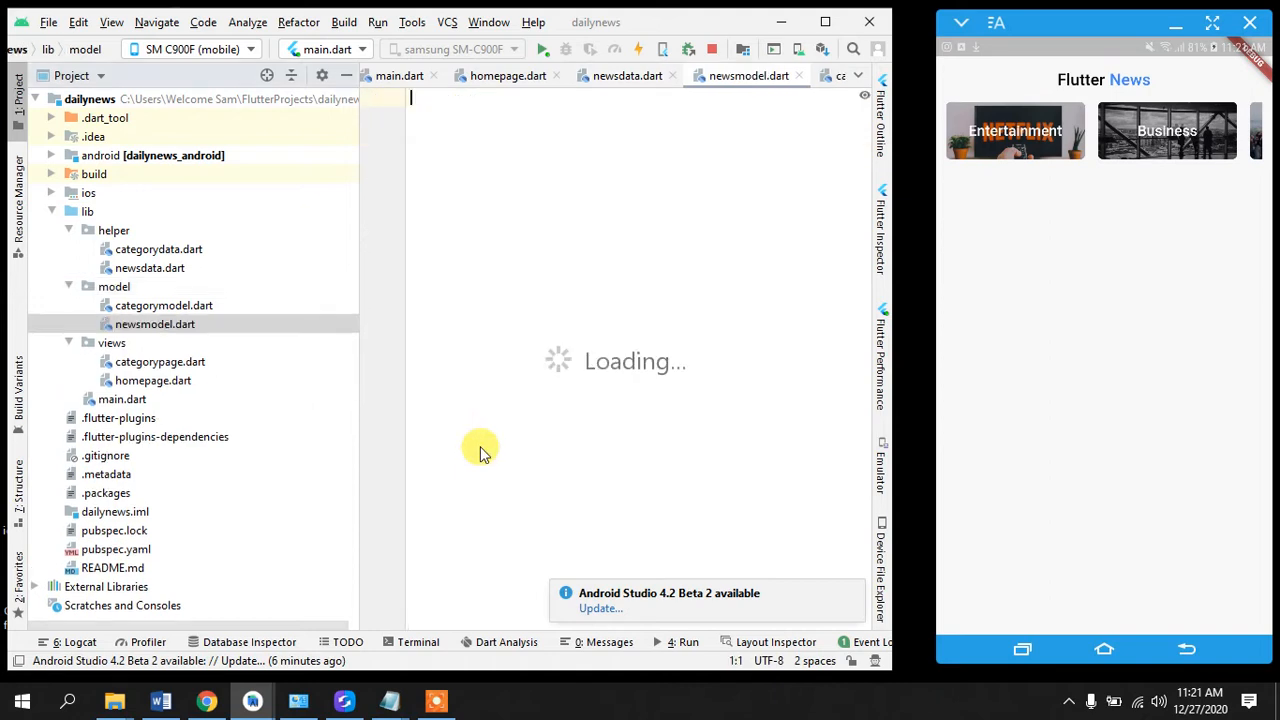
- Write an ArticleModel class with String fields title, description, url and urlToImage
text(class N)
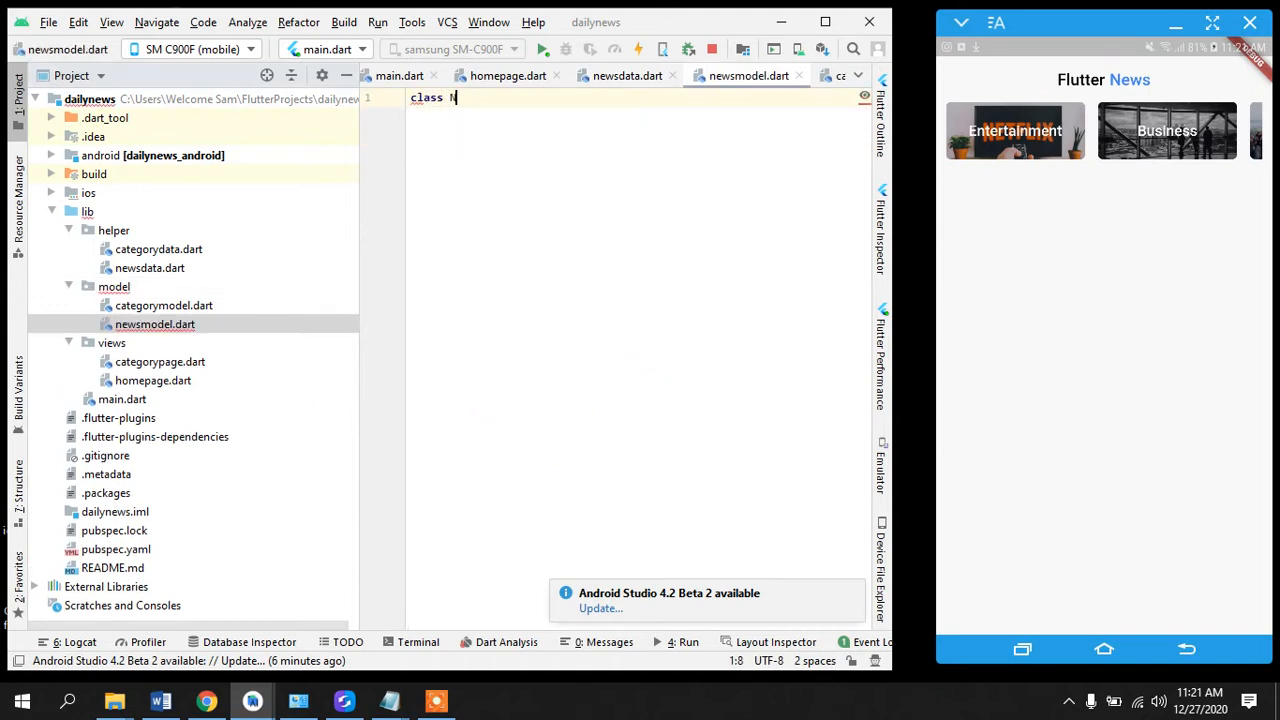
text(Article)
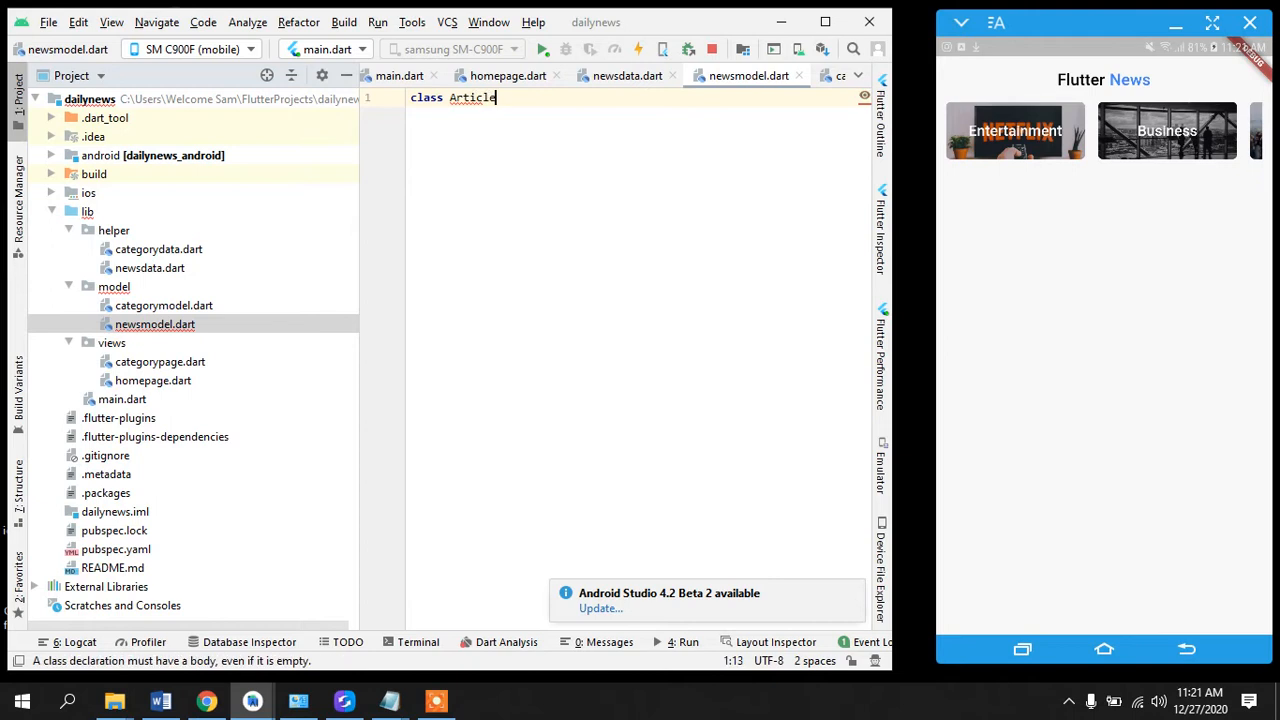
text(Model)
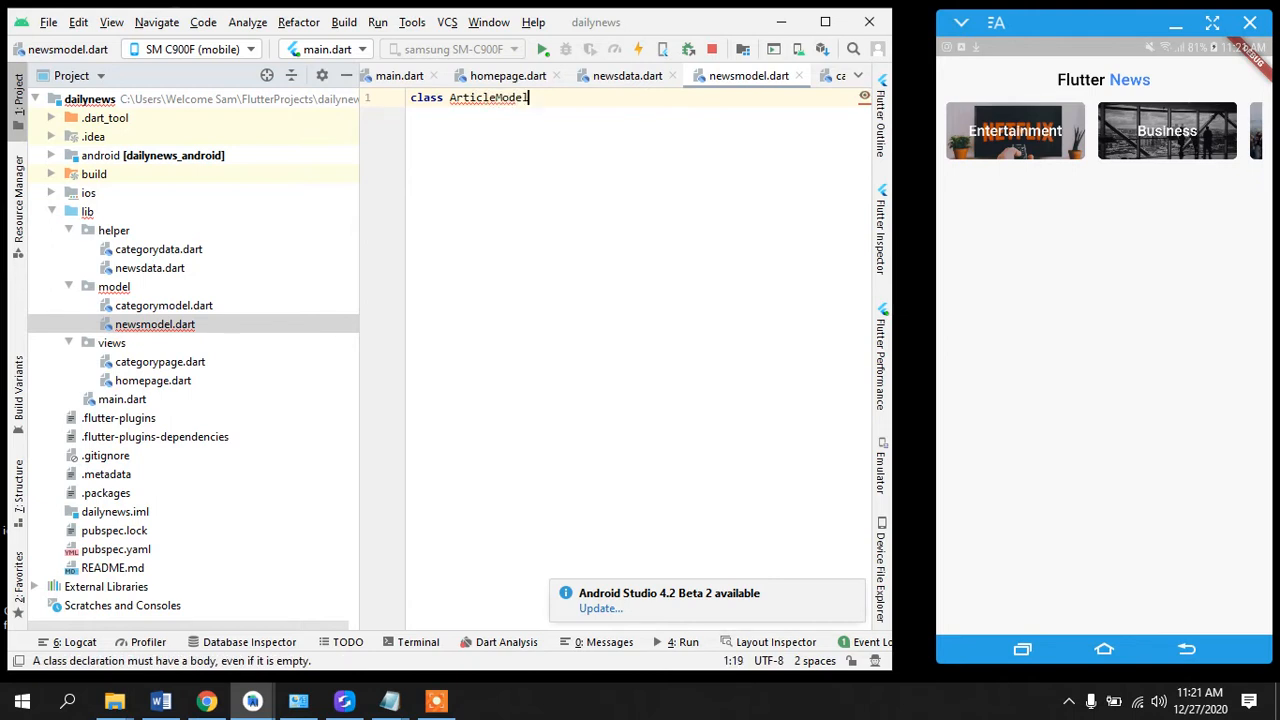
text({)
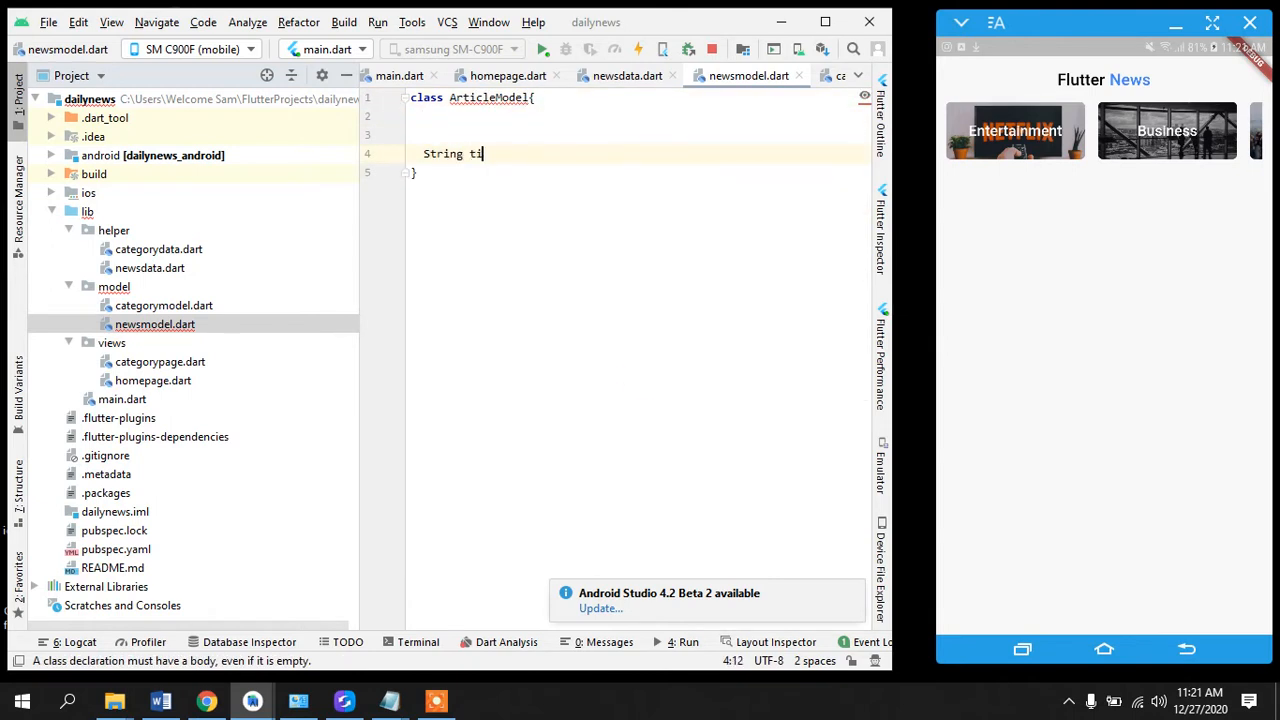
text(tle,)
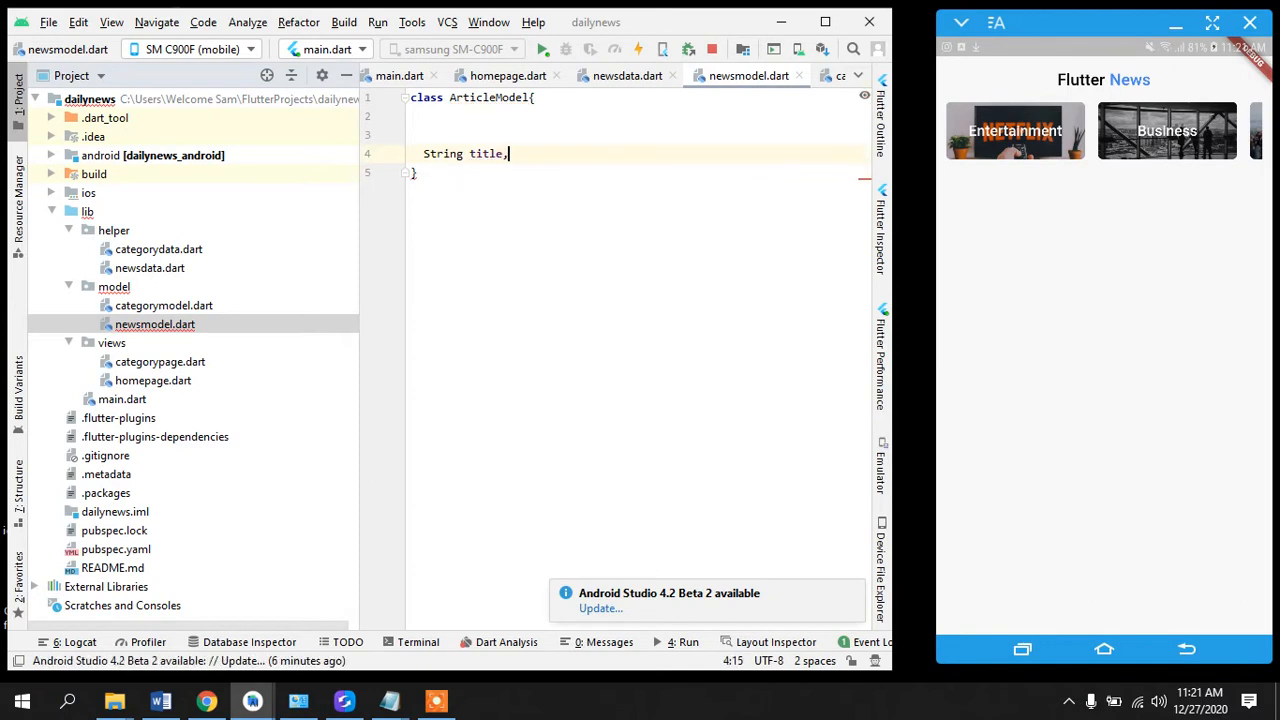
text(String url)
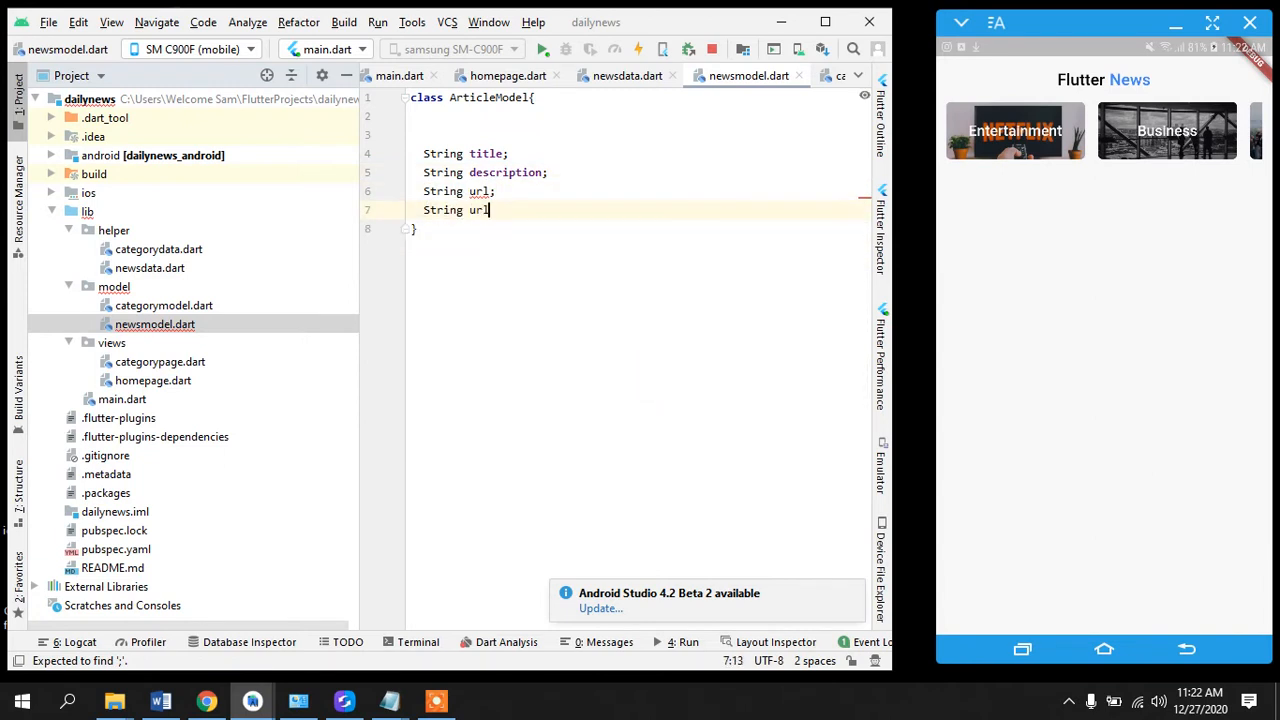
text(ToImage;)
text(String)
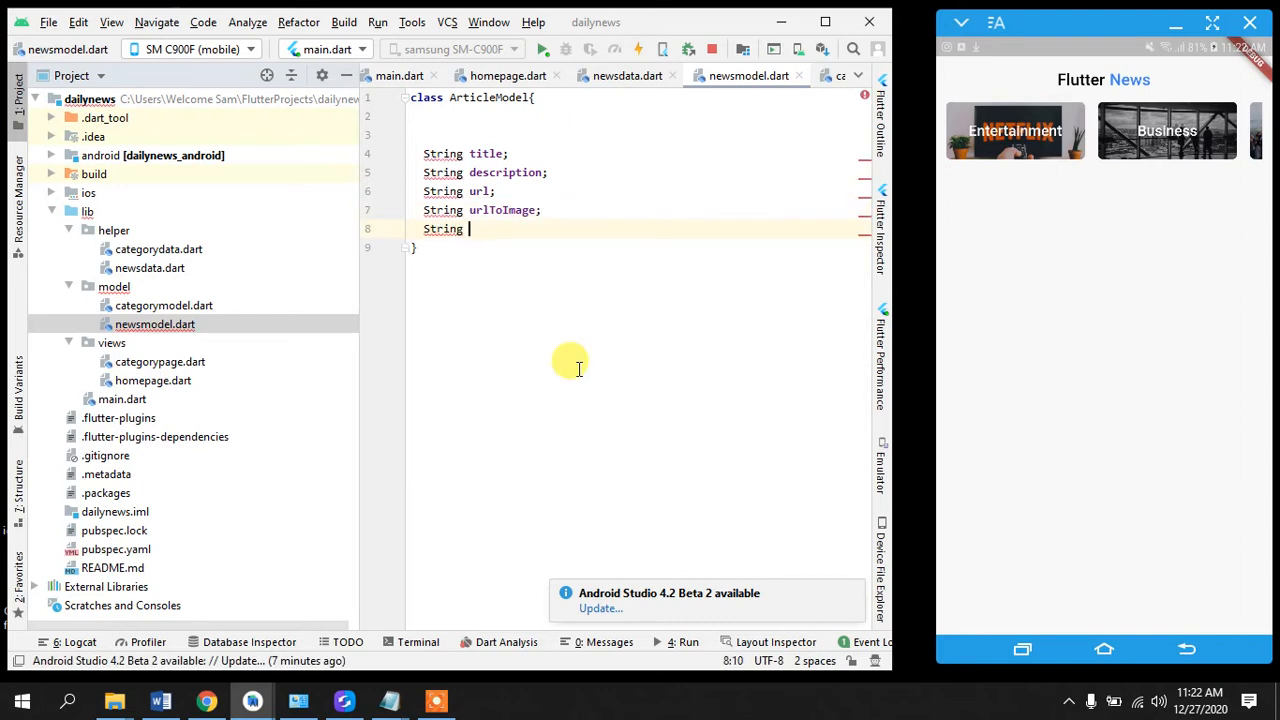
key(BackSpace)
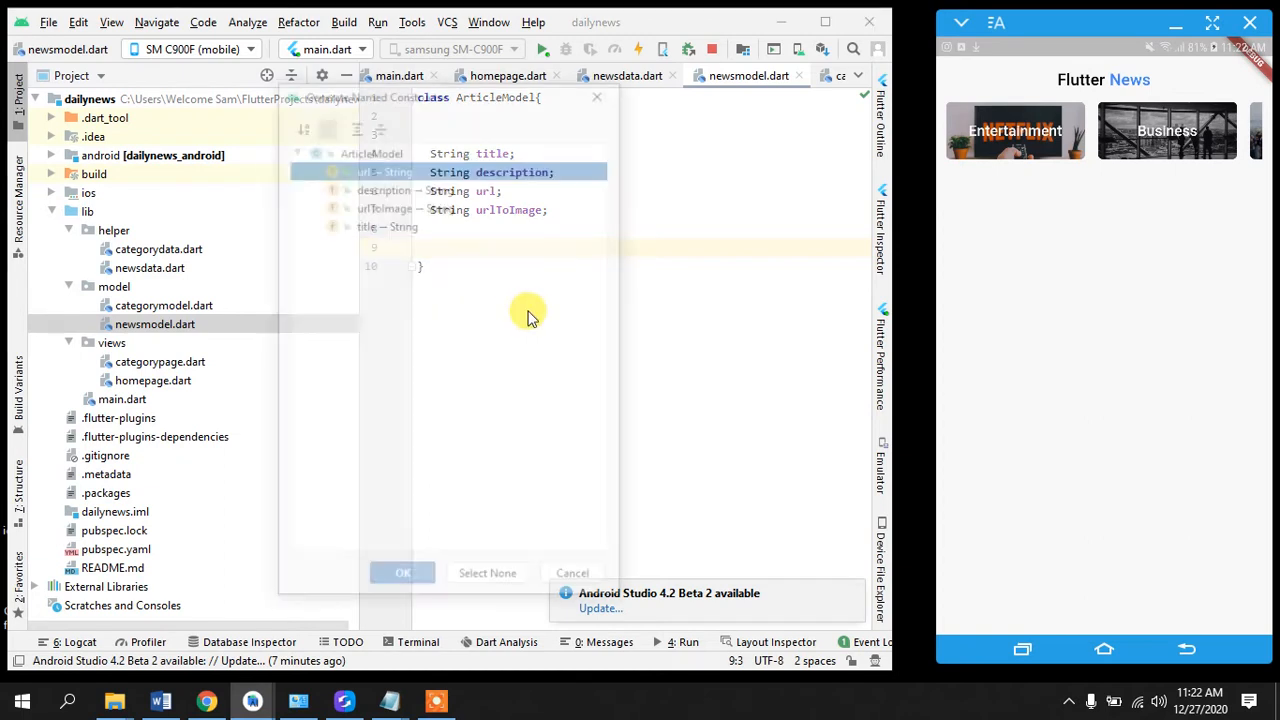
- Generate the ArticleModel constructor from its fields
click(402, 572)
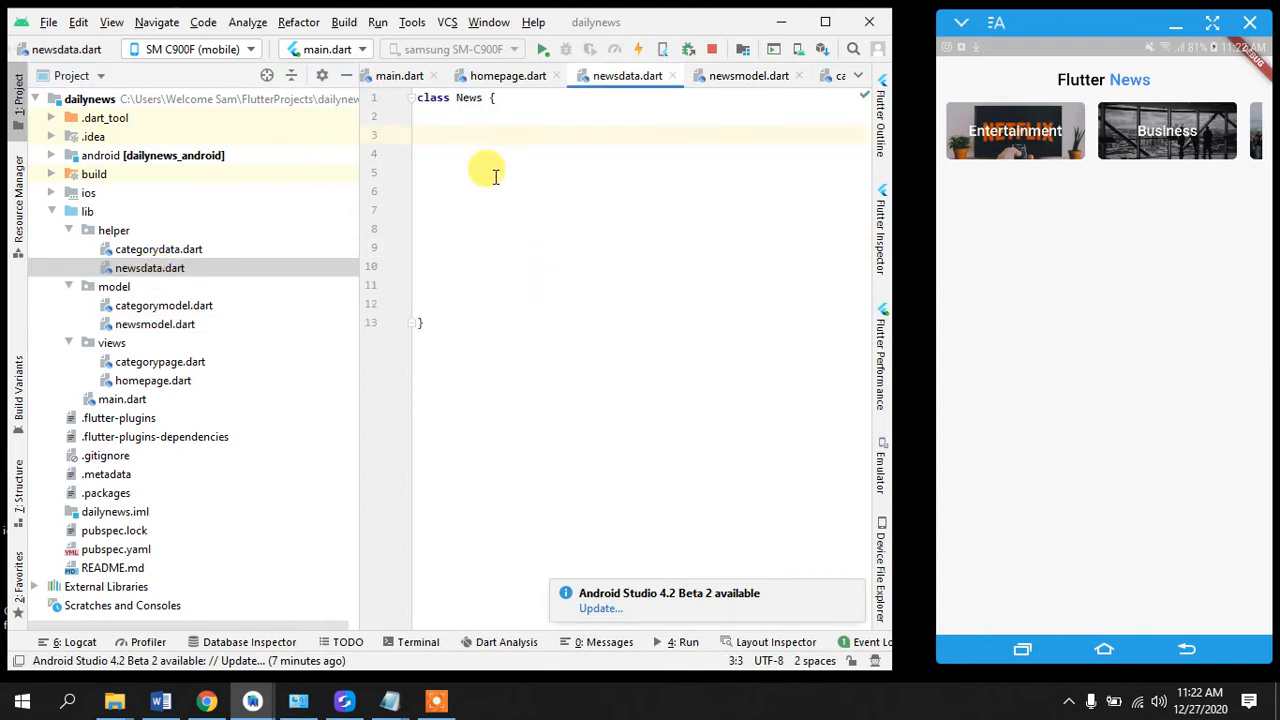
- Import newsmodel.dart and add List<ArticleModel> datatobesavedin = [] to the News class
text(L)
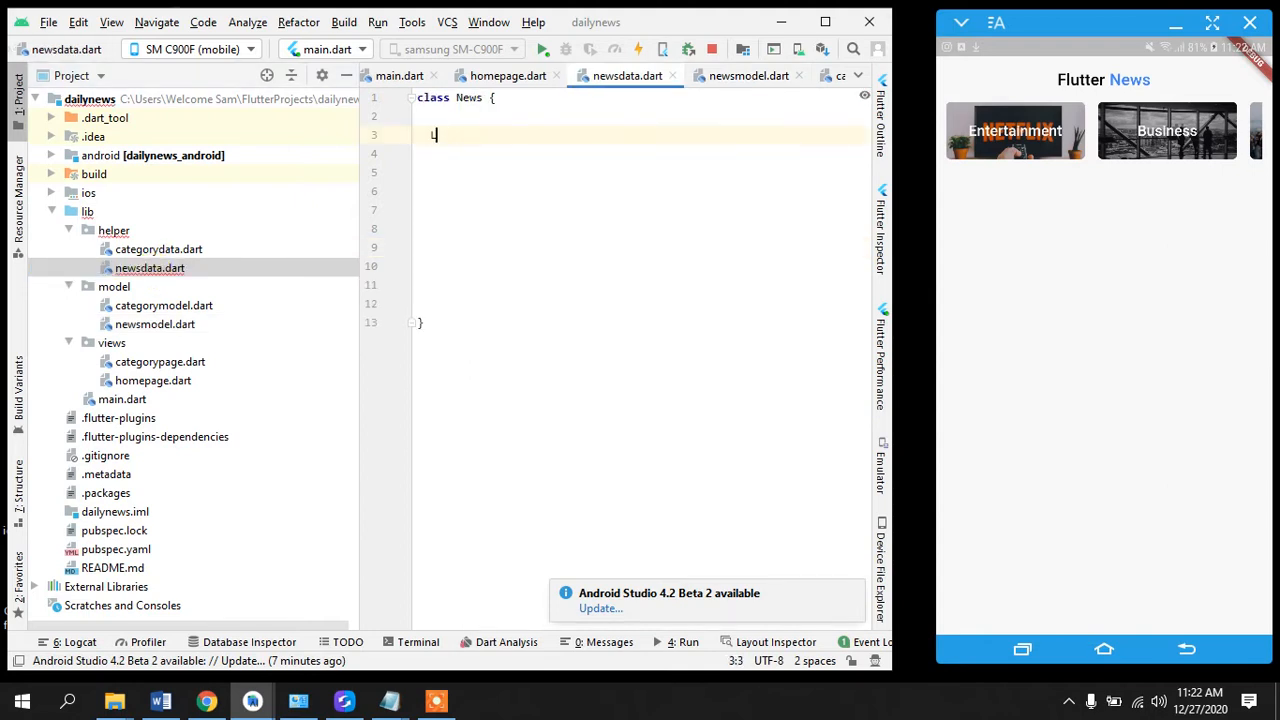
text(List<>)
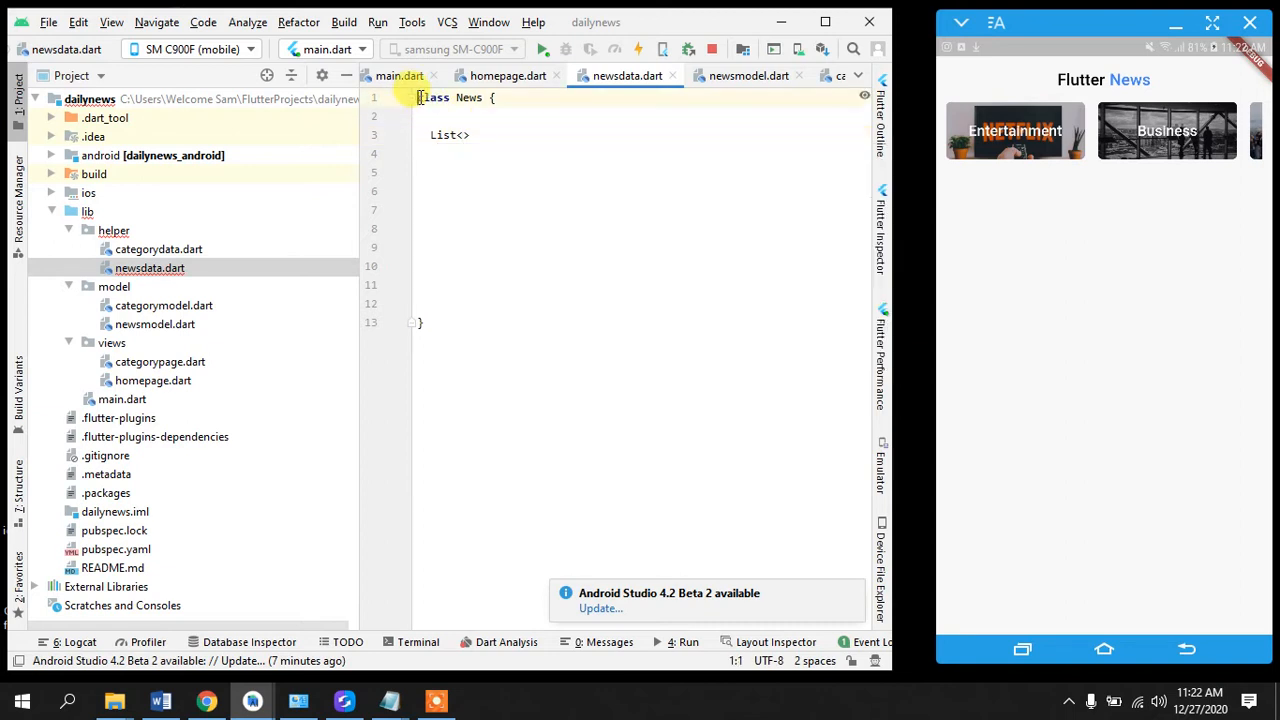
key(Enter)
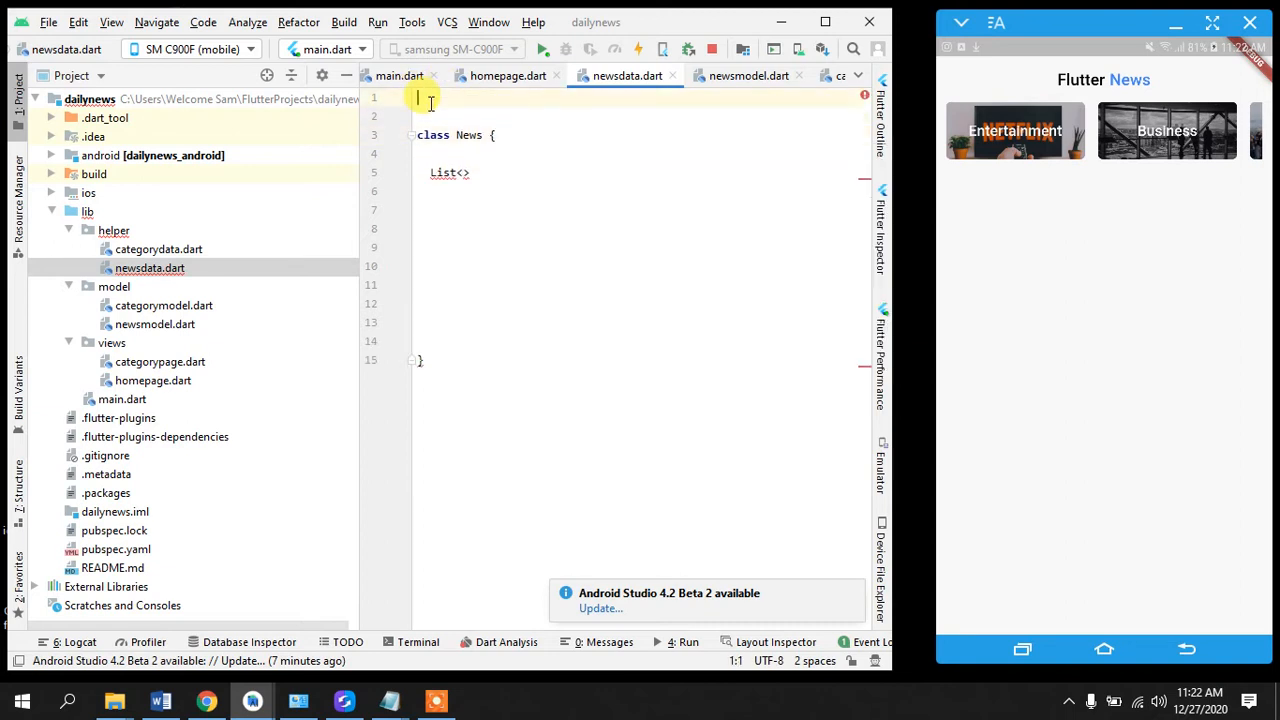
text(import 'package:dailynews/model/';)
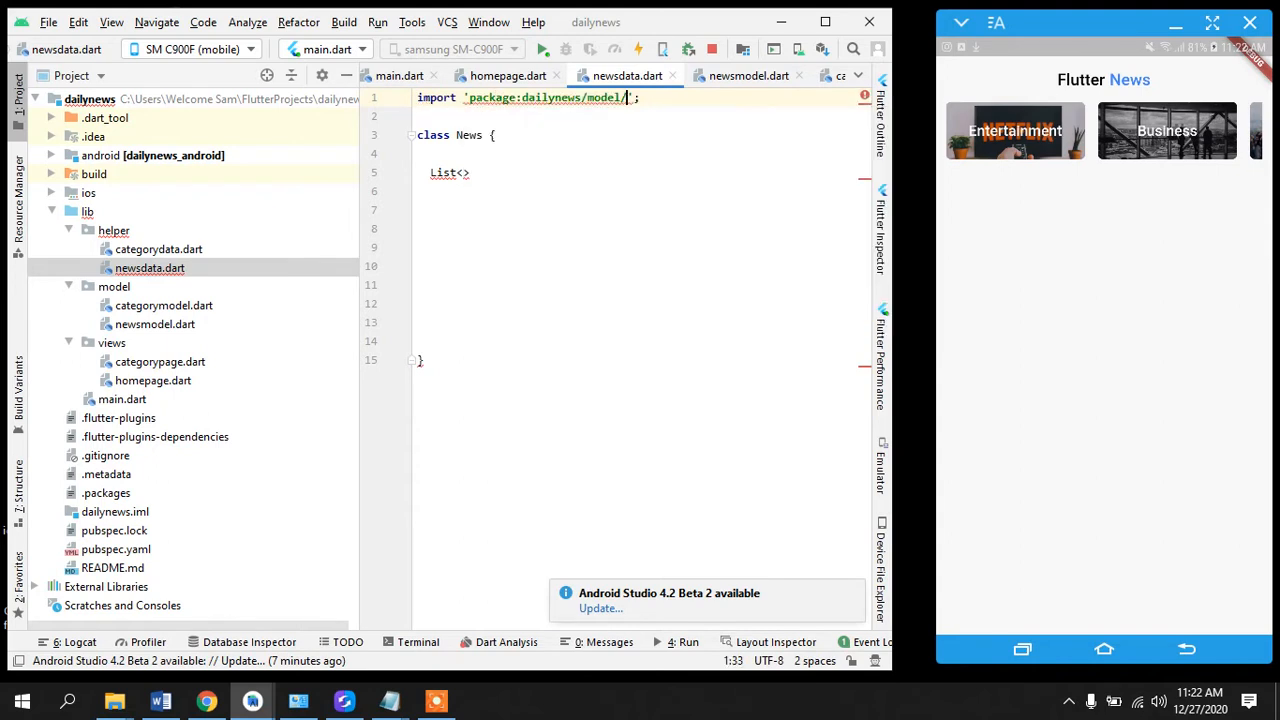
text(newsmodel.dart)
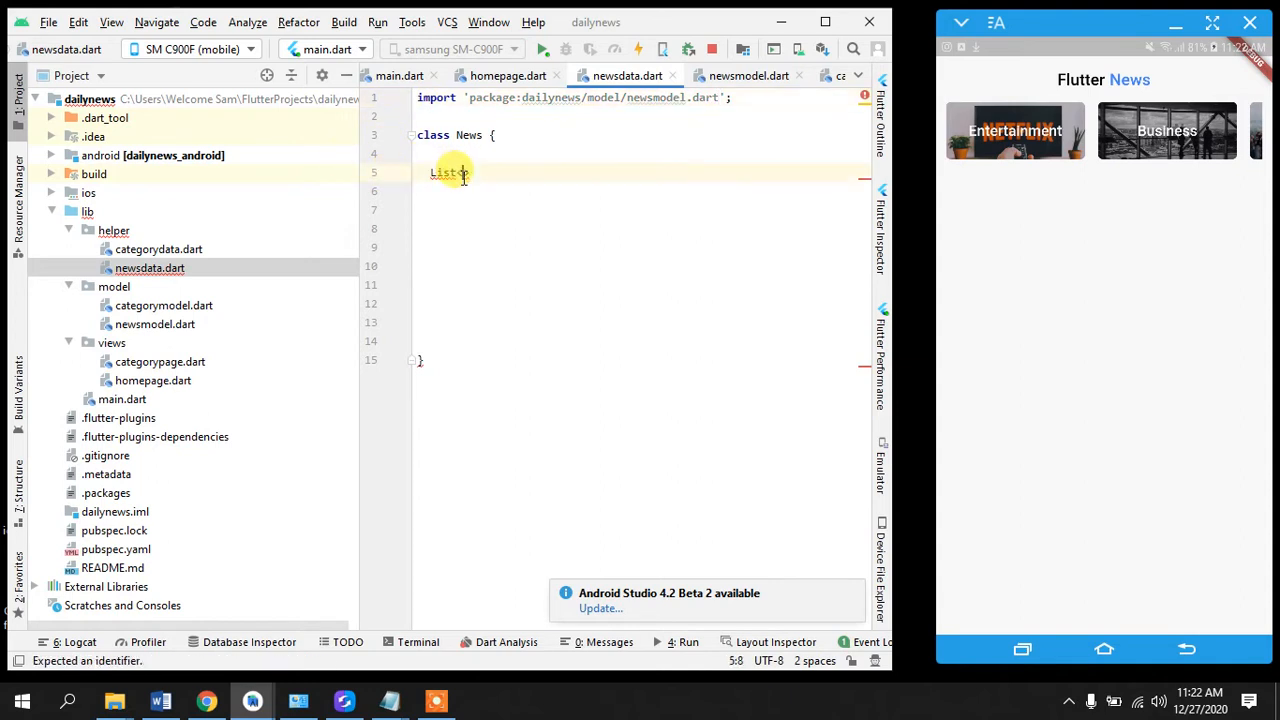
text(<ArticleModel>)
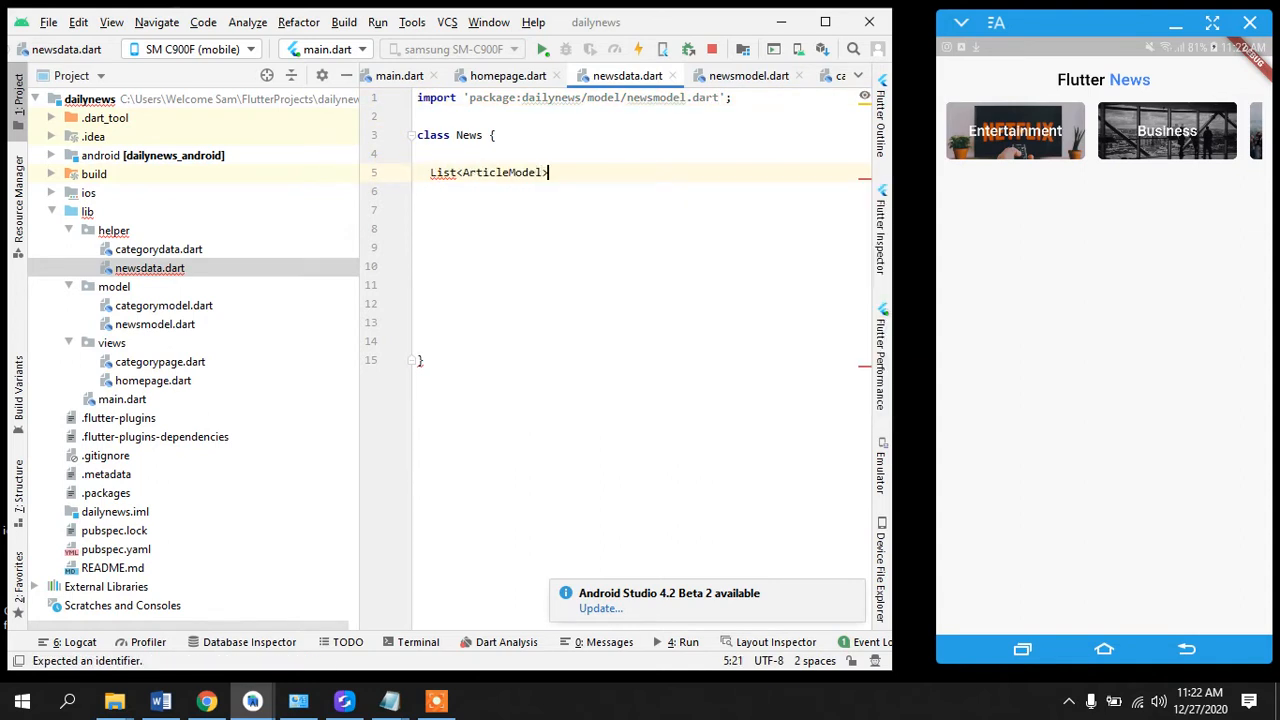
text(datatobe)
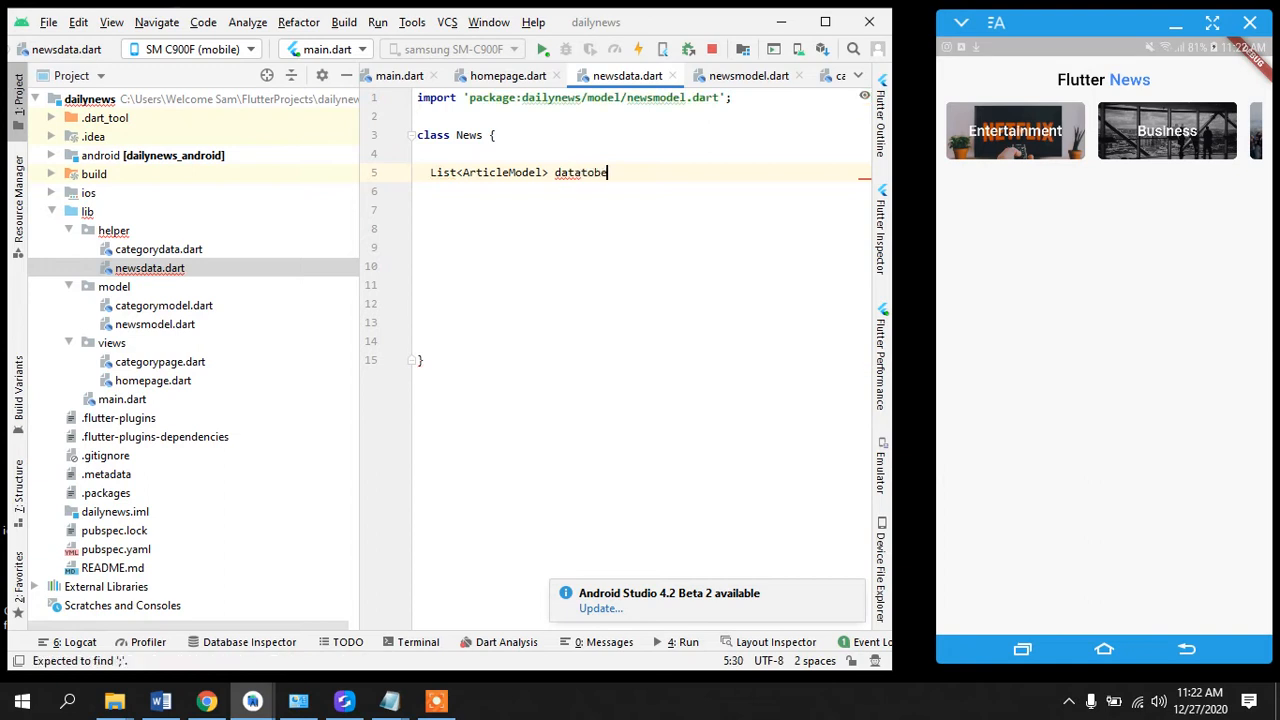
text(savedin)
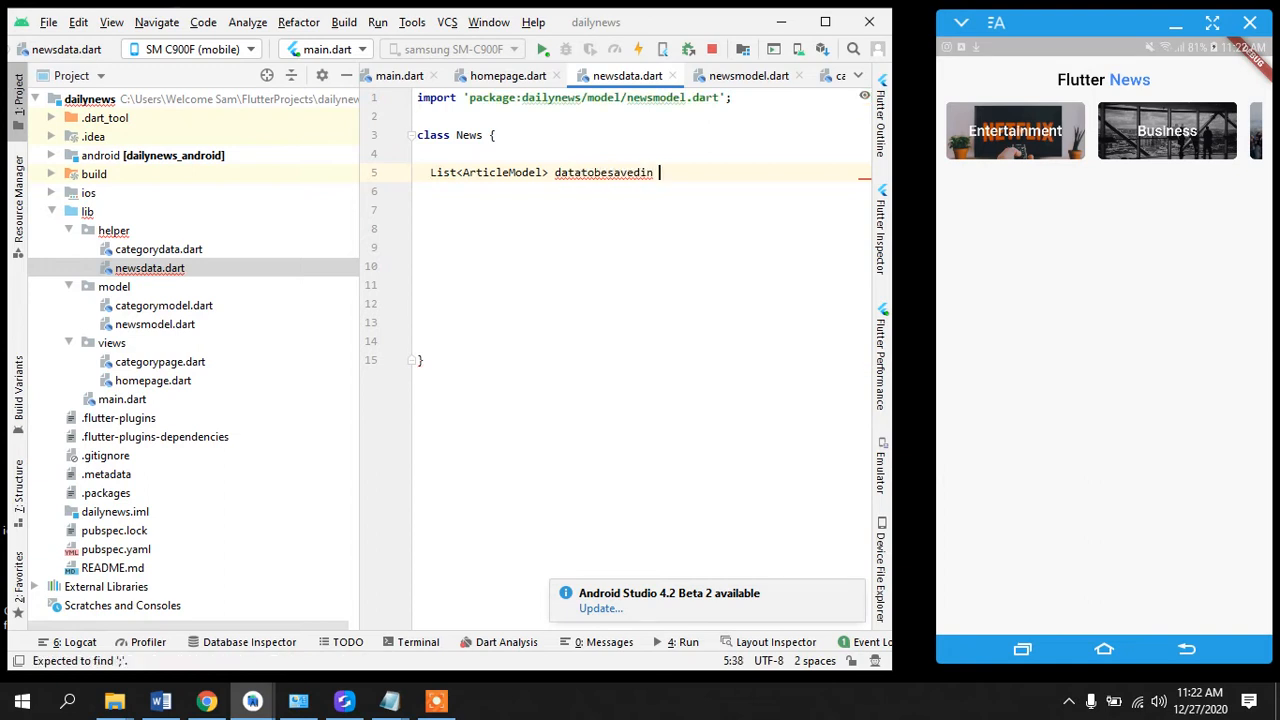
text(= [];)
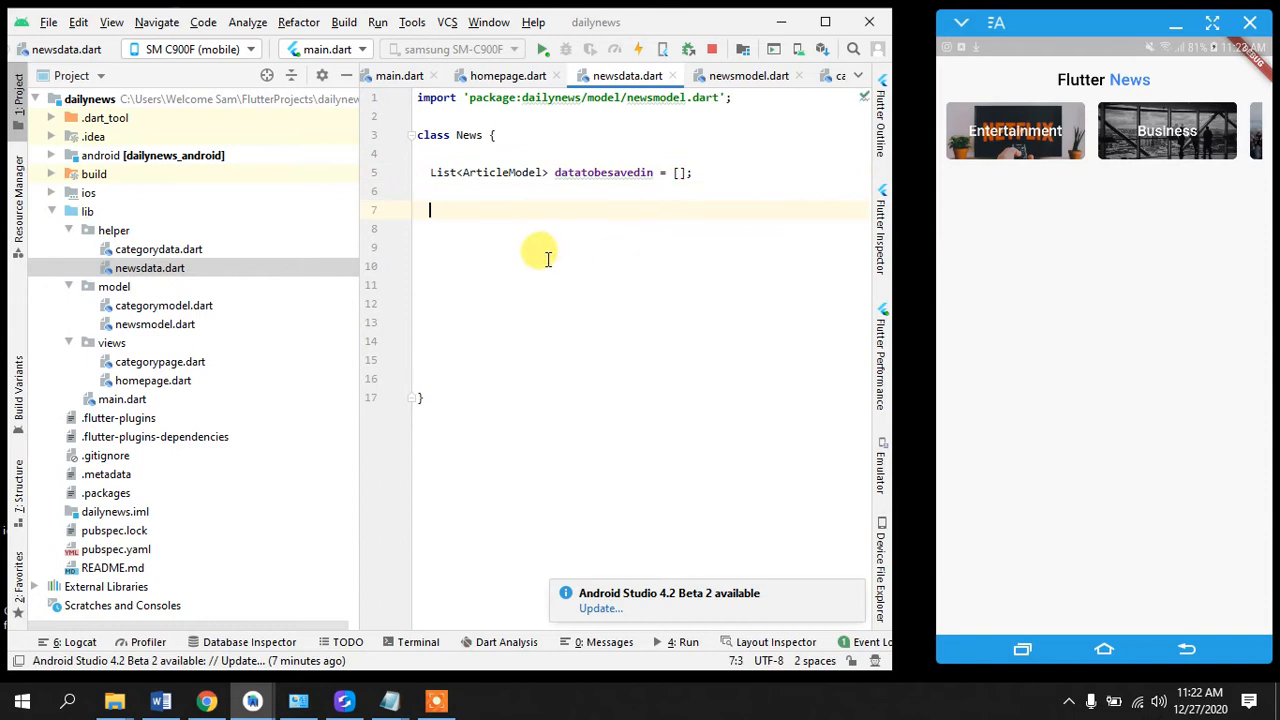
mouse_move(484, 288)
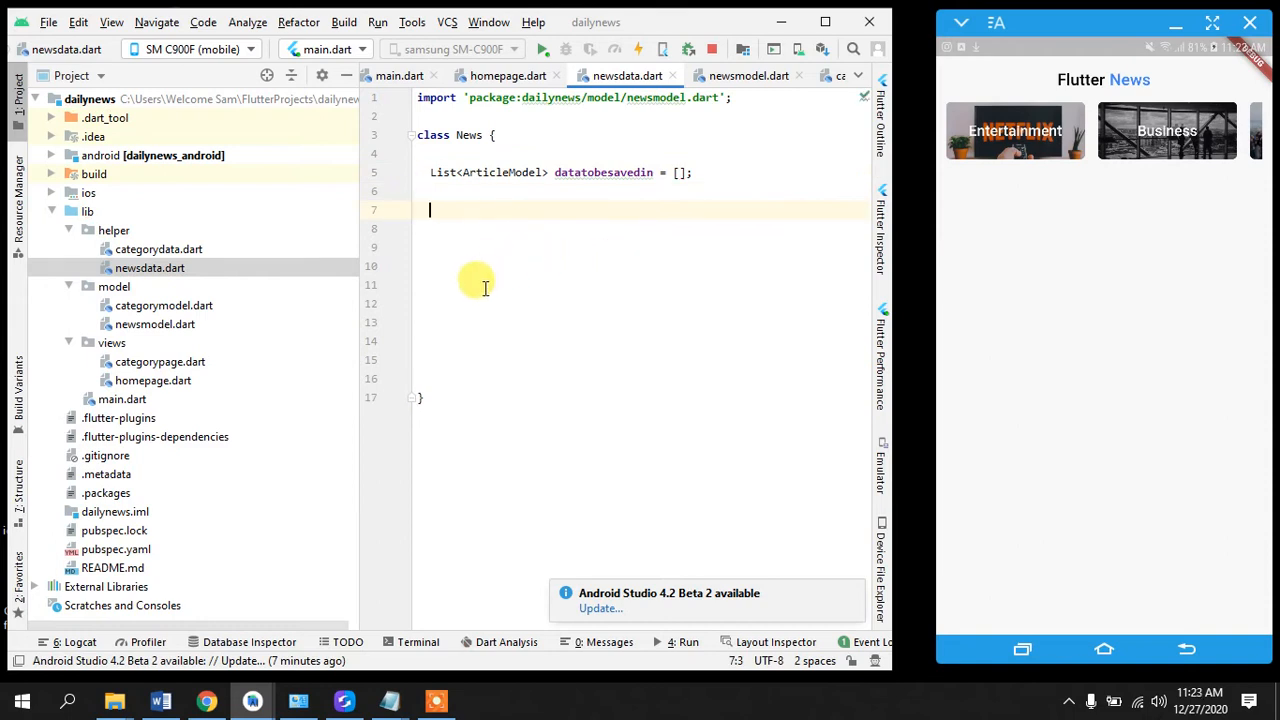
mouse_move(92, 232)
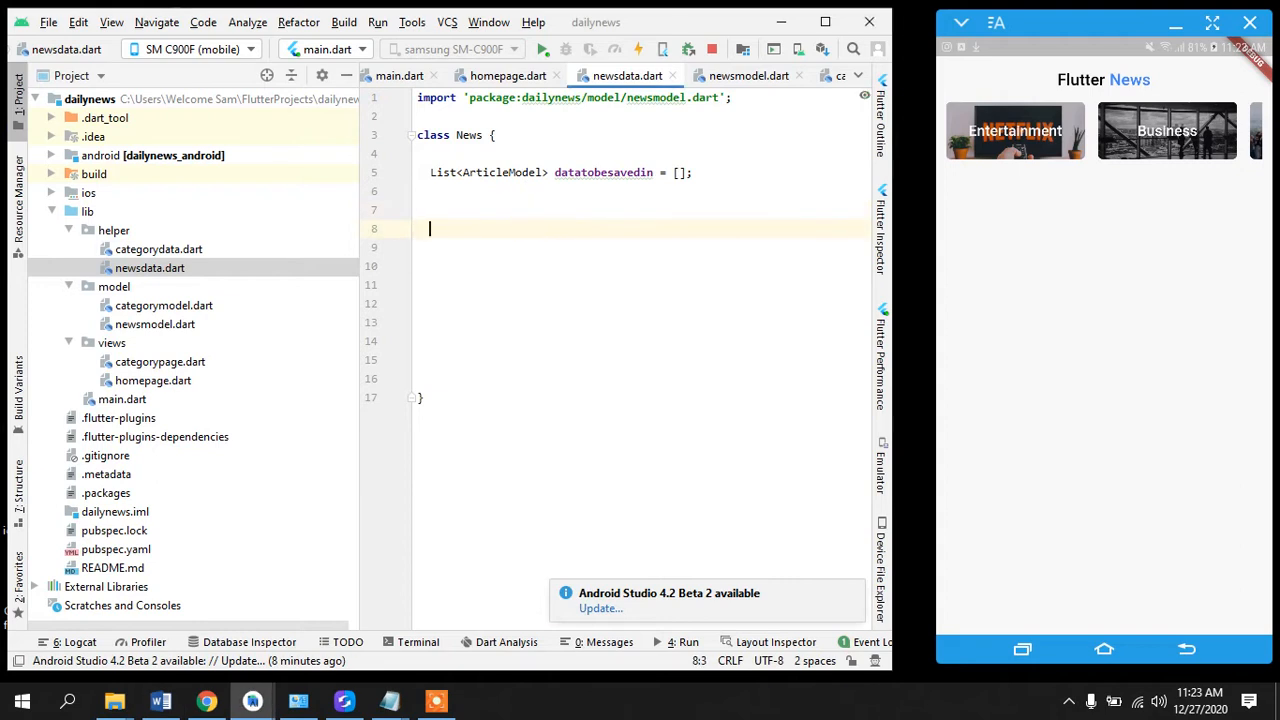
- Declare Future<void> getNews() as an async method
text(Future<>)
text(import 'package:http/http.dart';)
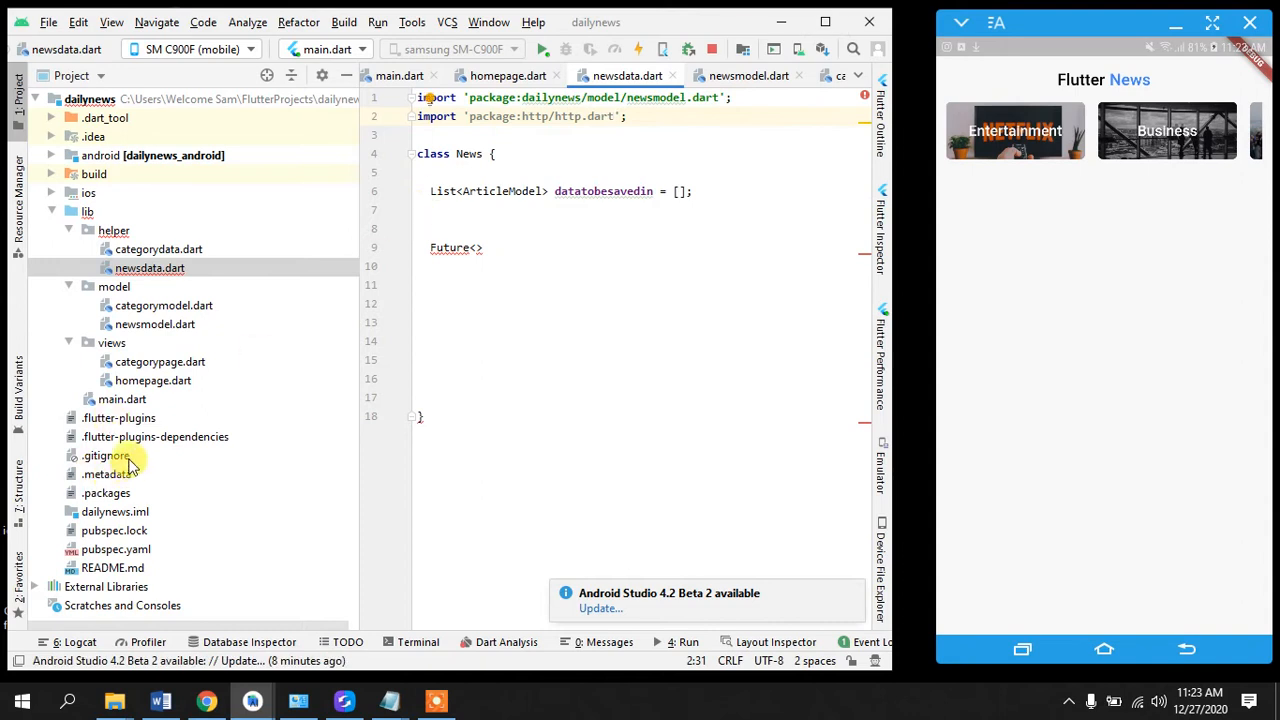
mouse_move(560, 212)
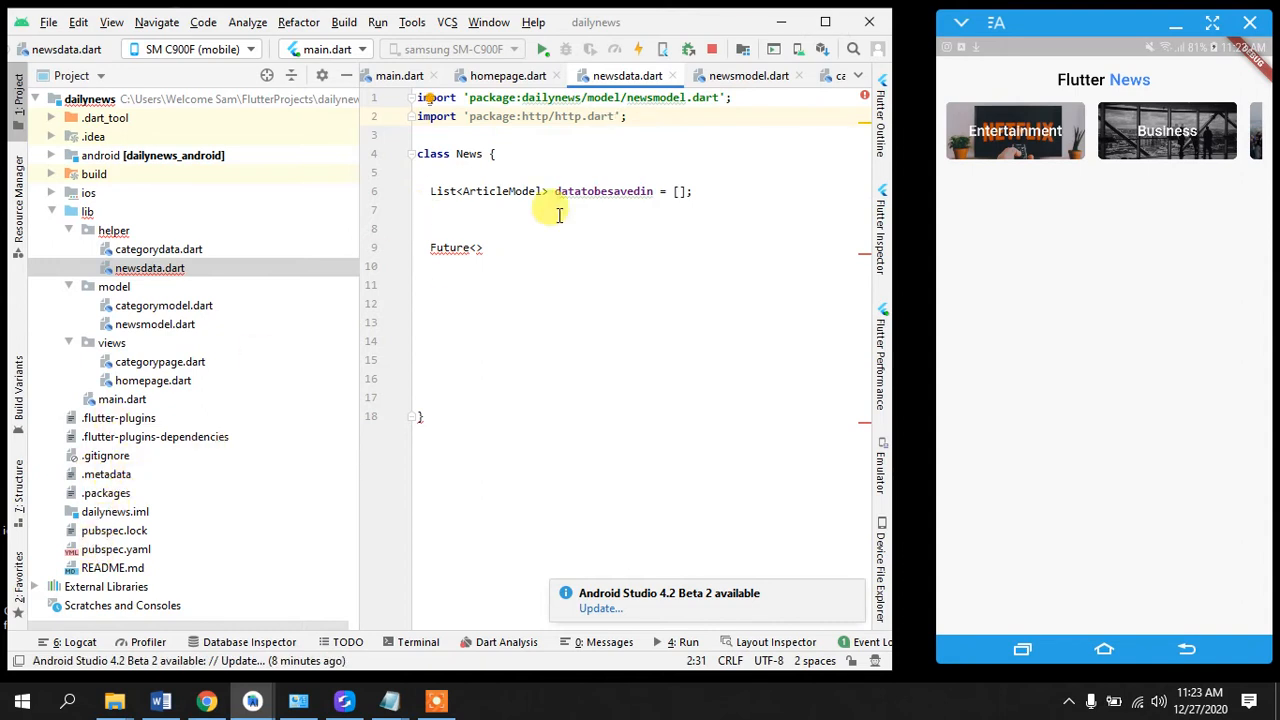
text(void)
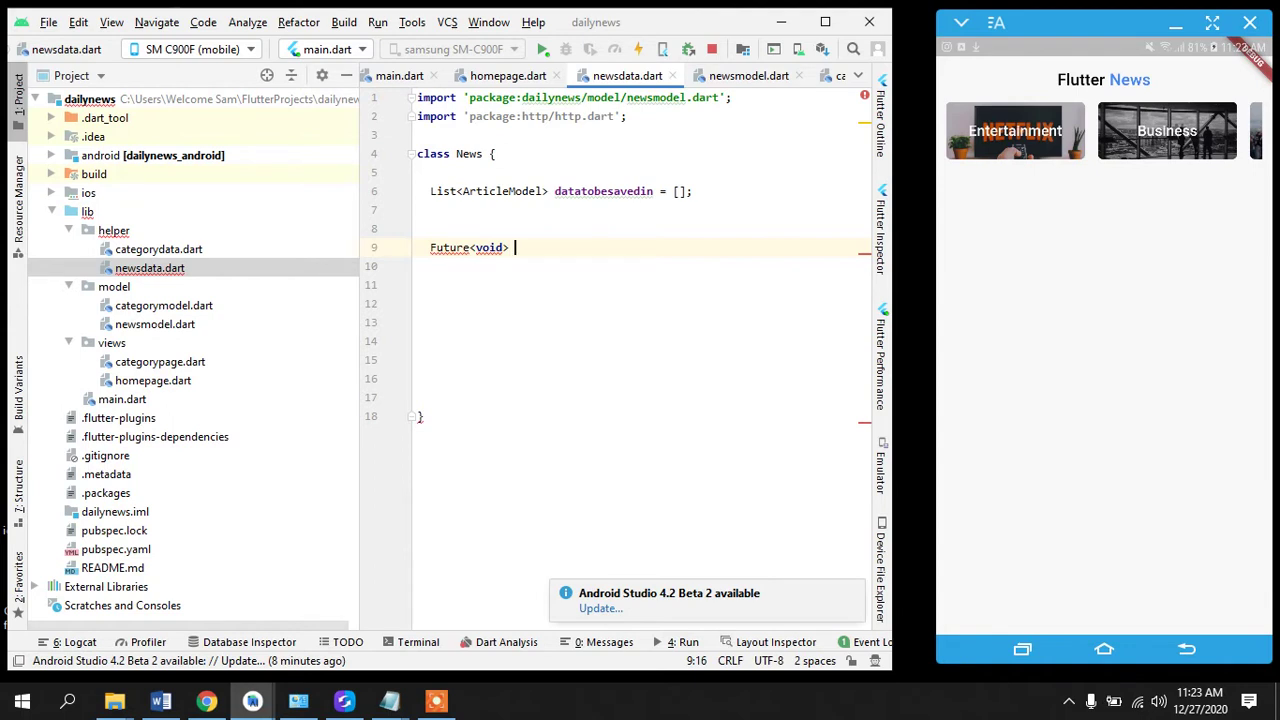
text(g)
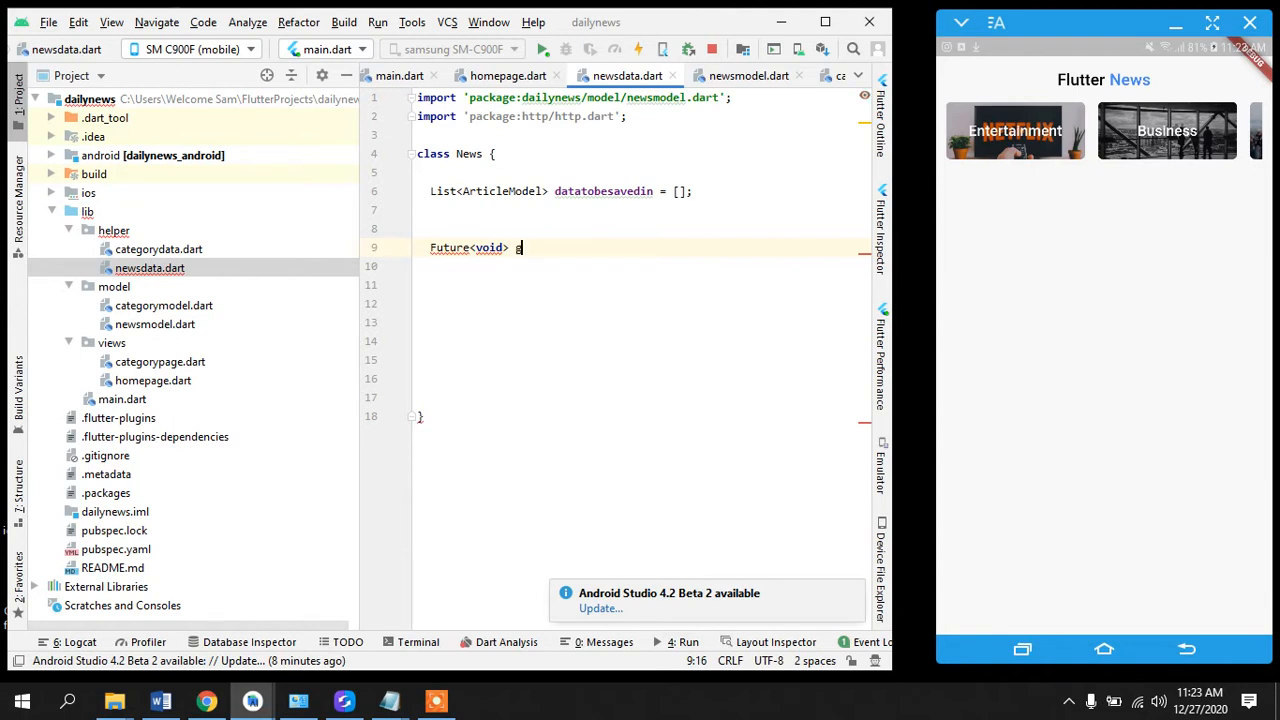
text(etNews)
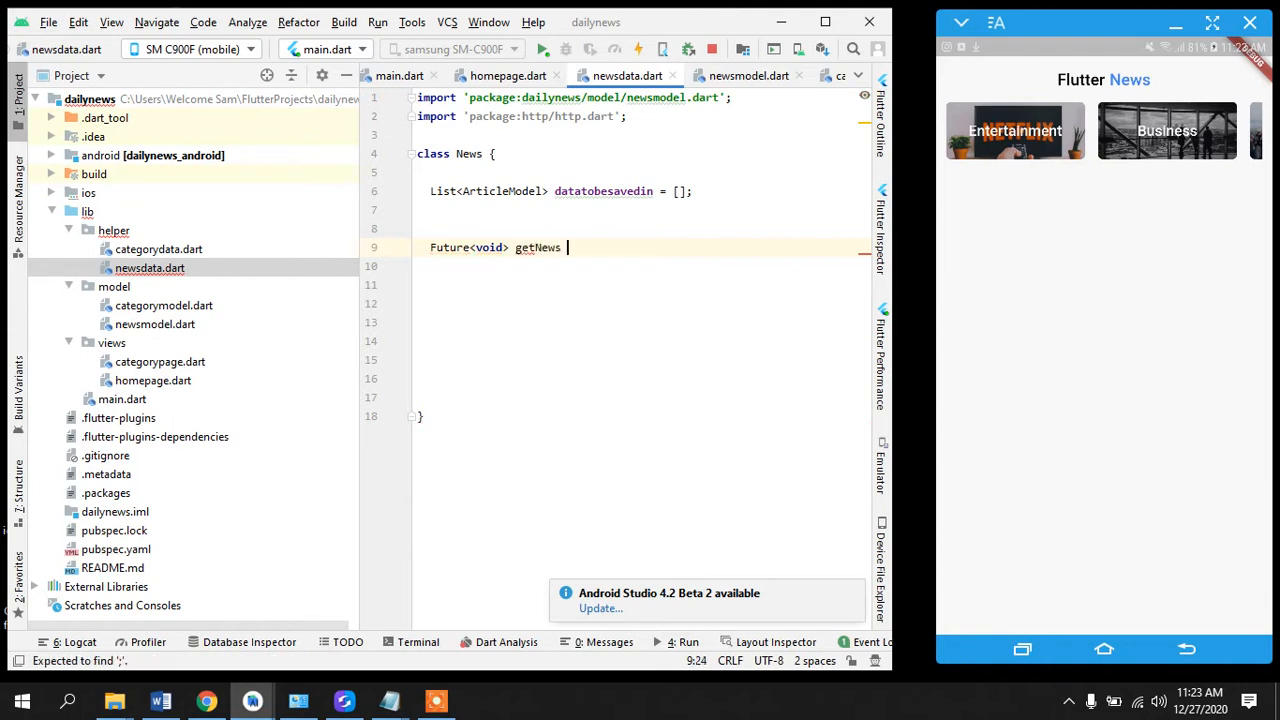
text(asn)
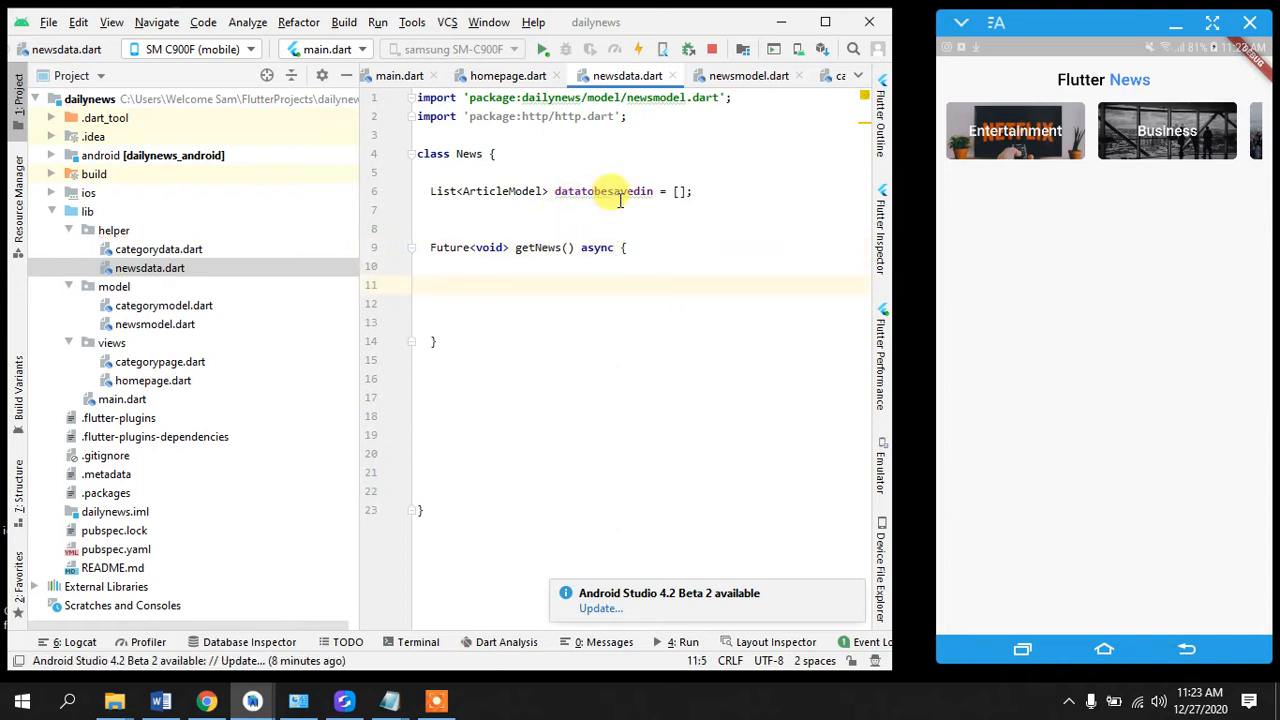
mouse_move(524, 298)
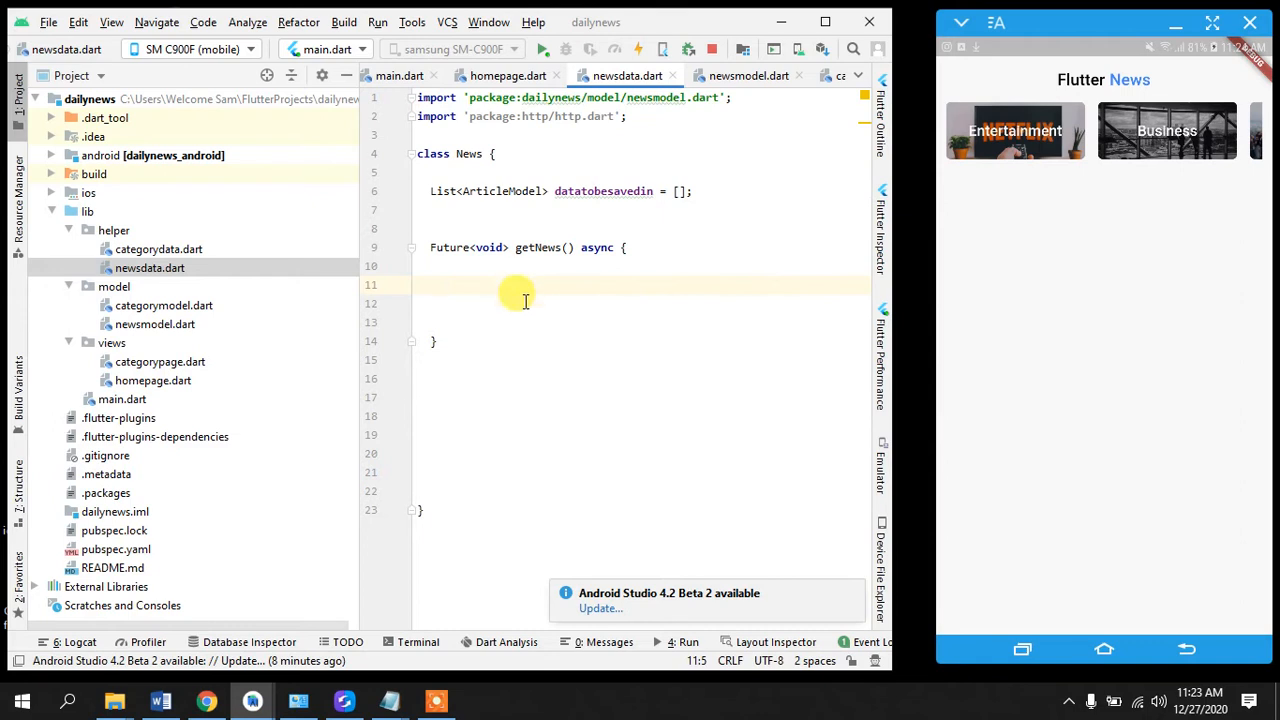
- Store the awaited get() top-headlines request in var response
text(var)
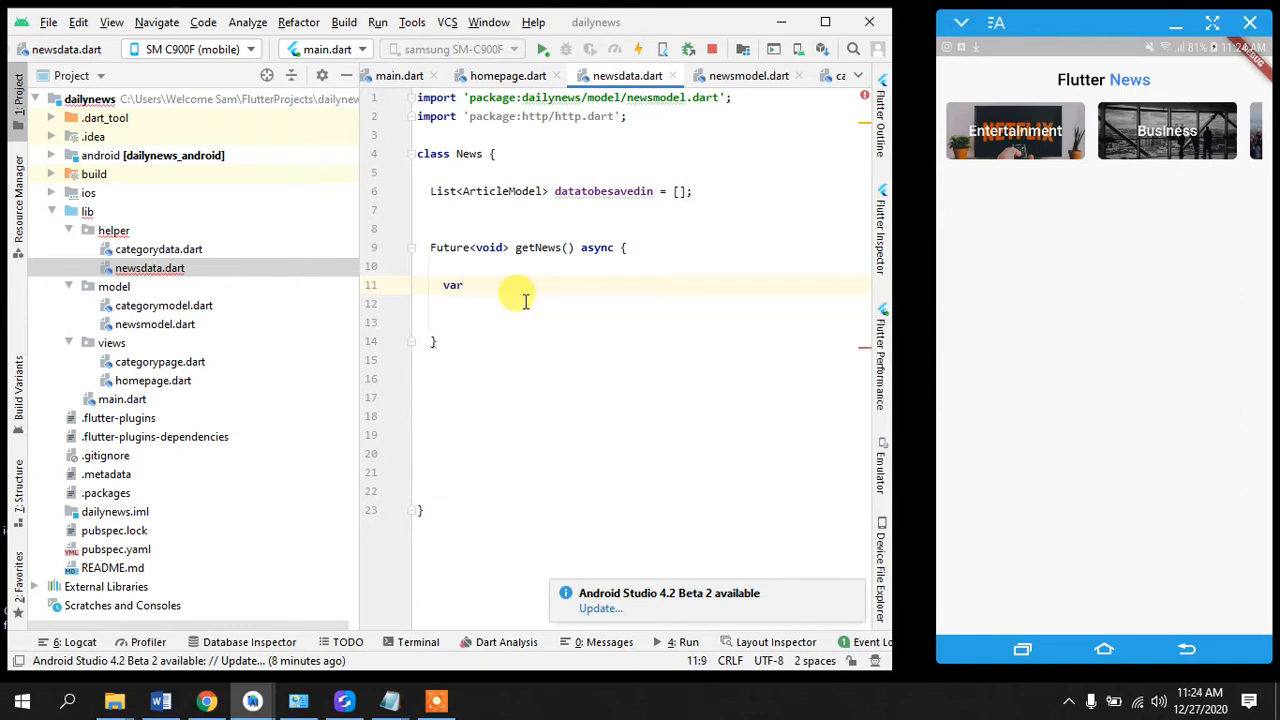
text(Response)
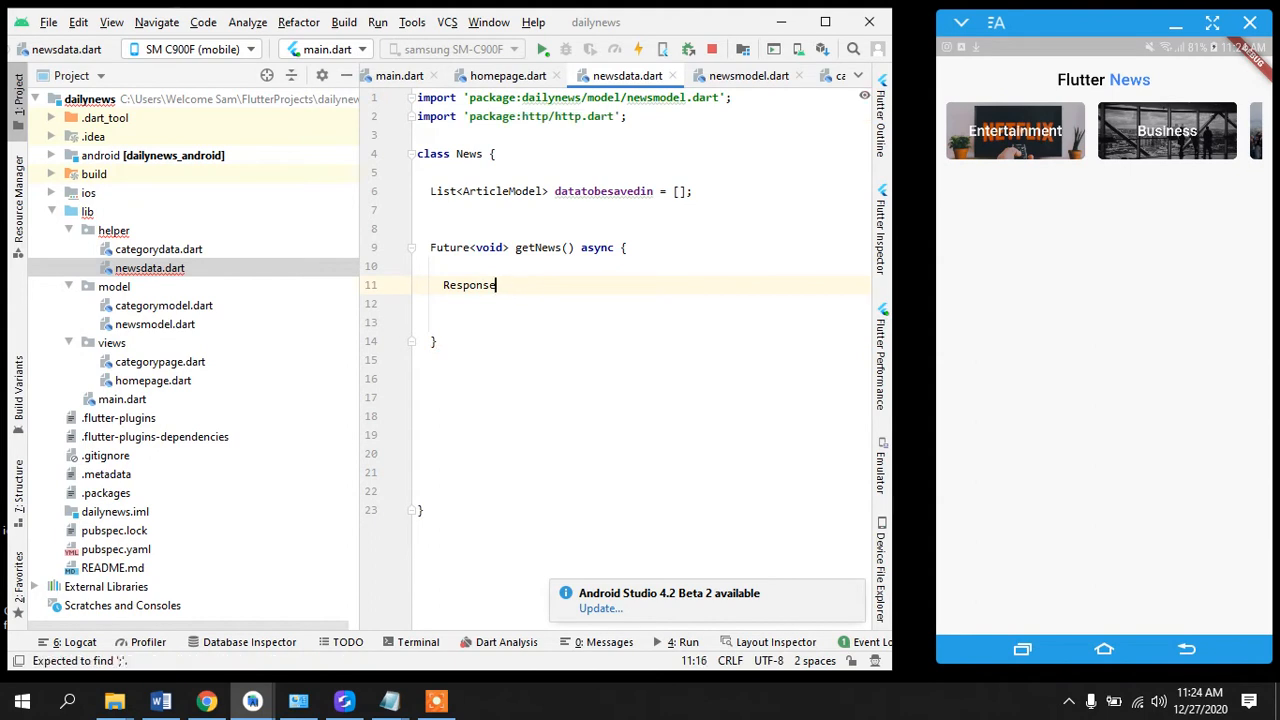
text(var respons)
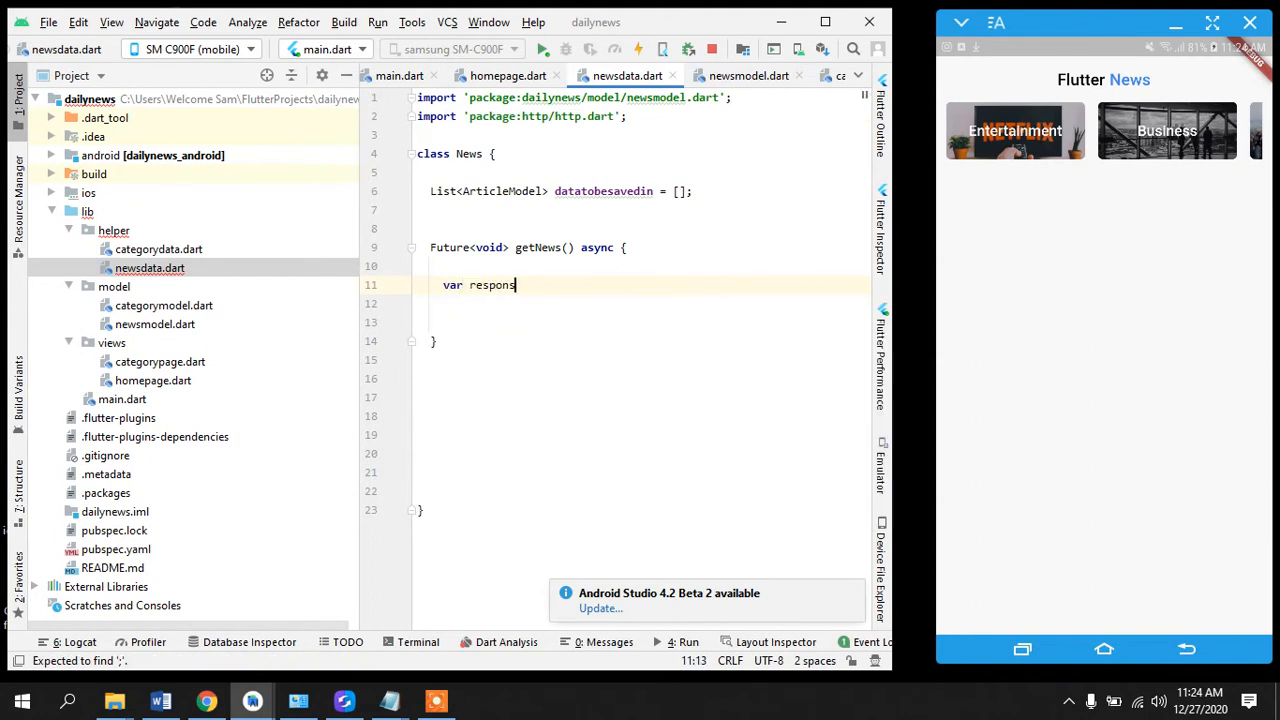
text(e =)
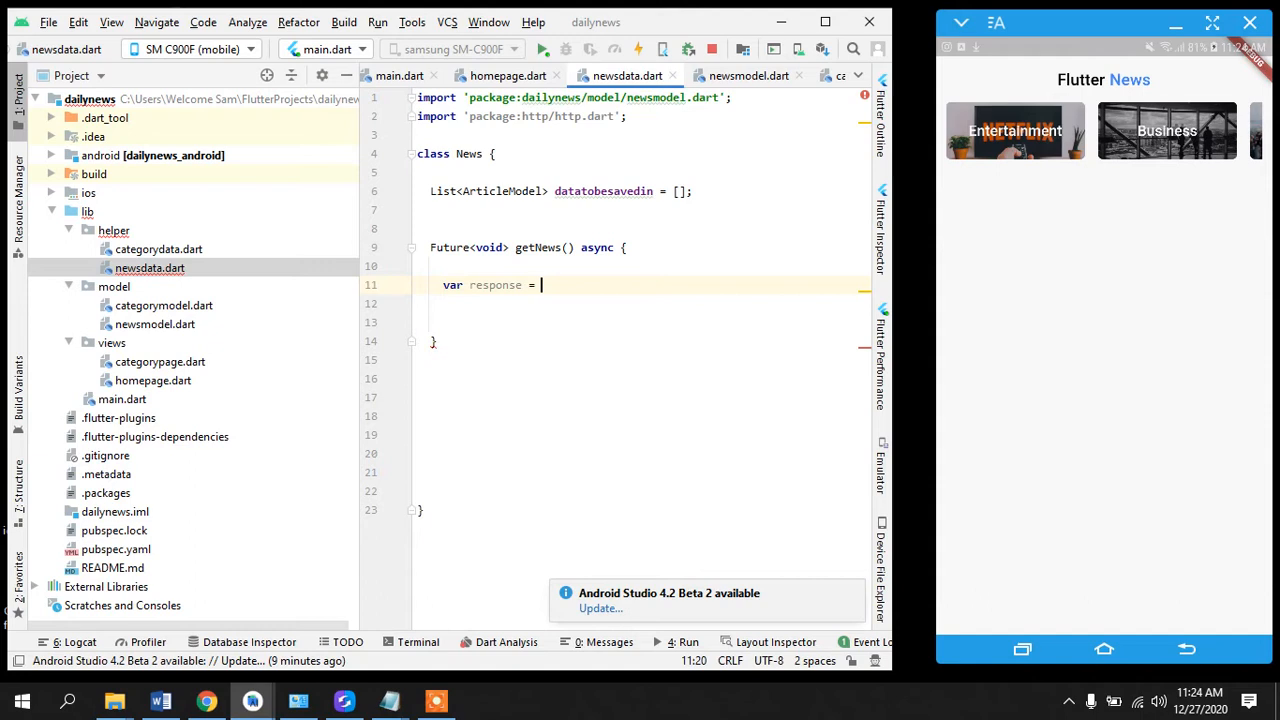
text(a)
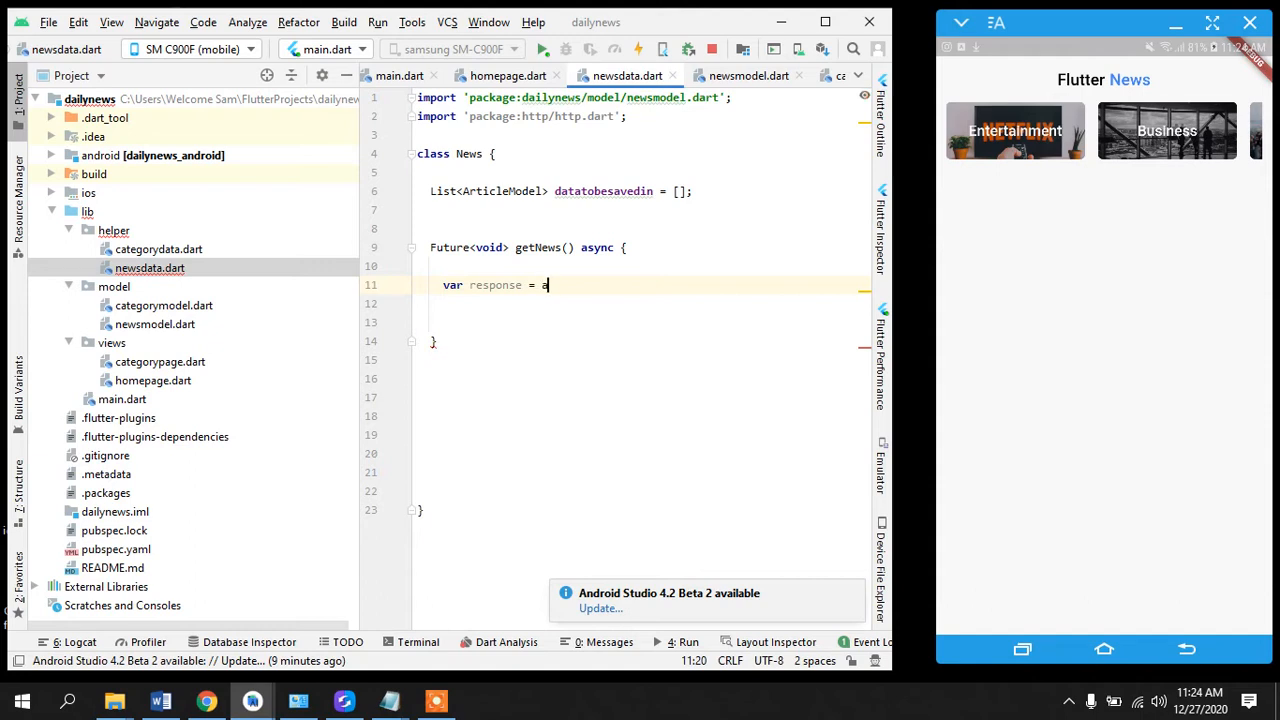
text(ait g)
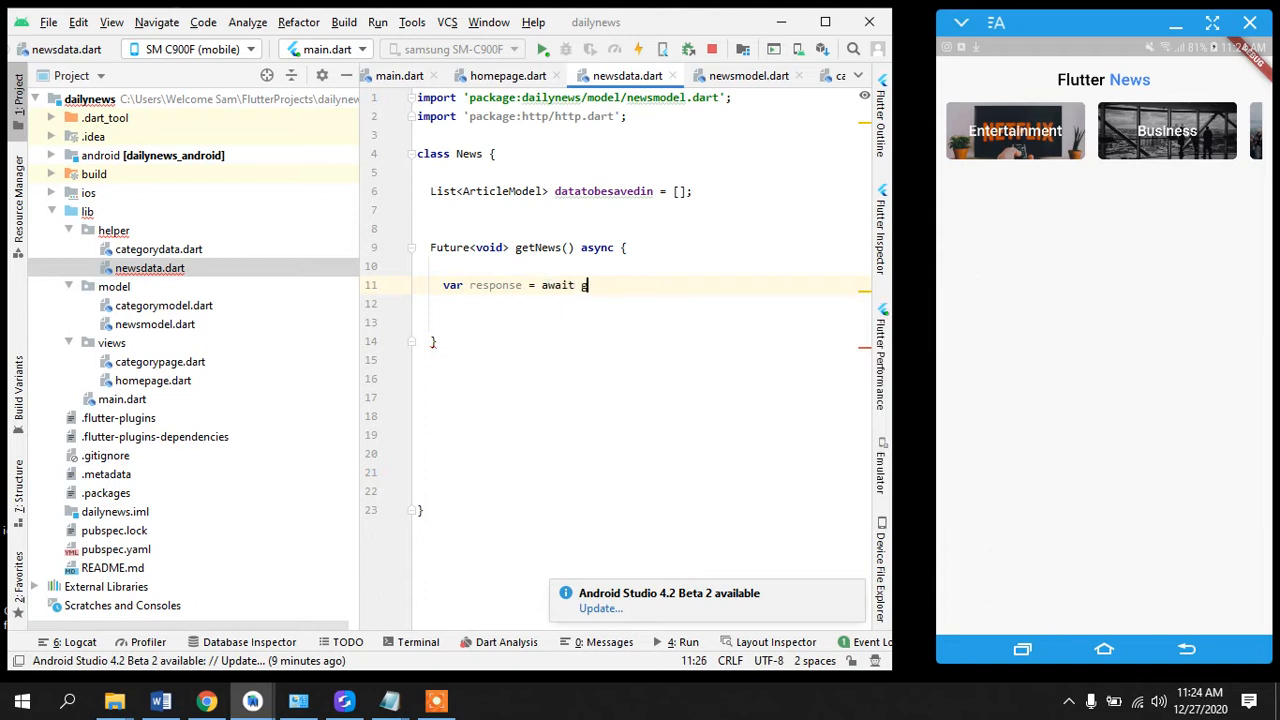
text(et())
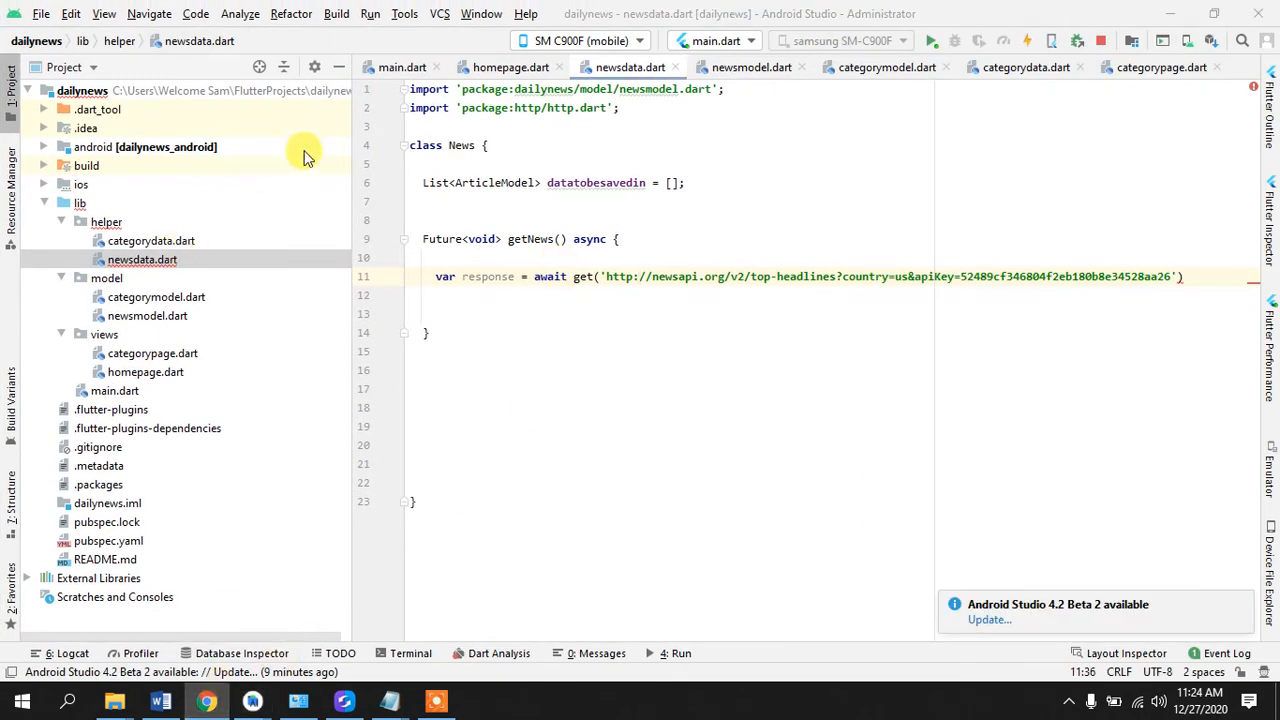
right_click(204, 696)
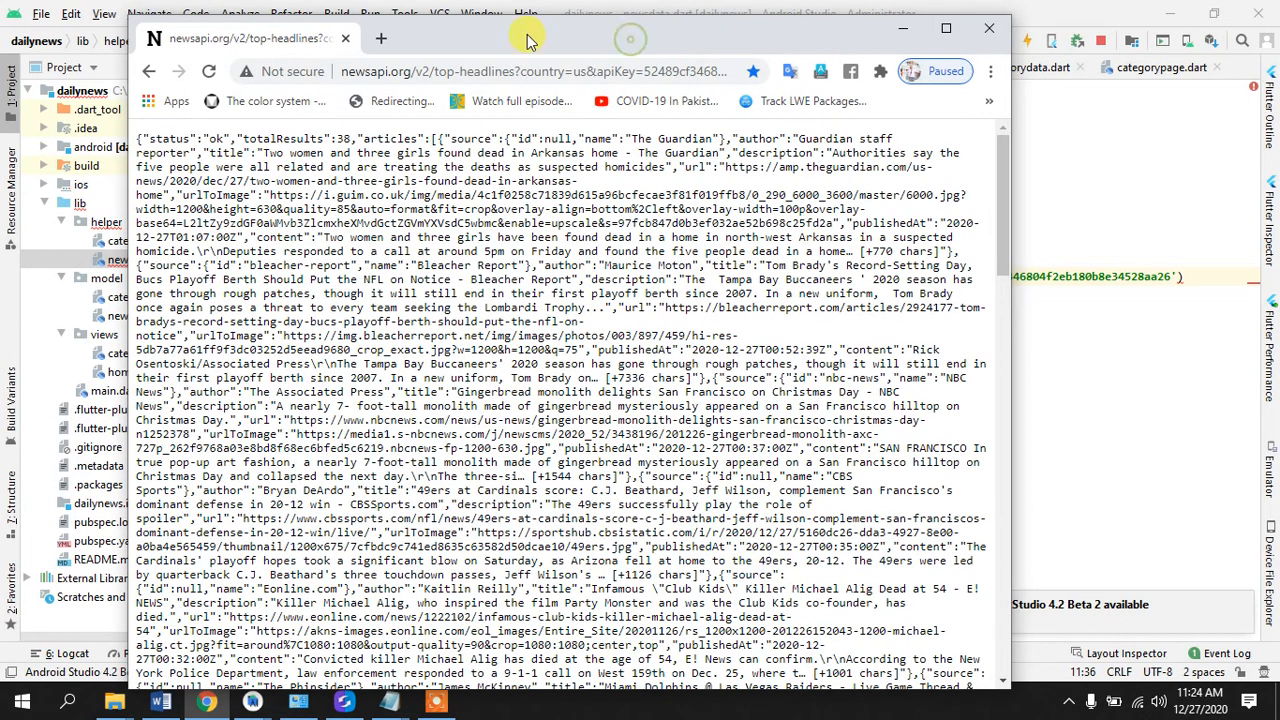
click(380, 38)
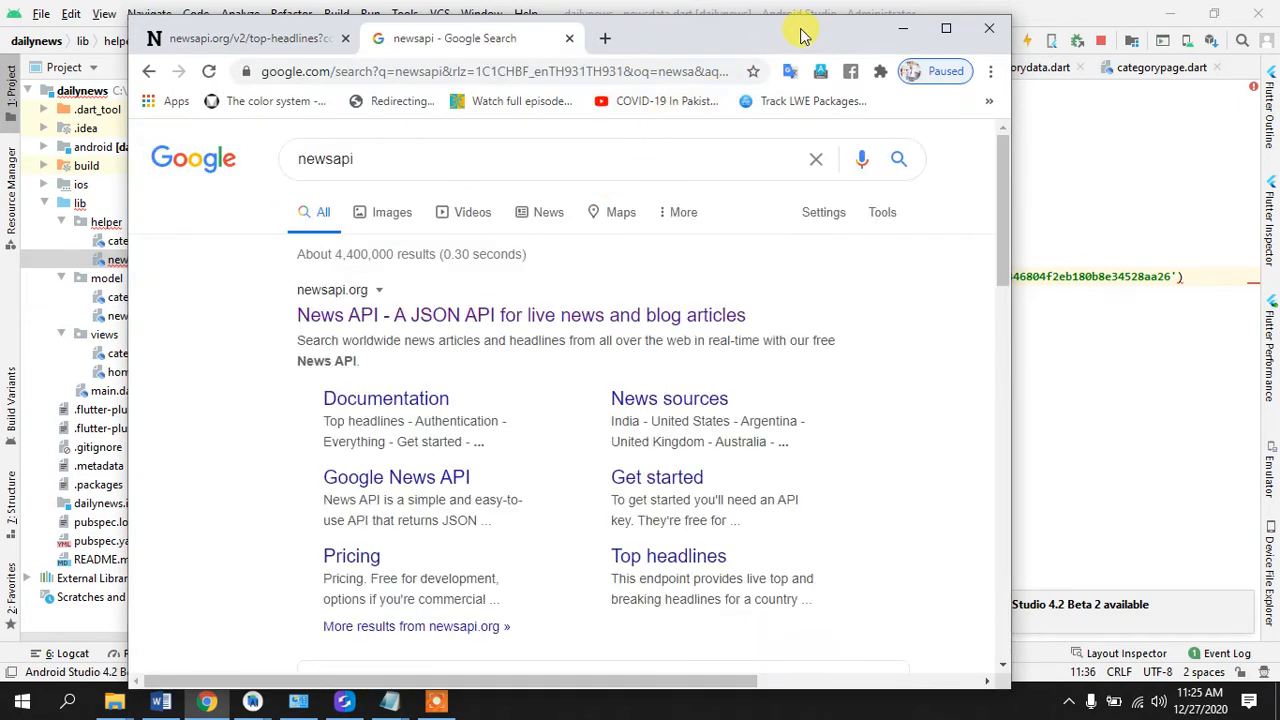
click(524, 316)
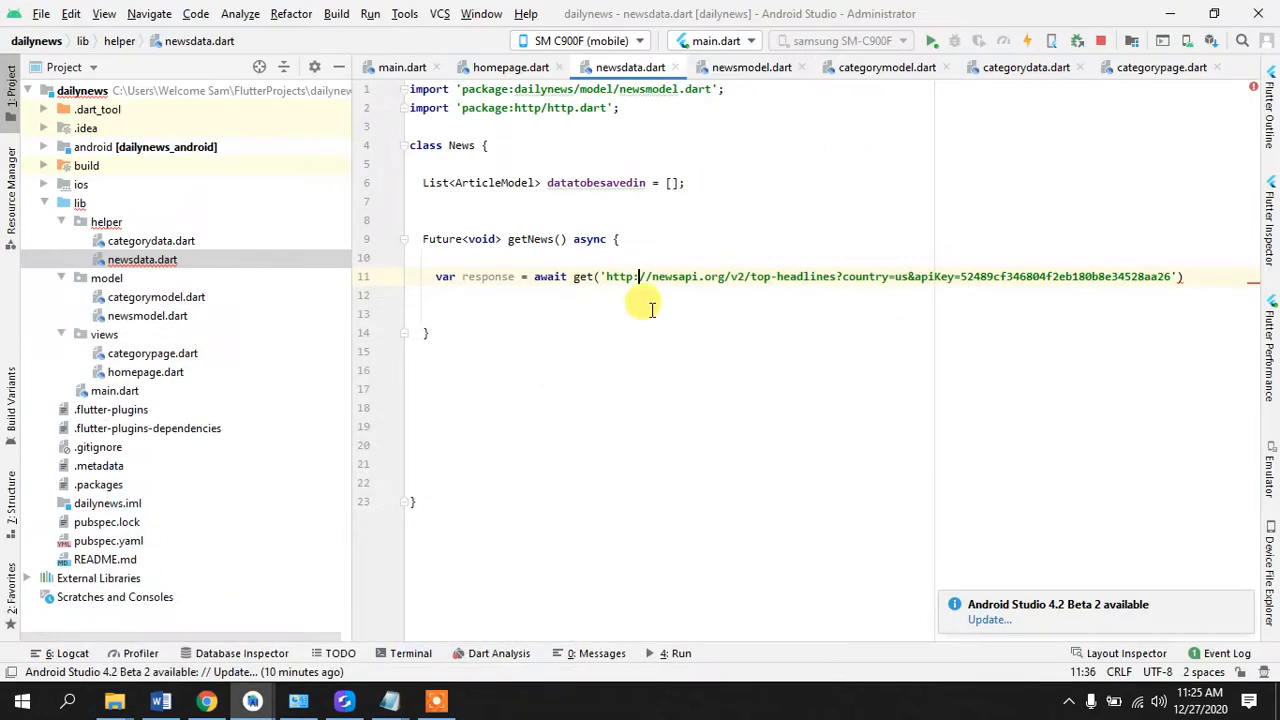
mouse_move(668, 370)
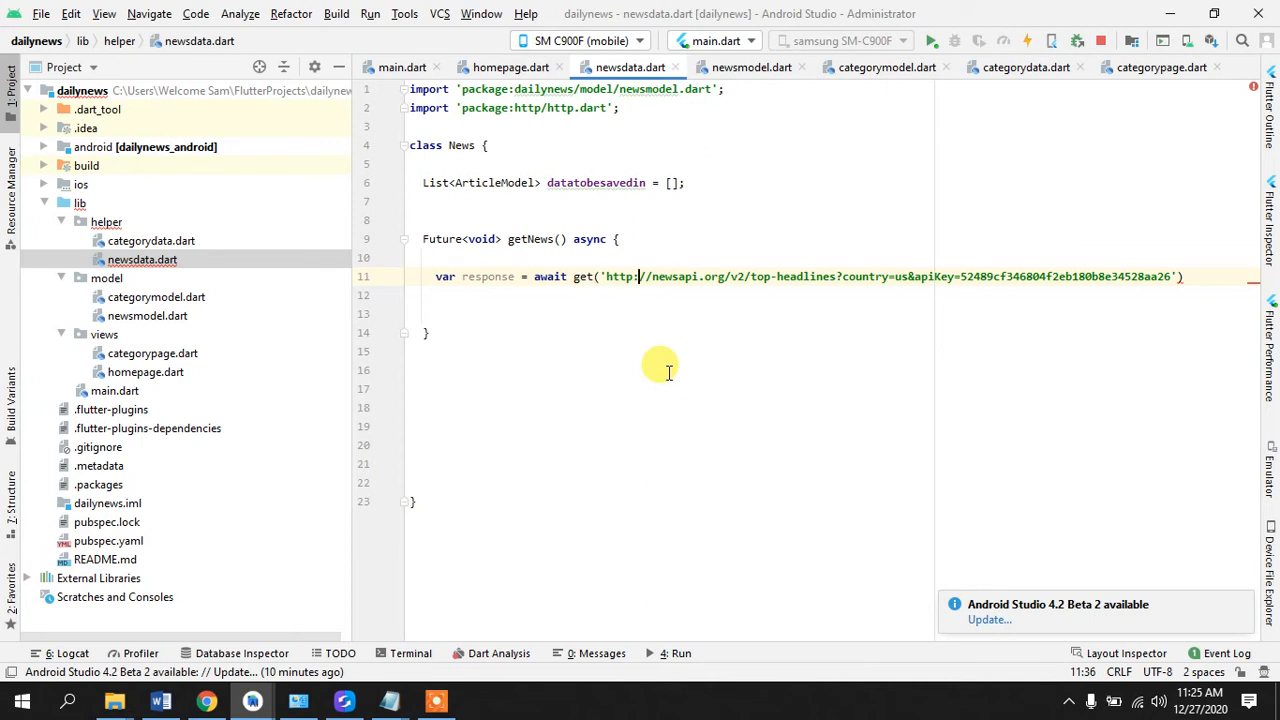
mouse_move(690, 276)
text(;)
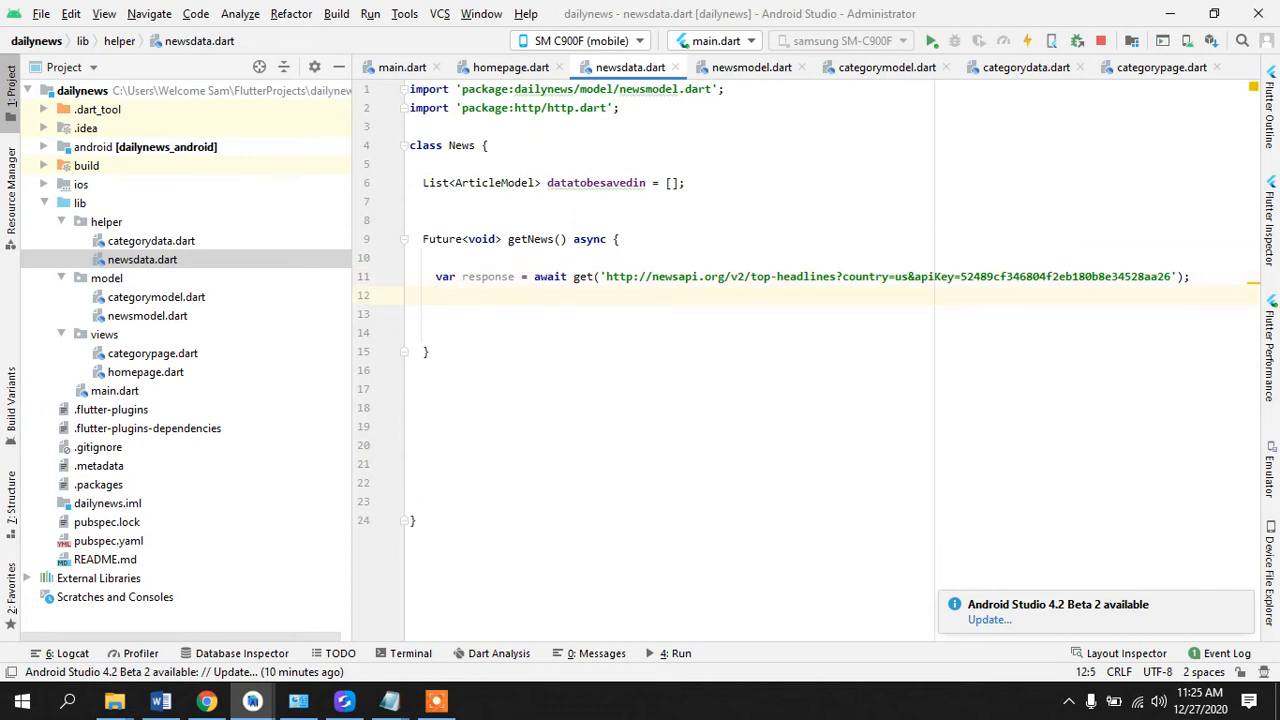
- Add var jsonData = jsonDecode(response.body) after the awaited request
text(var)
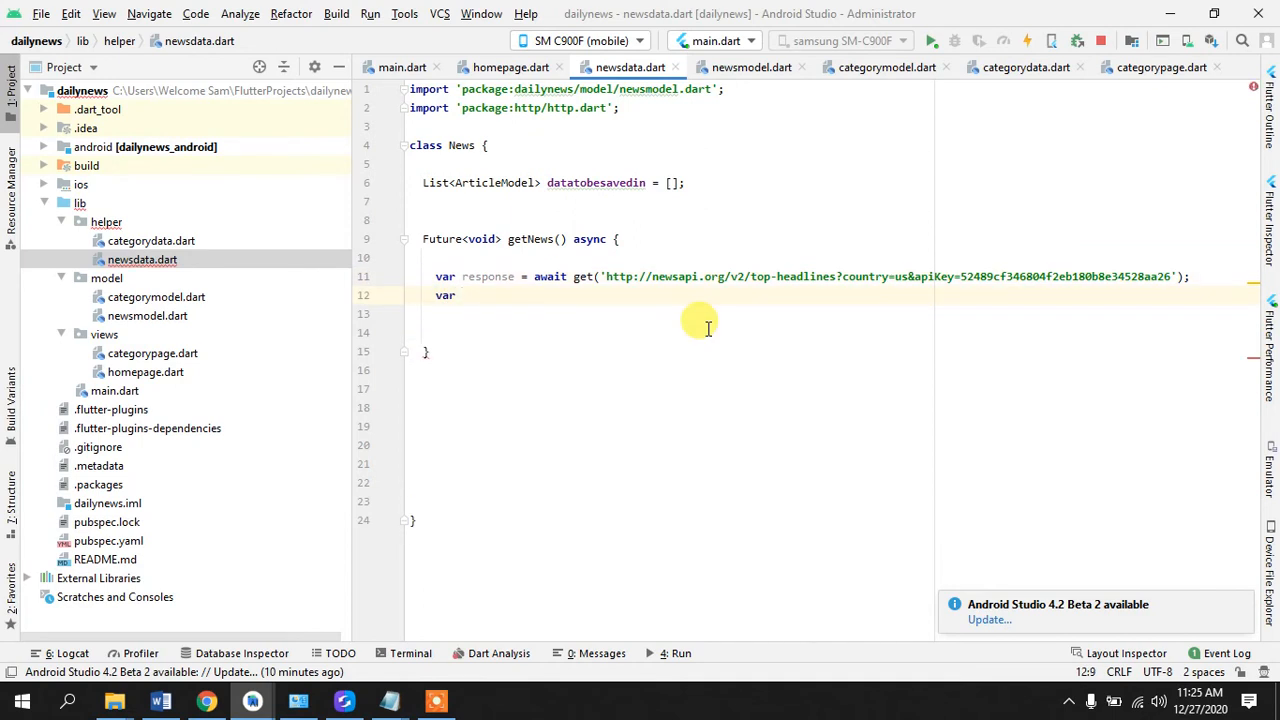
text(jsonData)
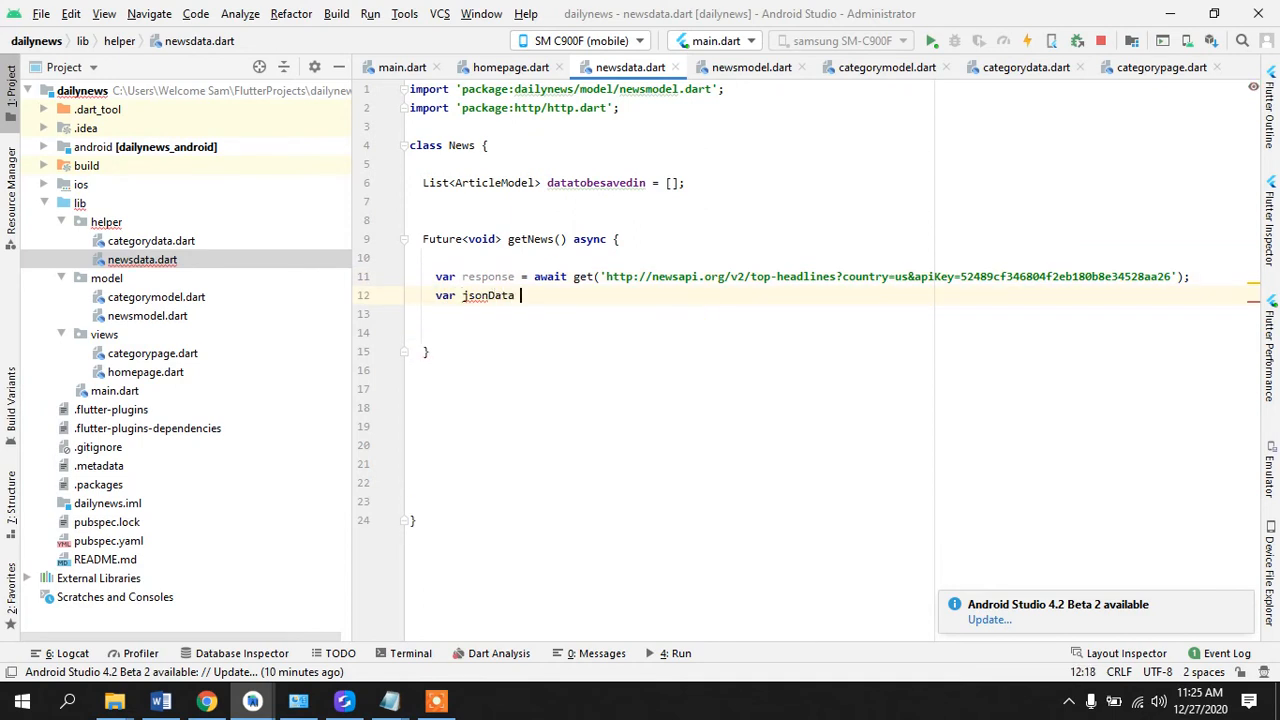
text(=)
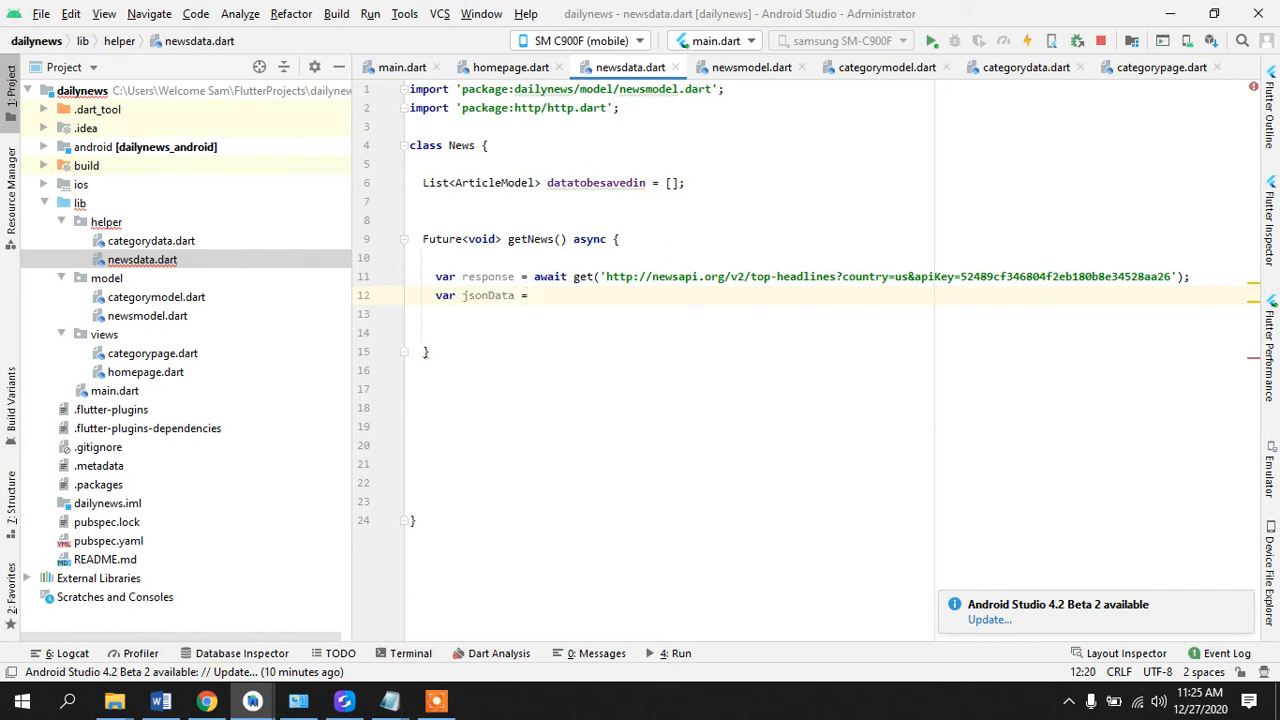
text(jsonDecode(source)
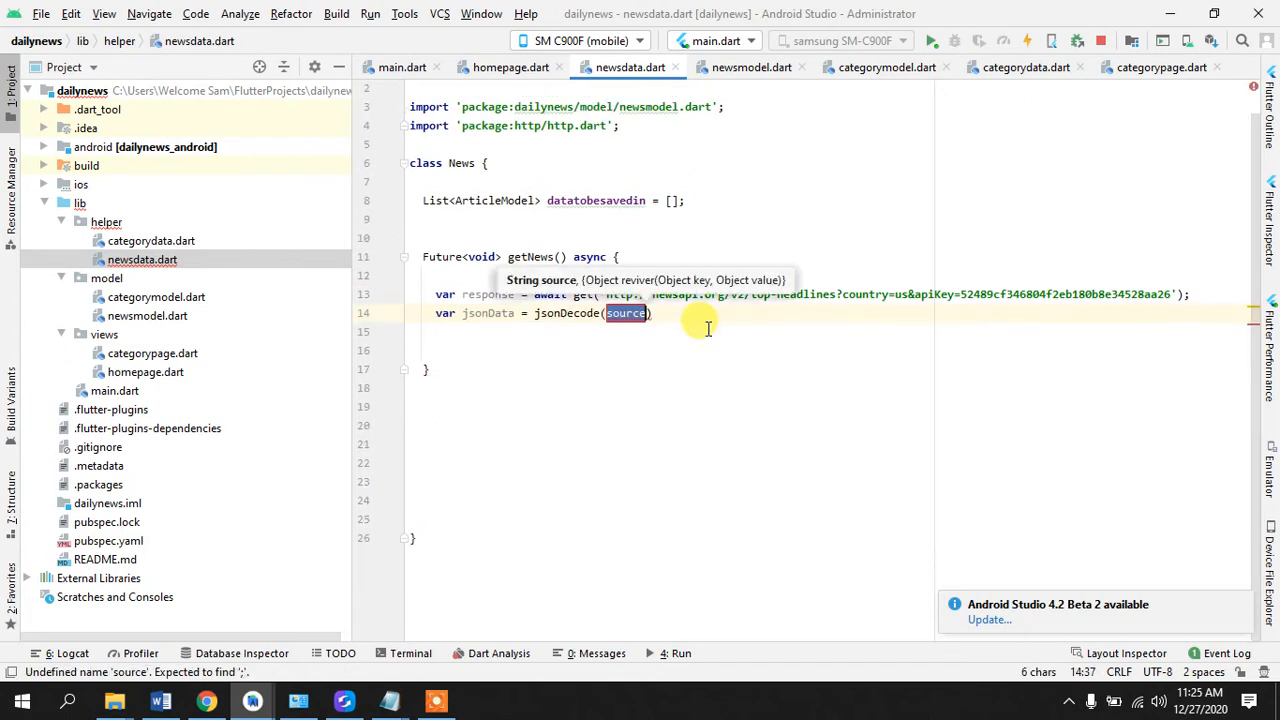
text(response.body)
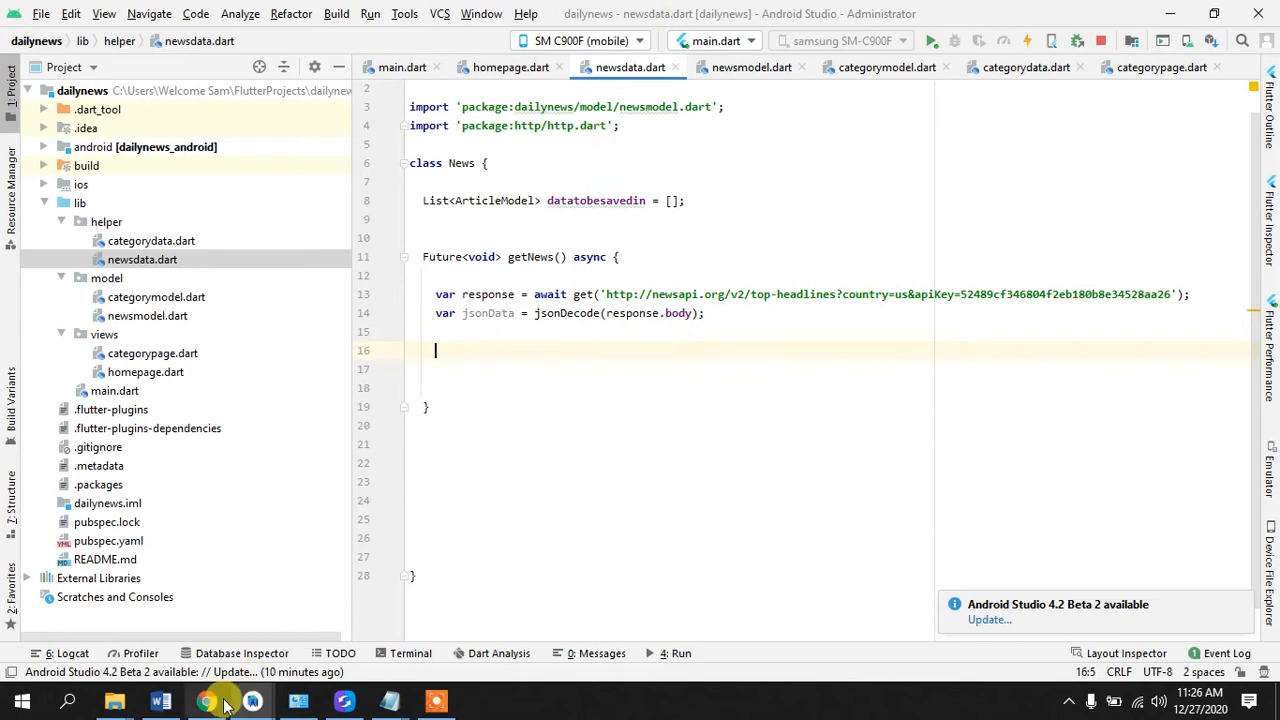
- Paste the raw news response into JSON Formatter & Validator and process it into formatted JSON
click(204, 700)
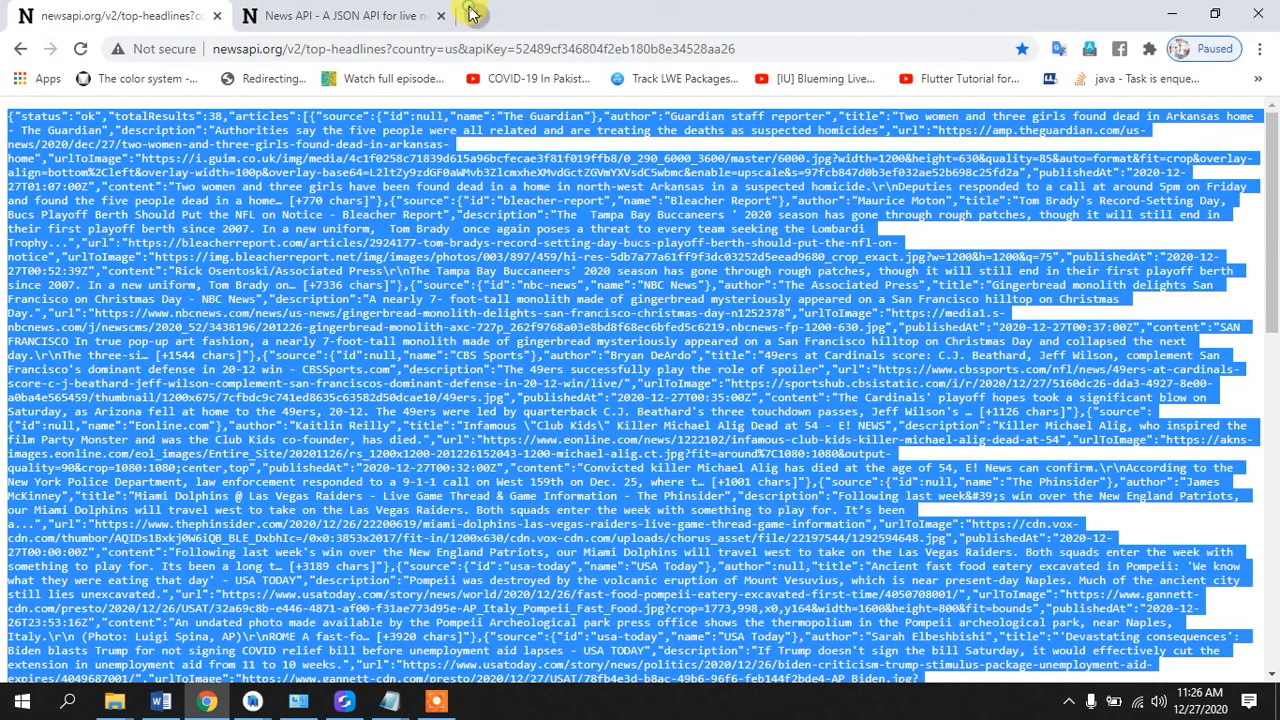
click(468, 16)
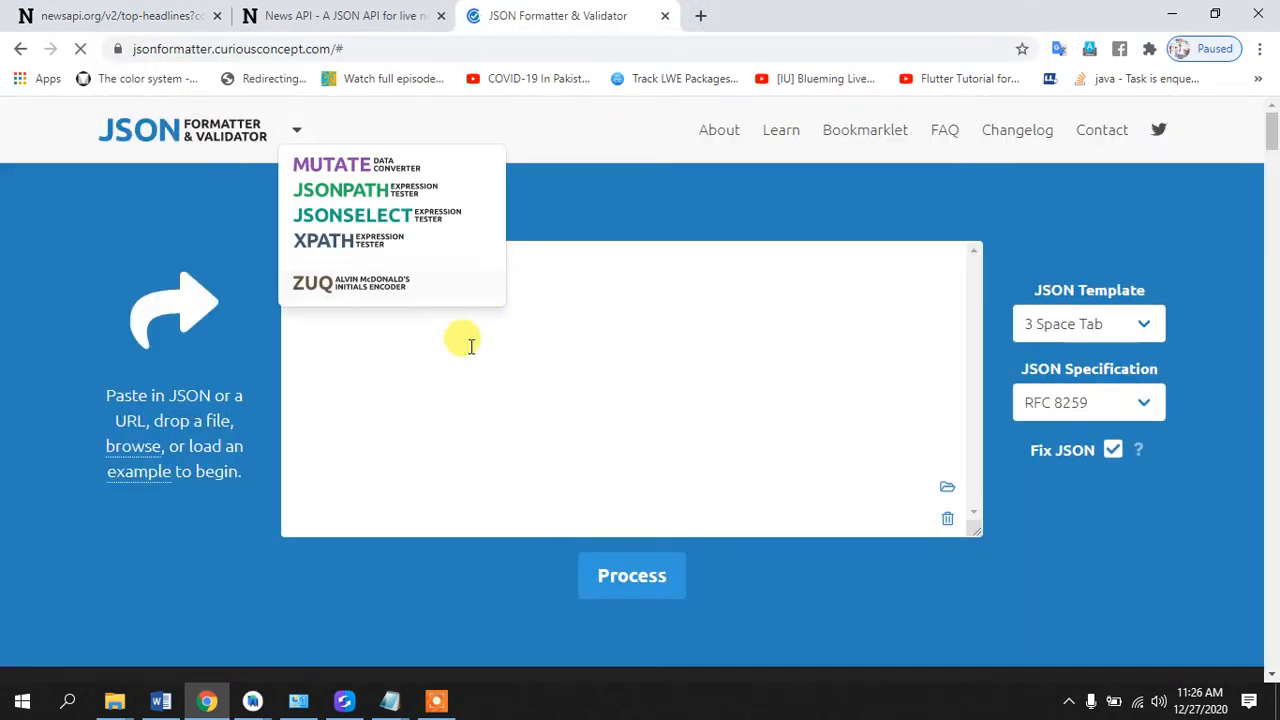
click(632, 576)
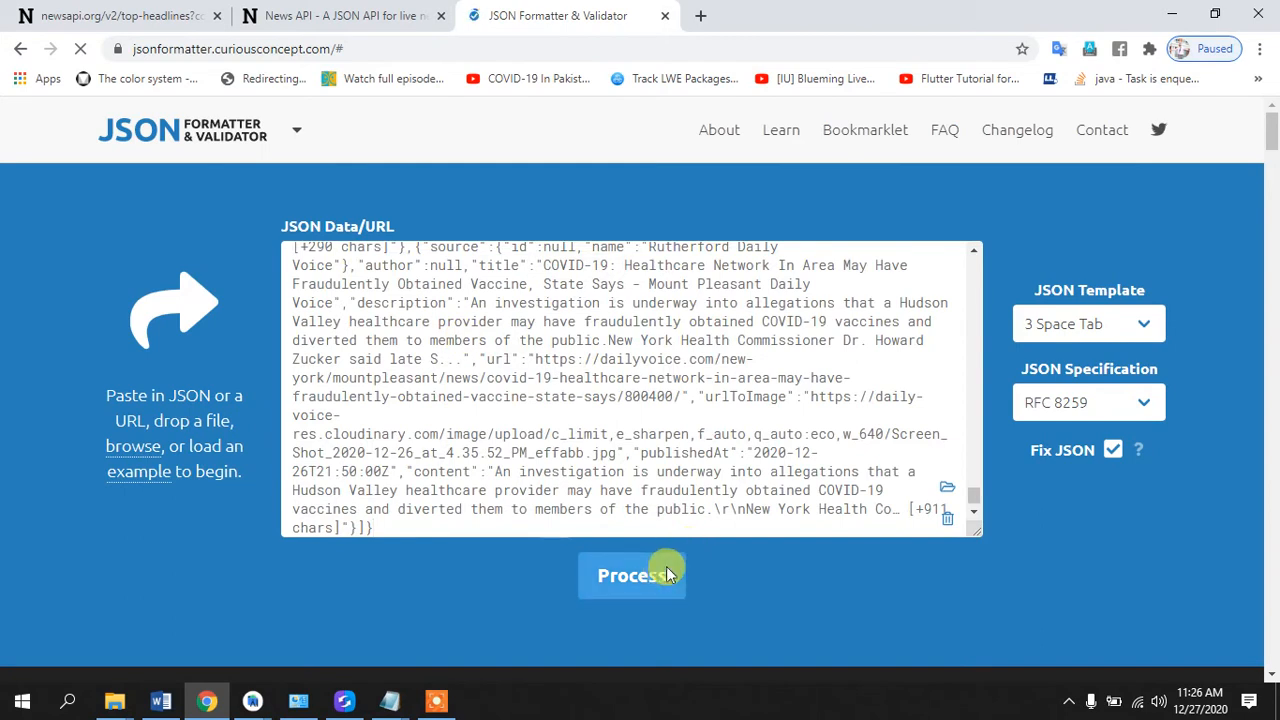
click(632, 576)
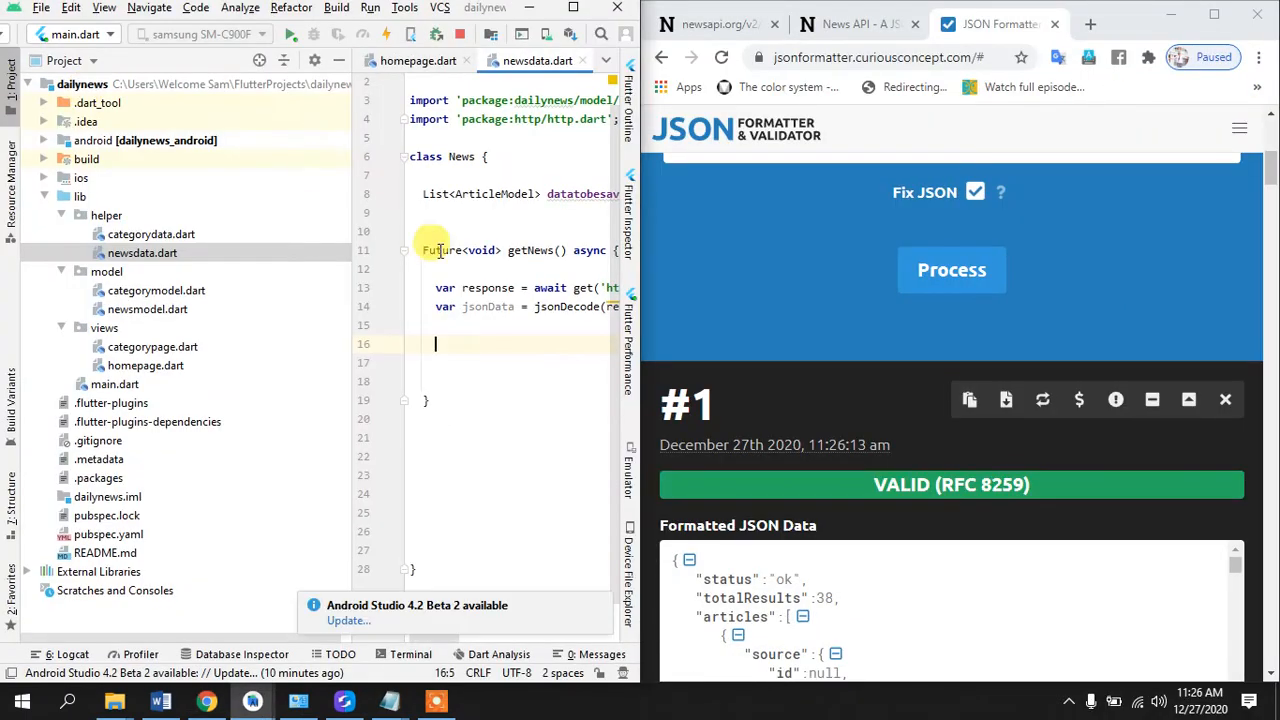
scroll(down, 3)
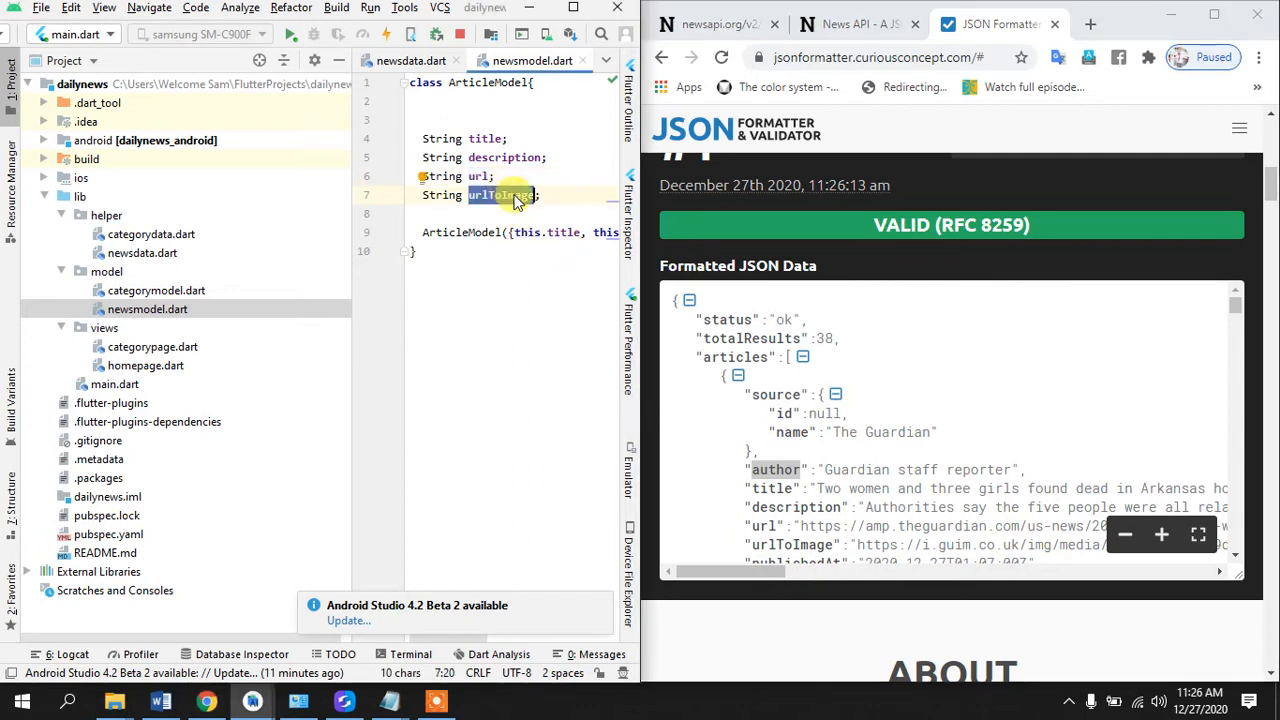
mouse_move(904, 452)
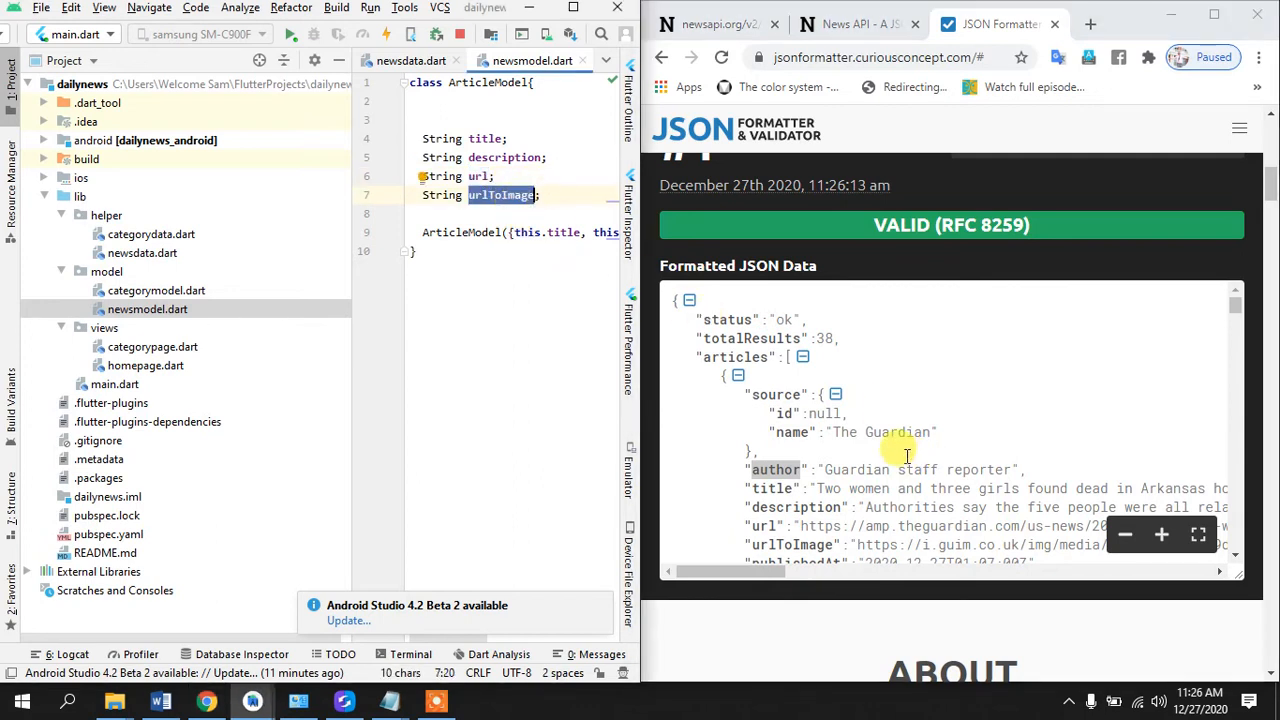
scroll(down, 3)
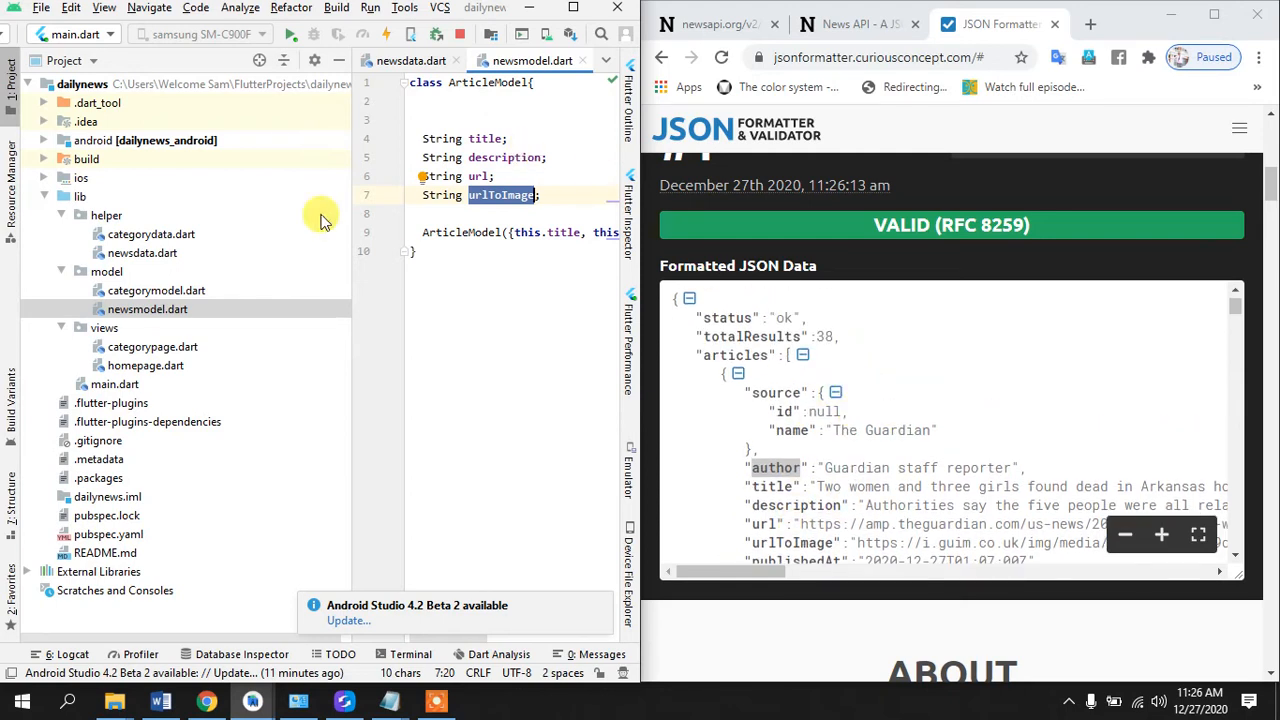
- Collapse the articles array so only status, totalResults and articles keys remain visible
click(412, 60)
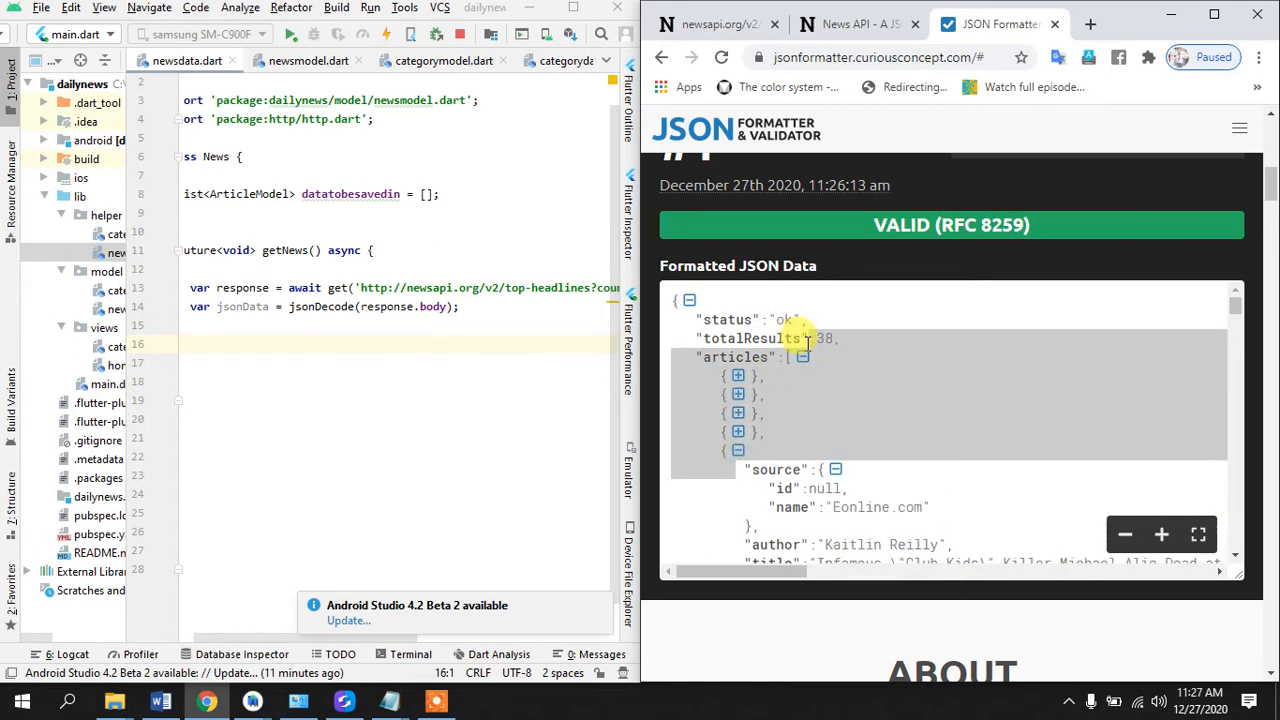
click(802, 356)
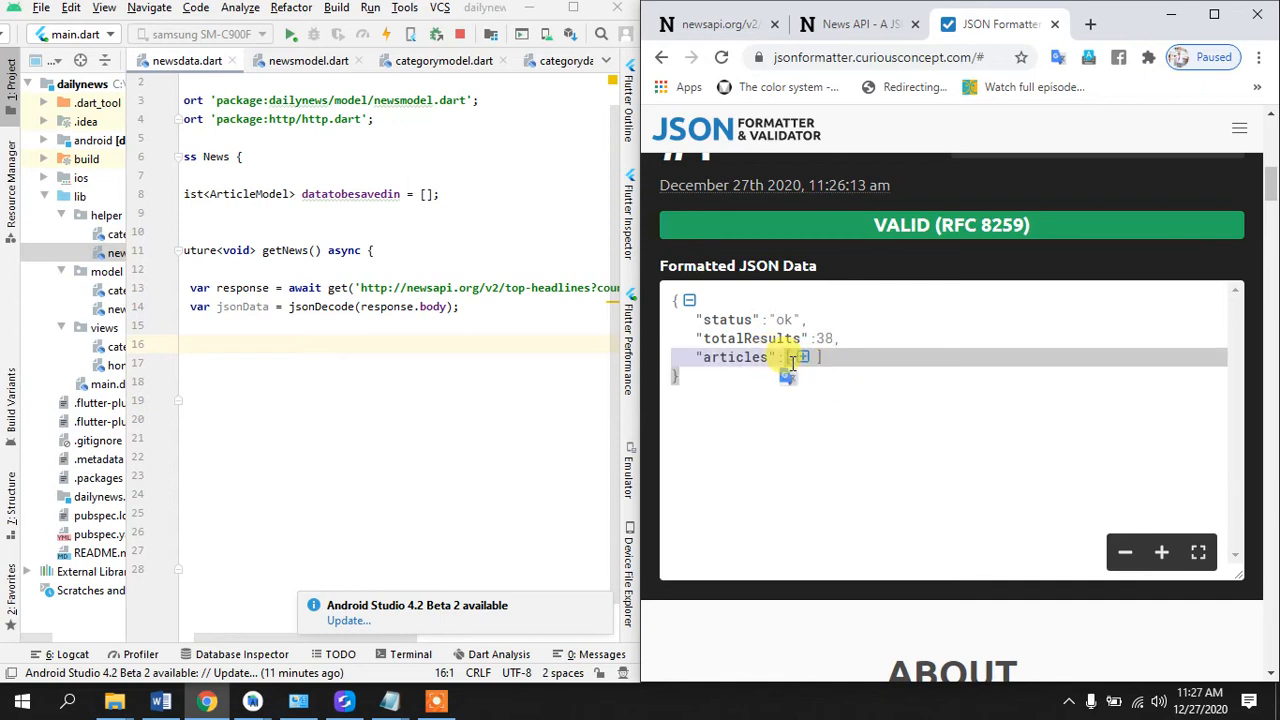
click(800, 356)
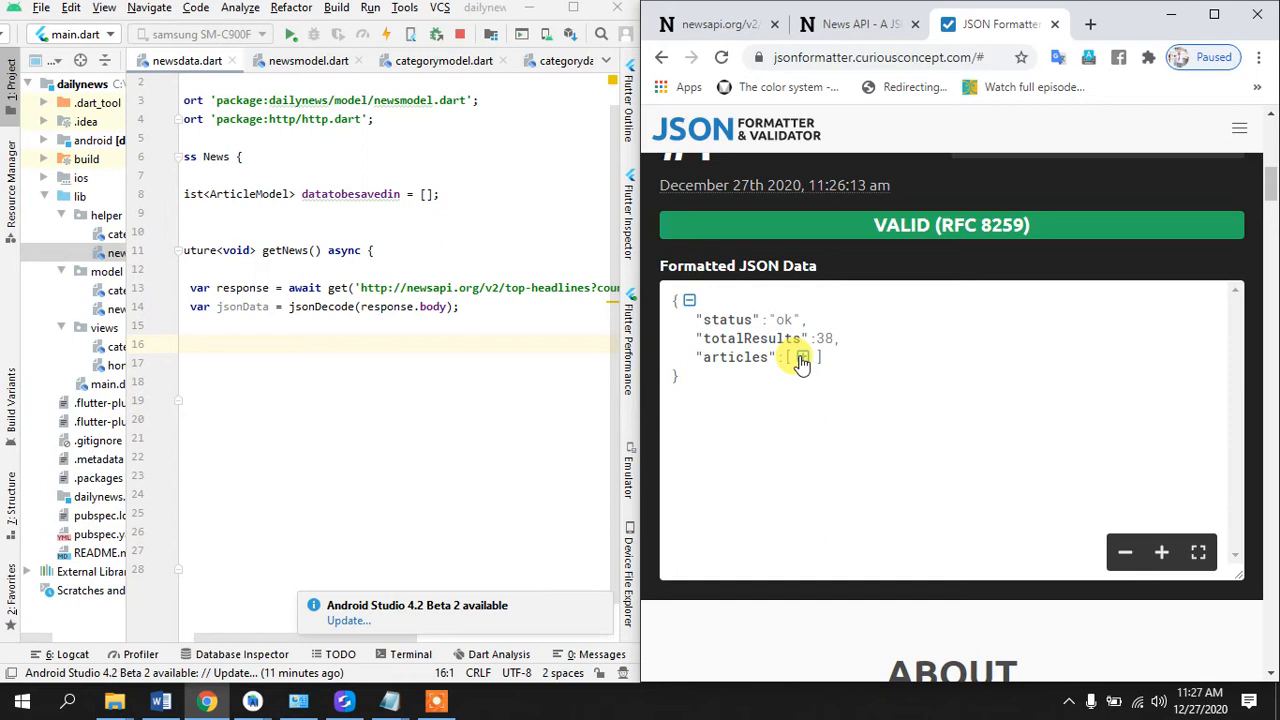
click(800, 356)
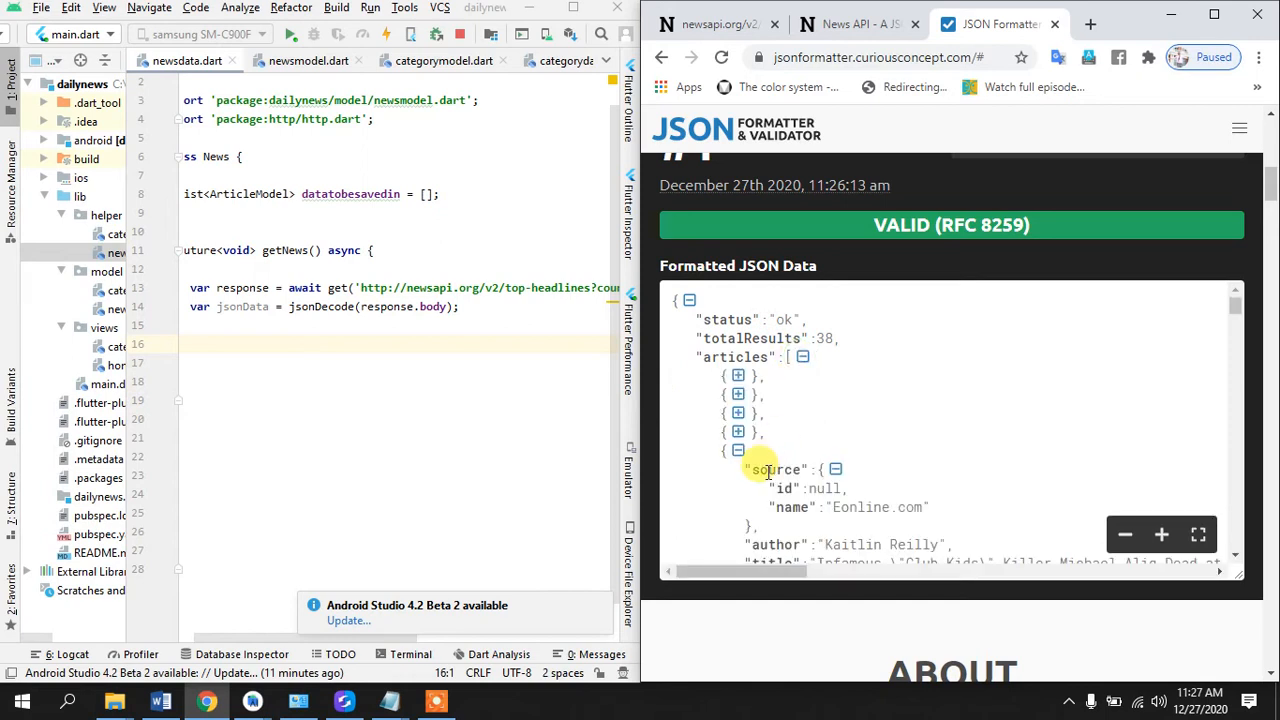
scroll(down, 3)
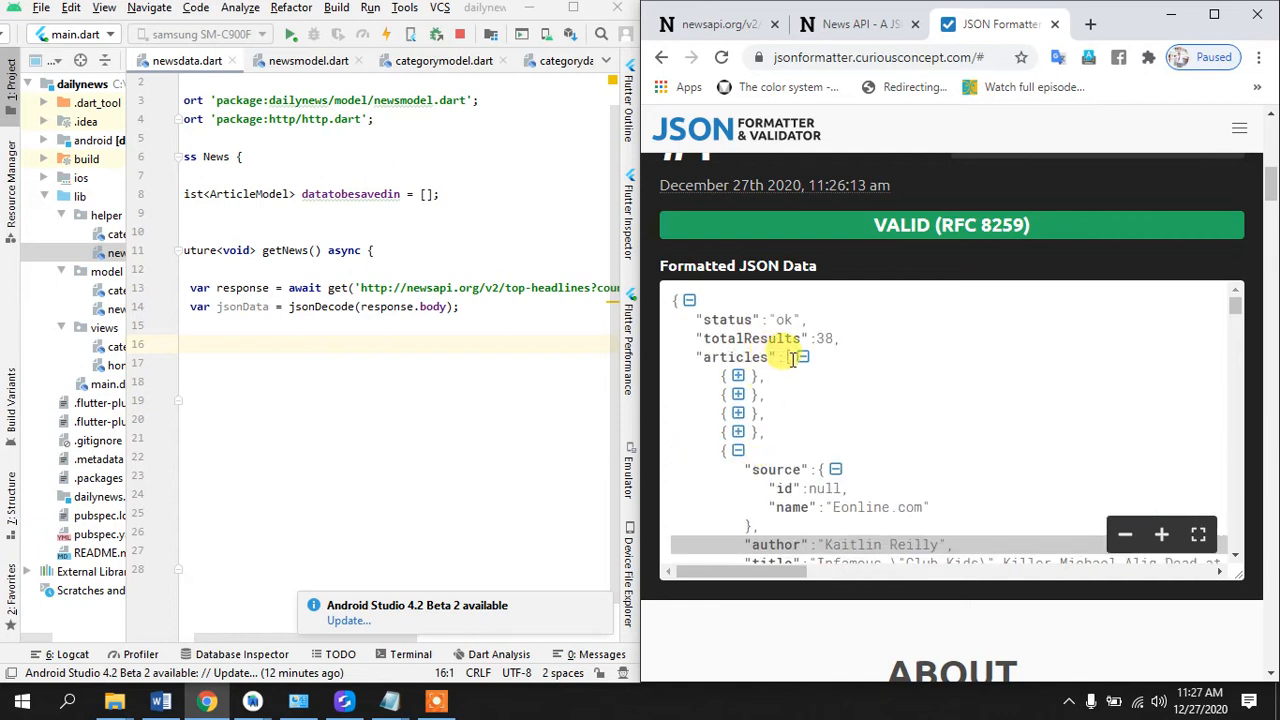
click(802, 356)
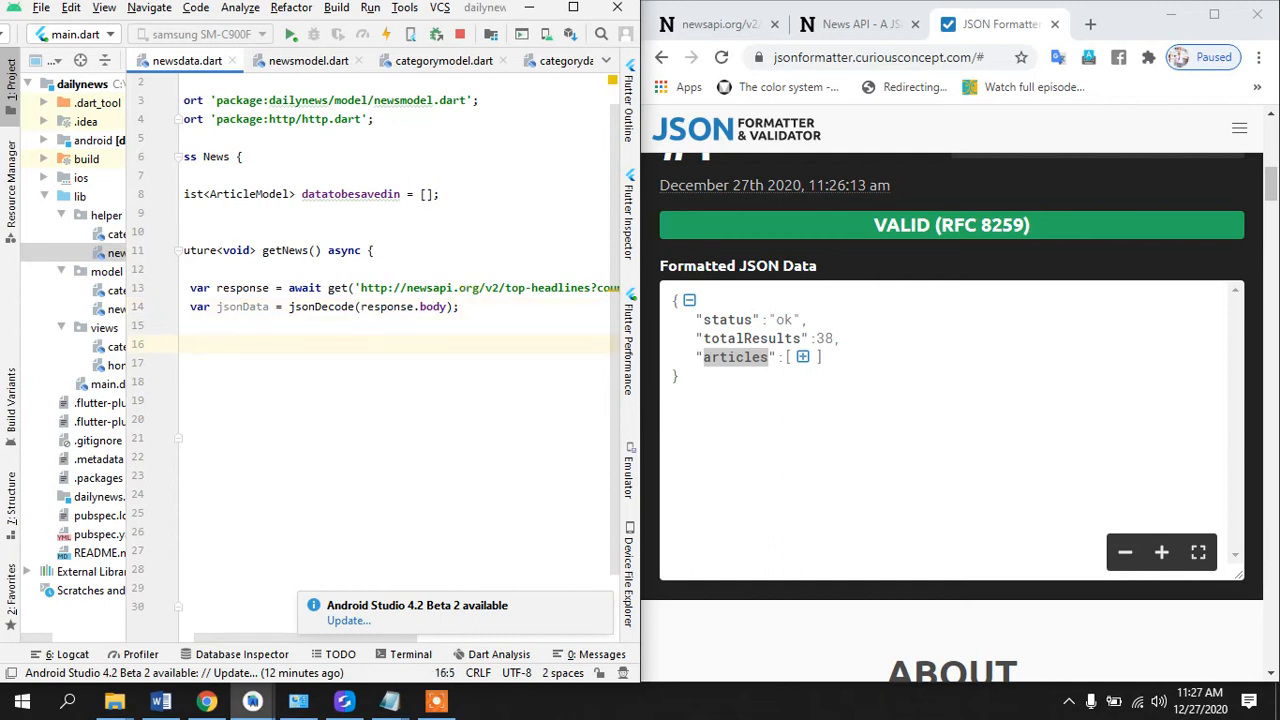
- Add if (jsonData['status'] == 'ok') { } below the jsonDecode line in getNews
text(if ()
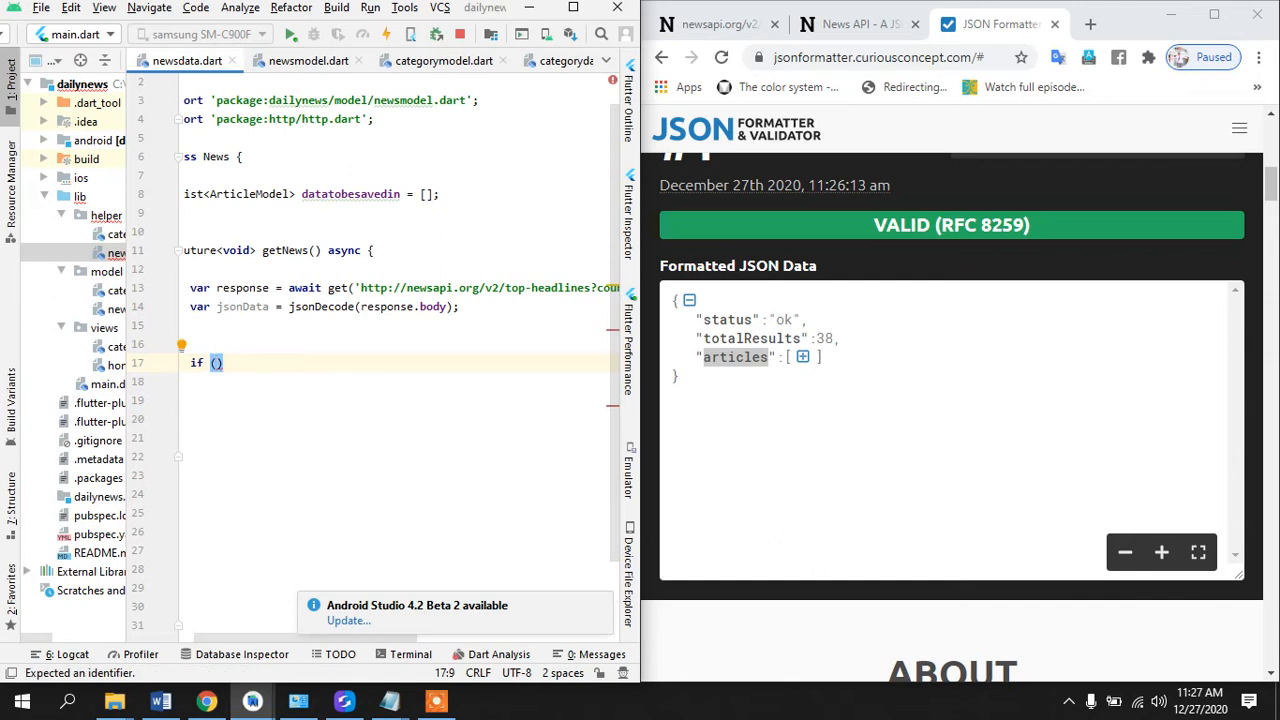
text(jsonData['status)
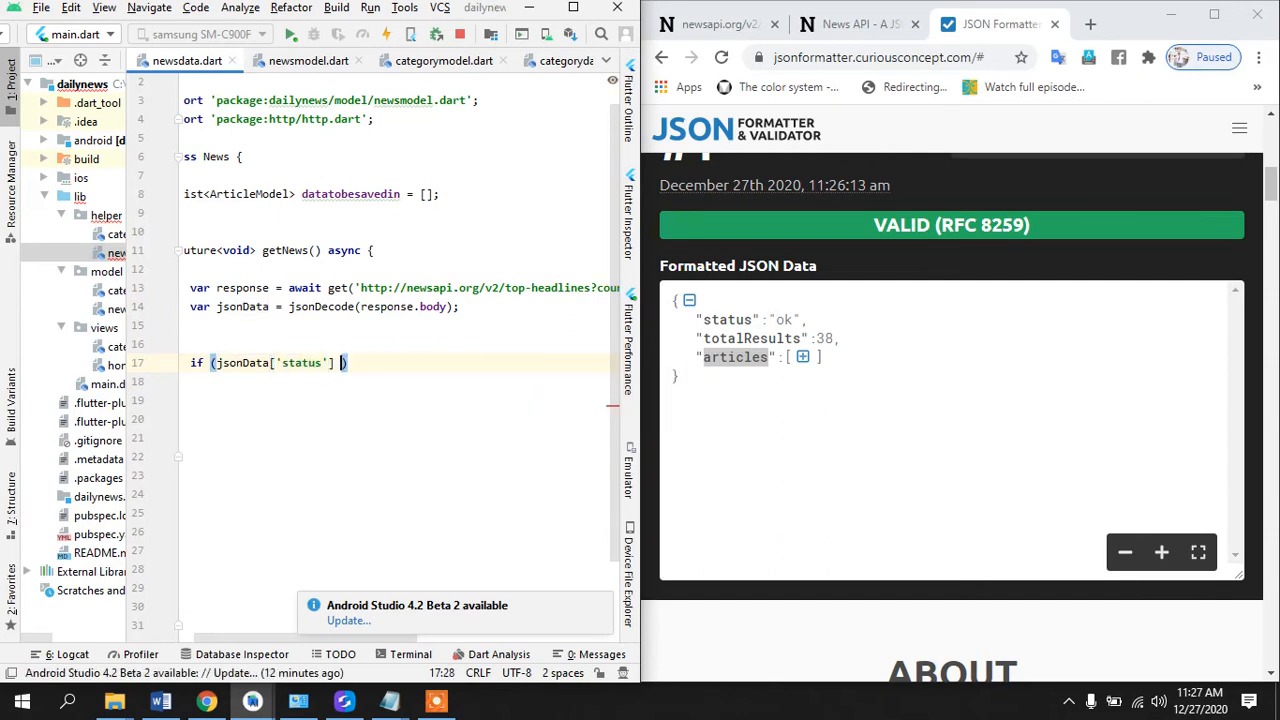
text(== ''i)
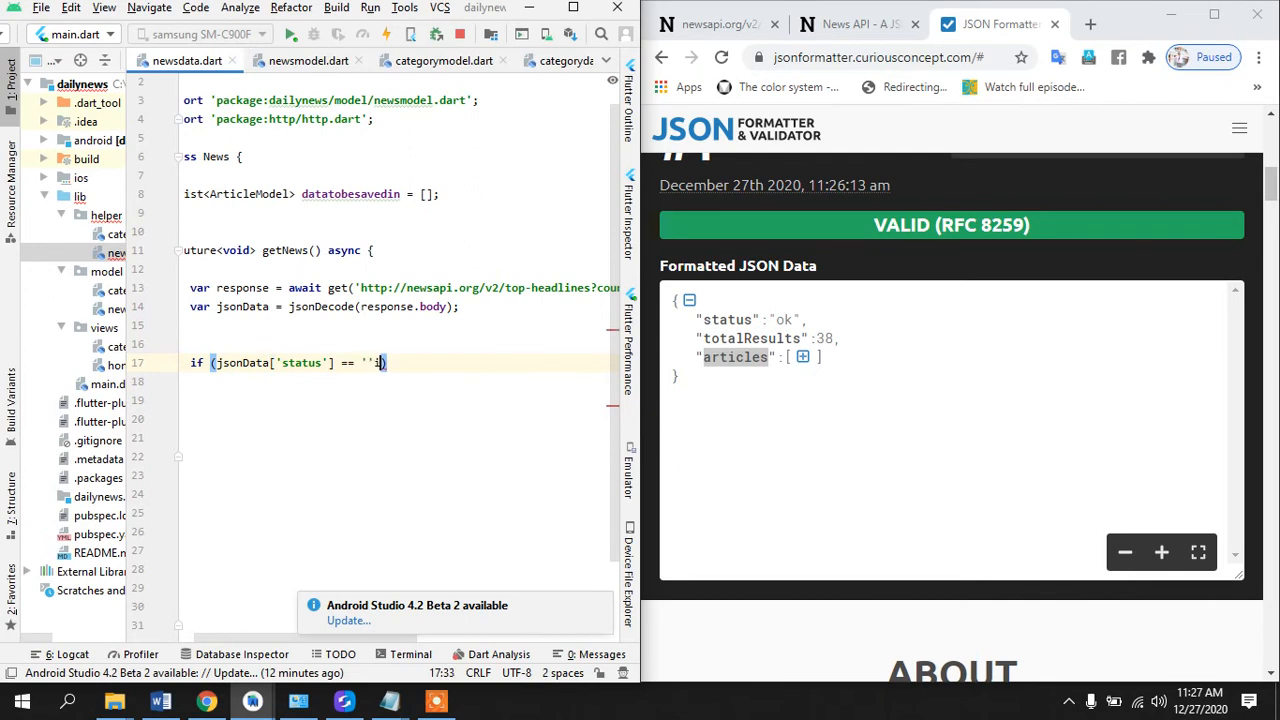
text(ok)
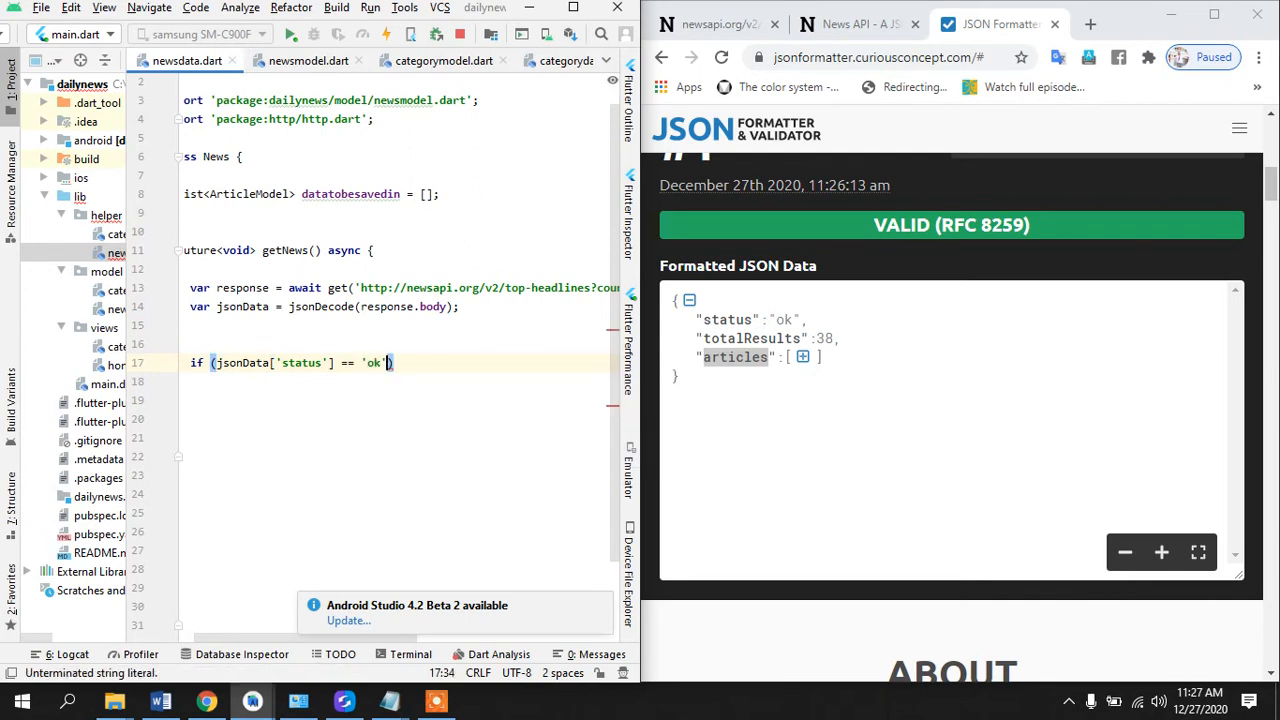
text({)
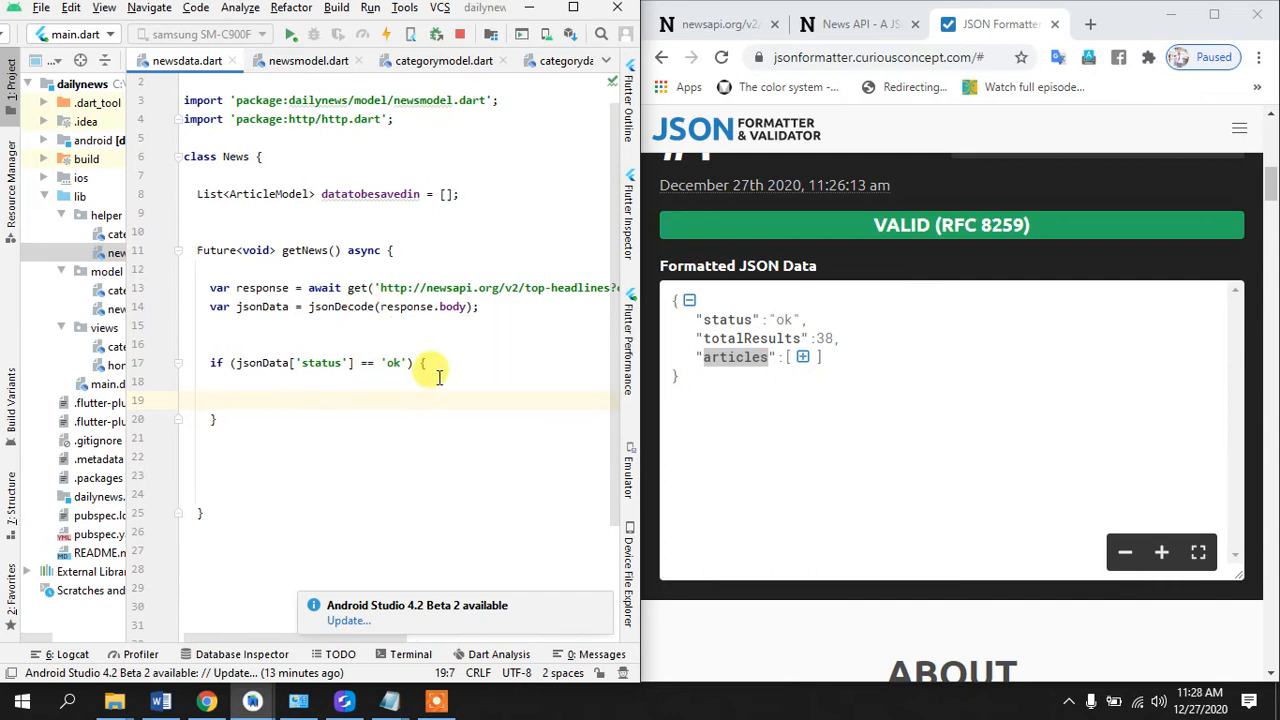
scroll(down, 3)
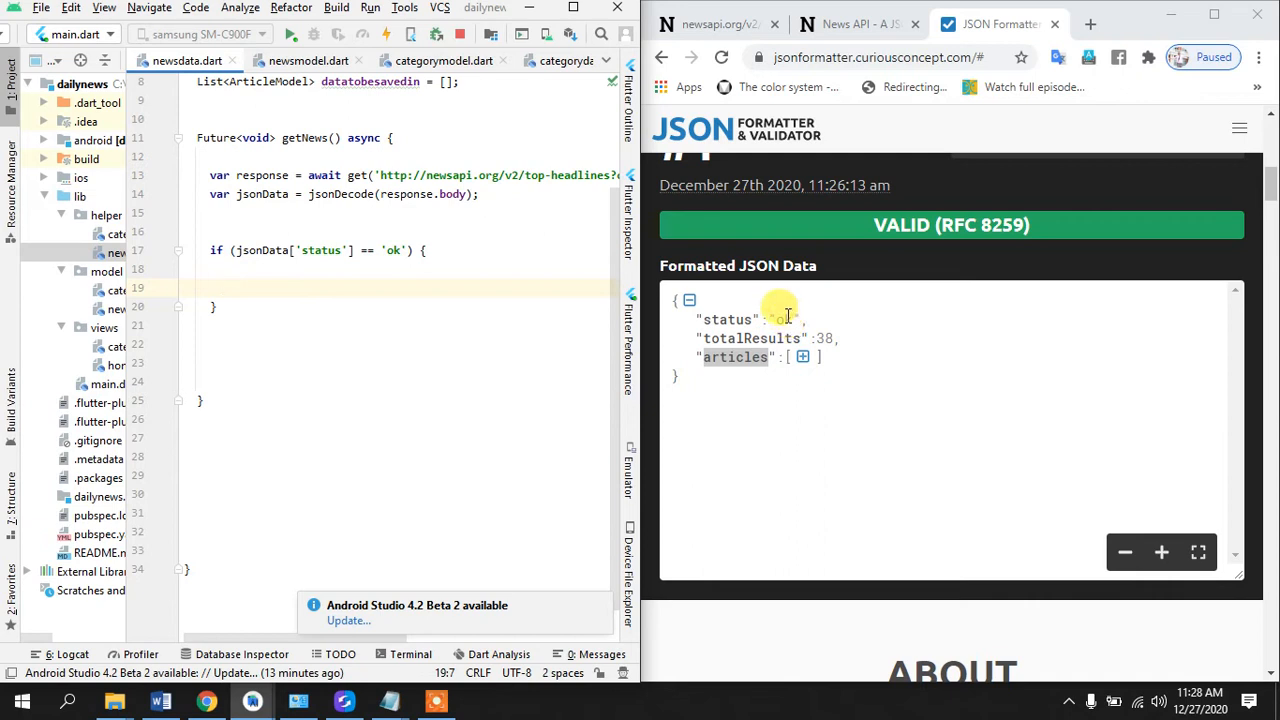
mouse_move(304, 278)
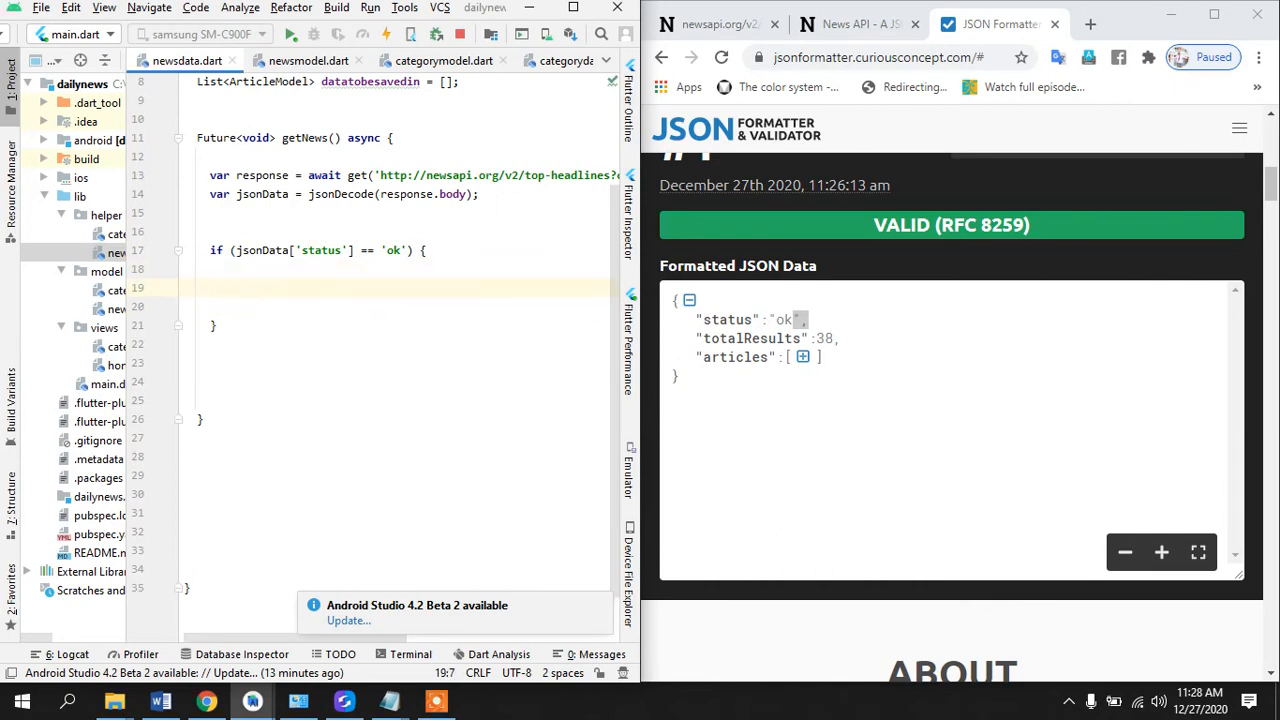
- Write jsonData['articles'].forEach((element) { }); inside the status check
text(sav)
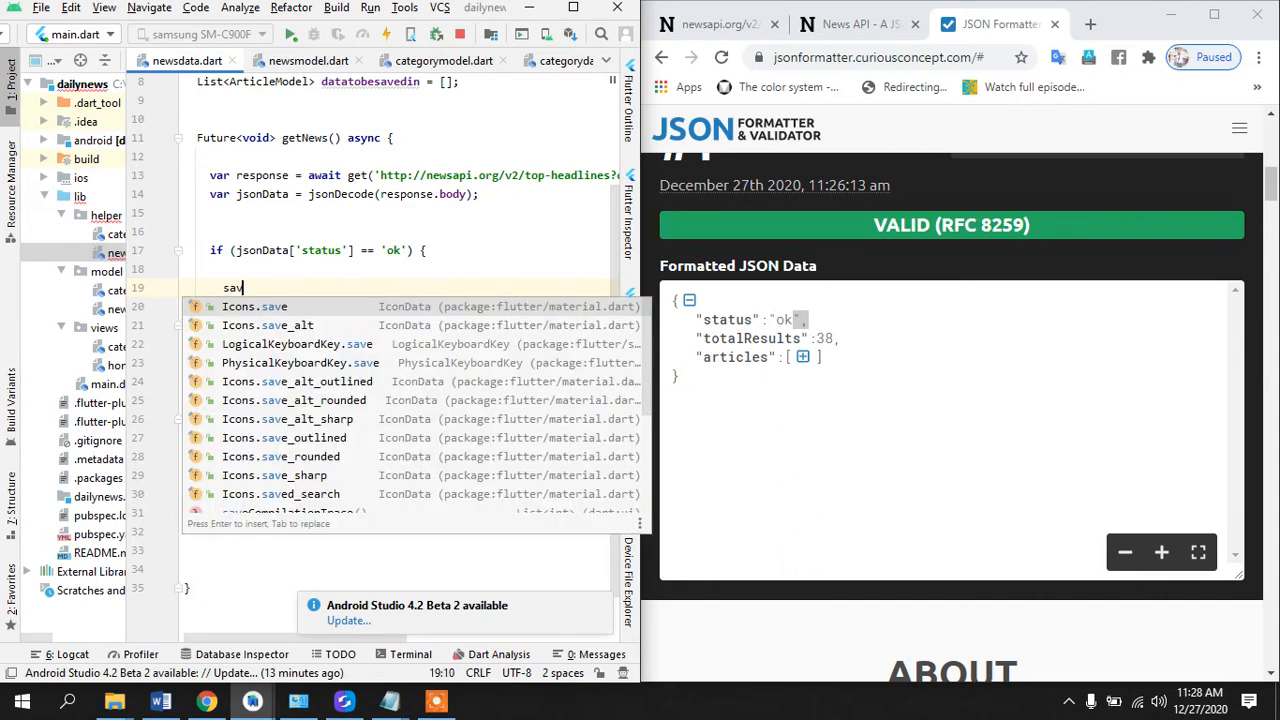
text(jsonData[)
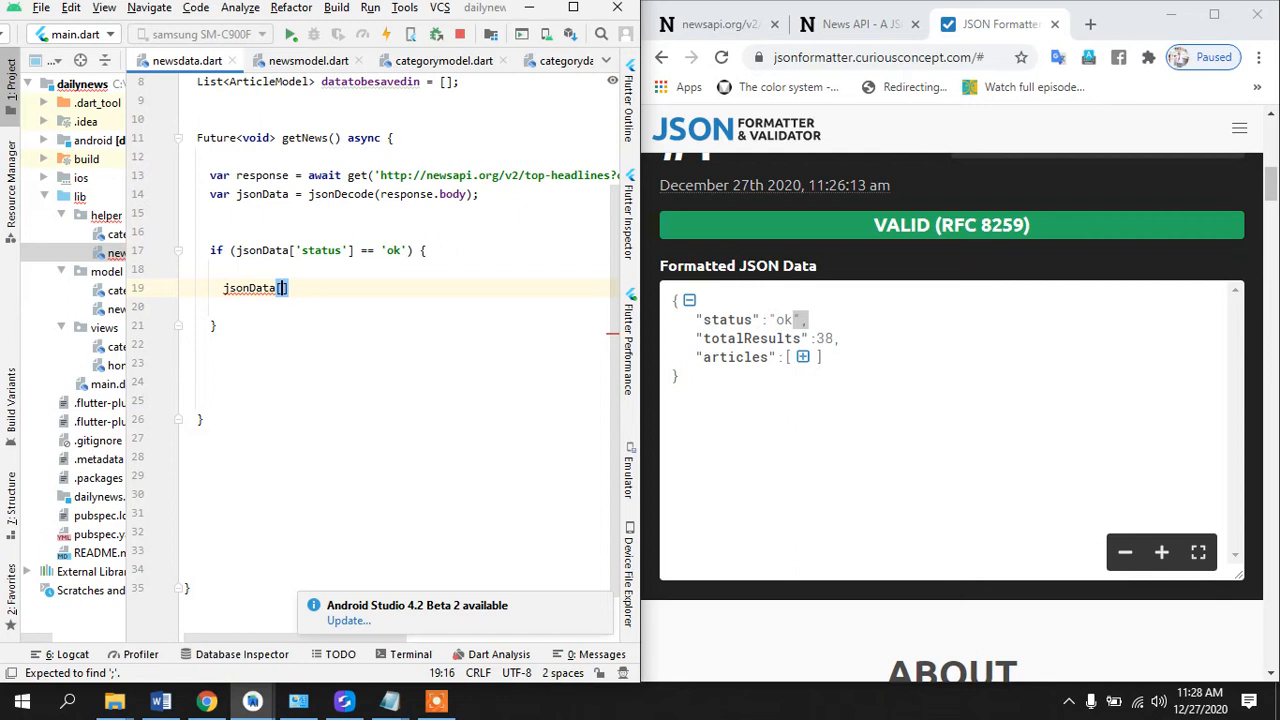
text('articles')
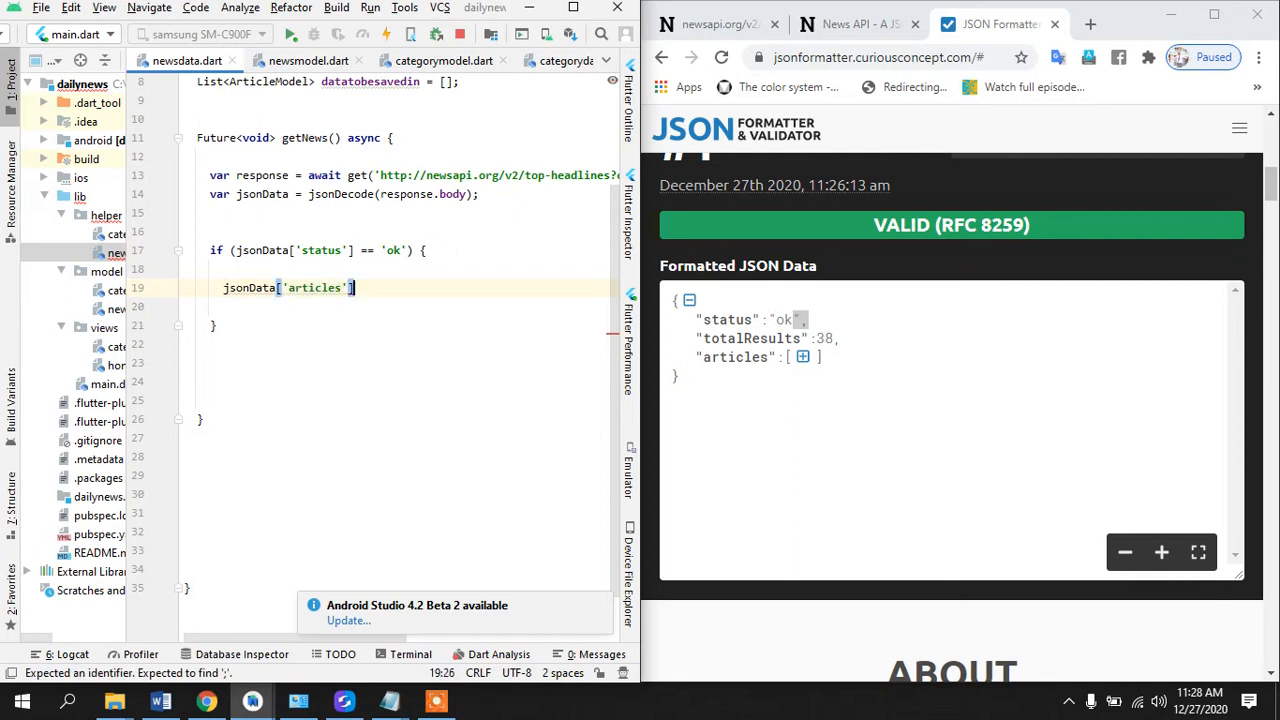
text(.forEac)
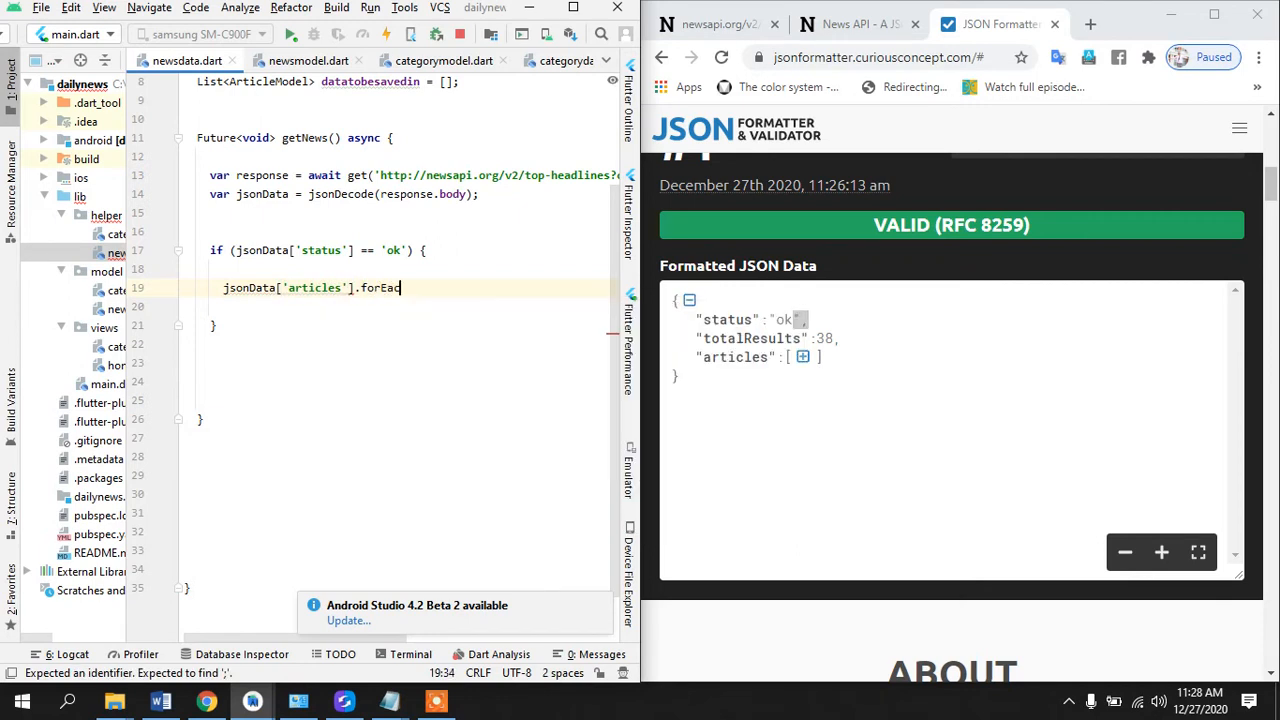
text(h())
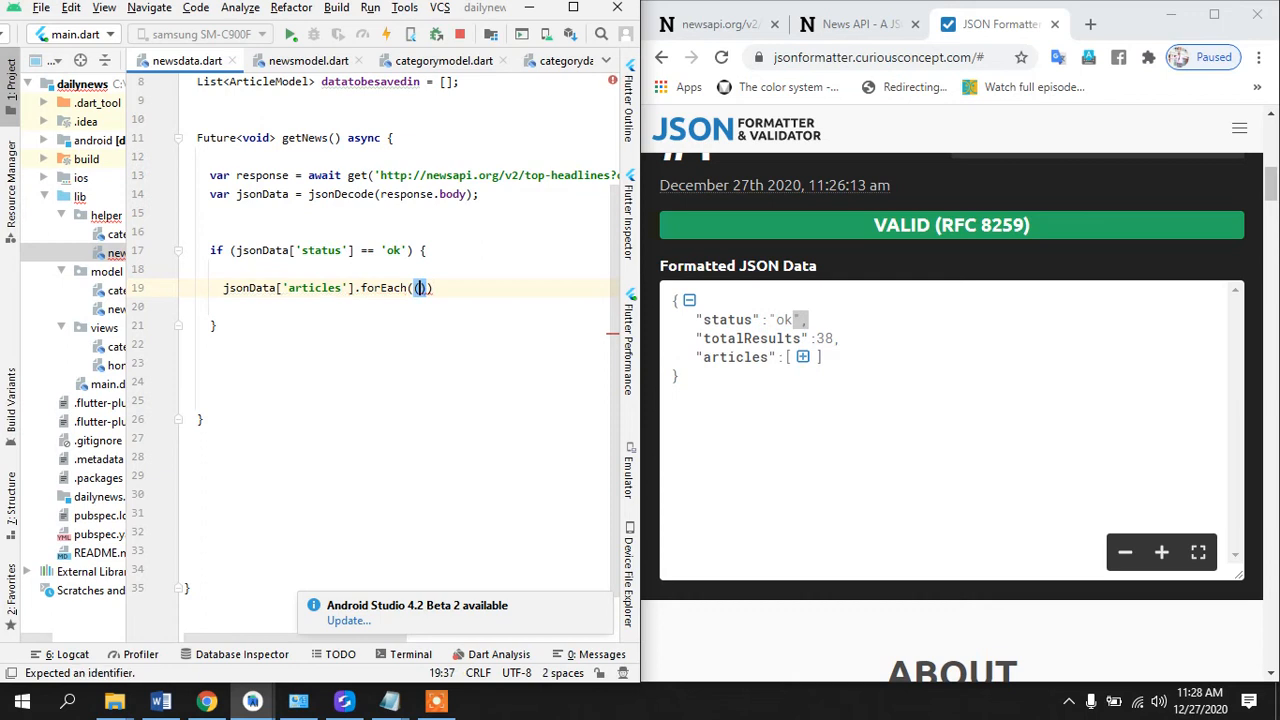
key(BackSpace)
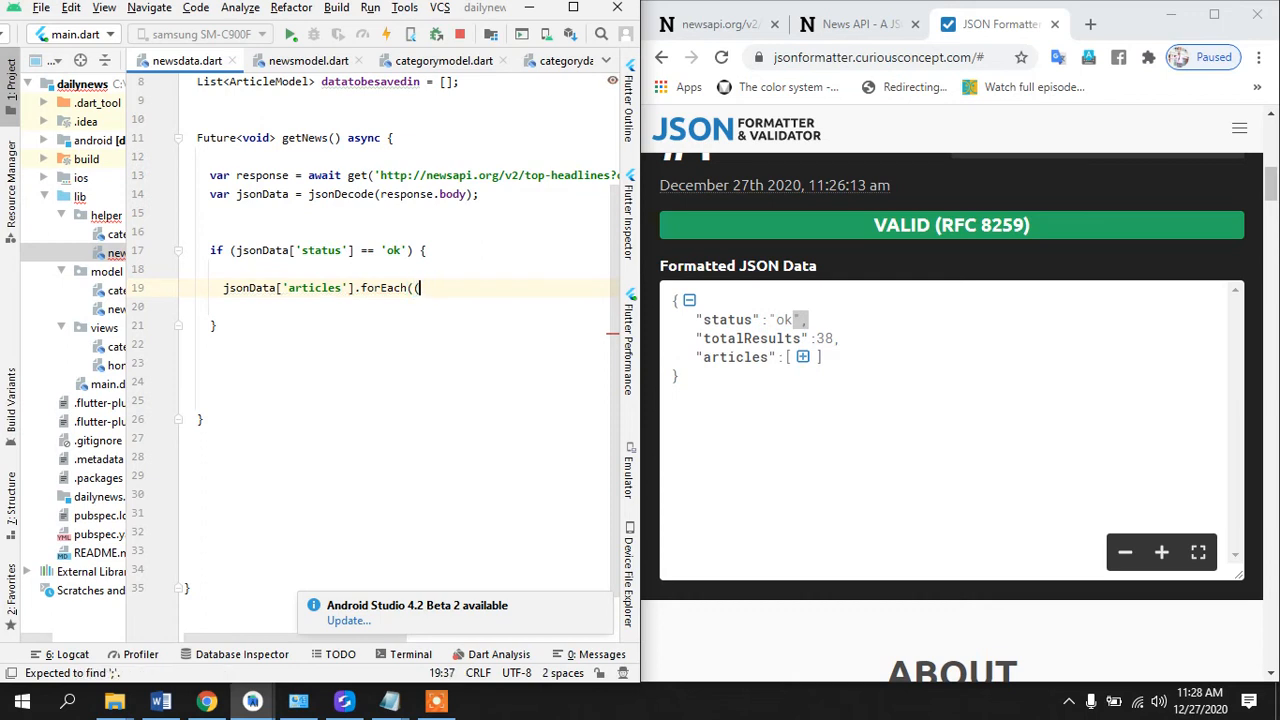
text())
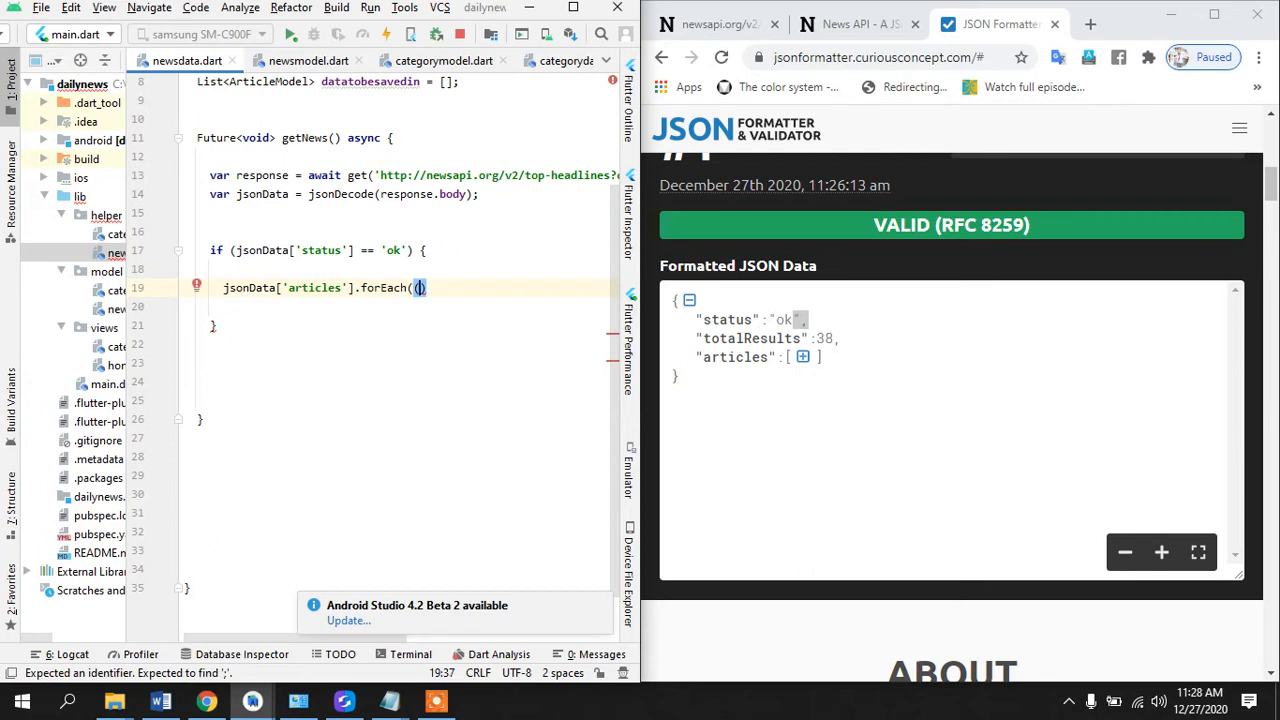
text(element)
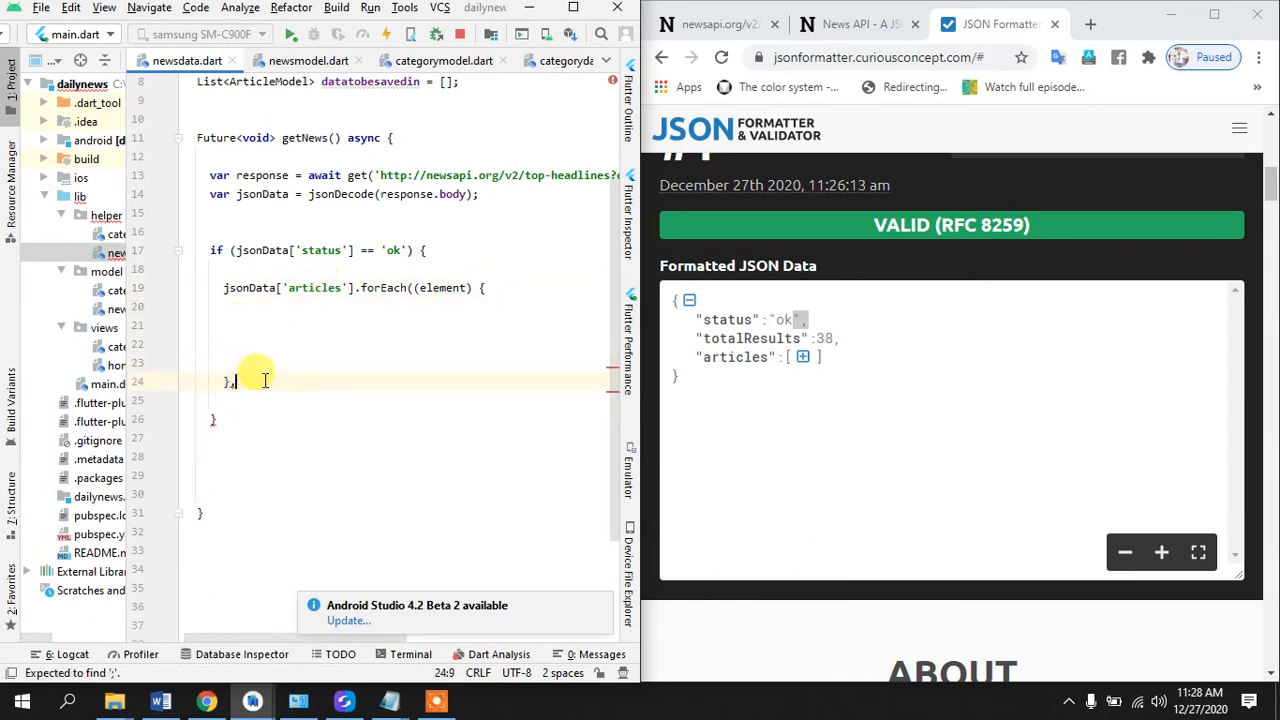
text();)
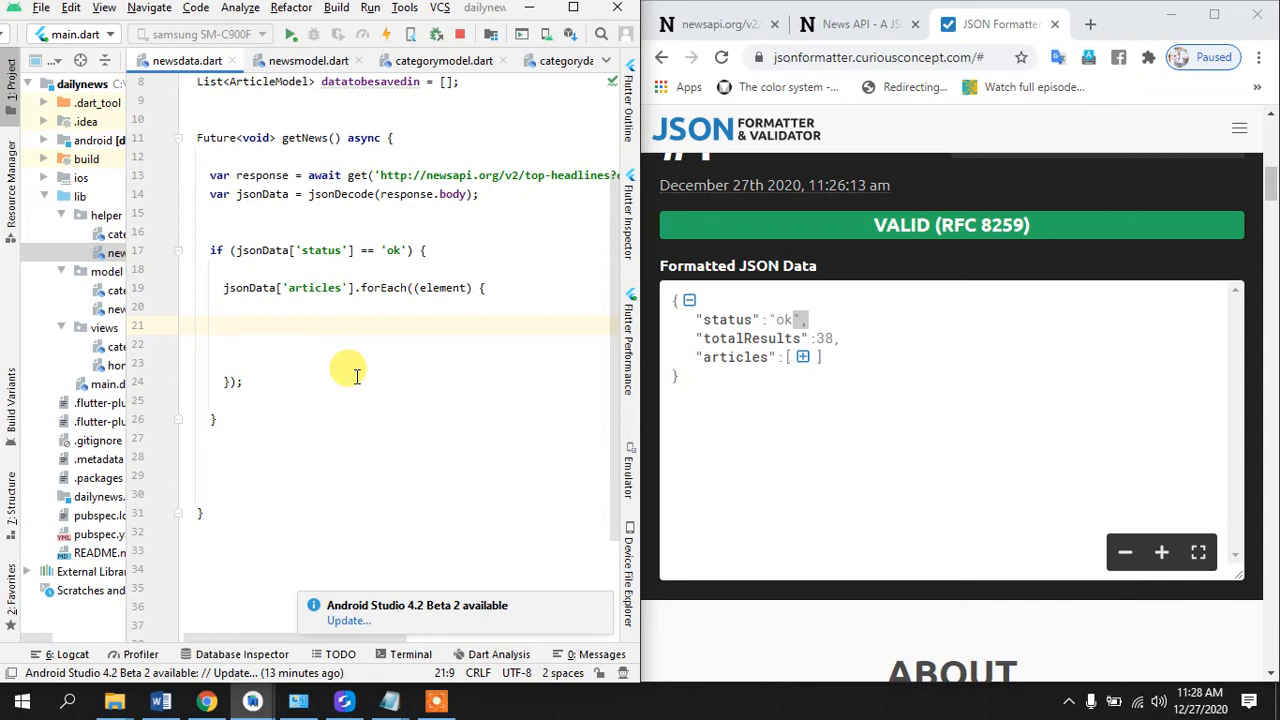
mouse_move(384, 314)
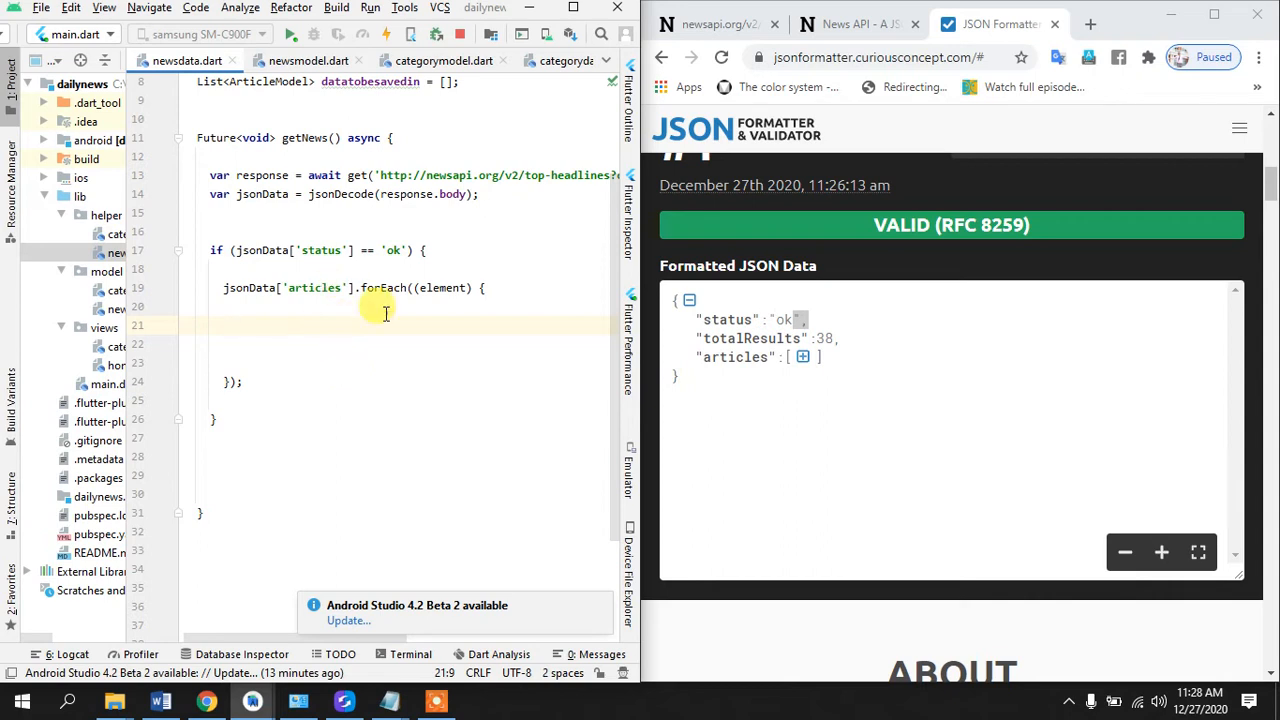
mouse_move(320, 328)
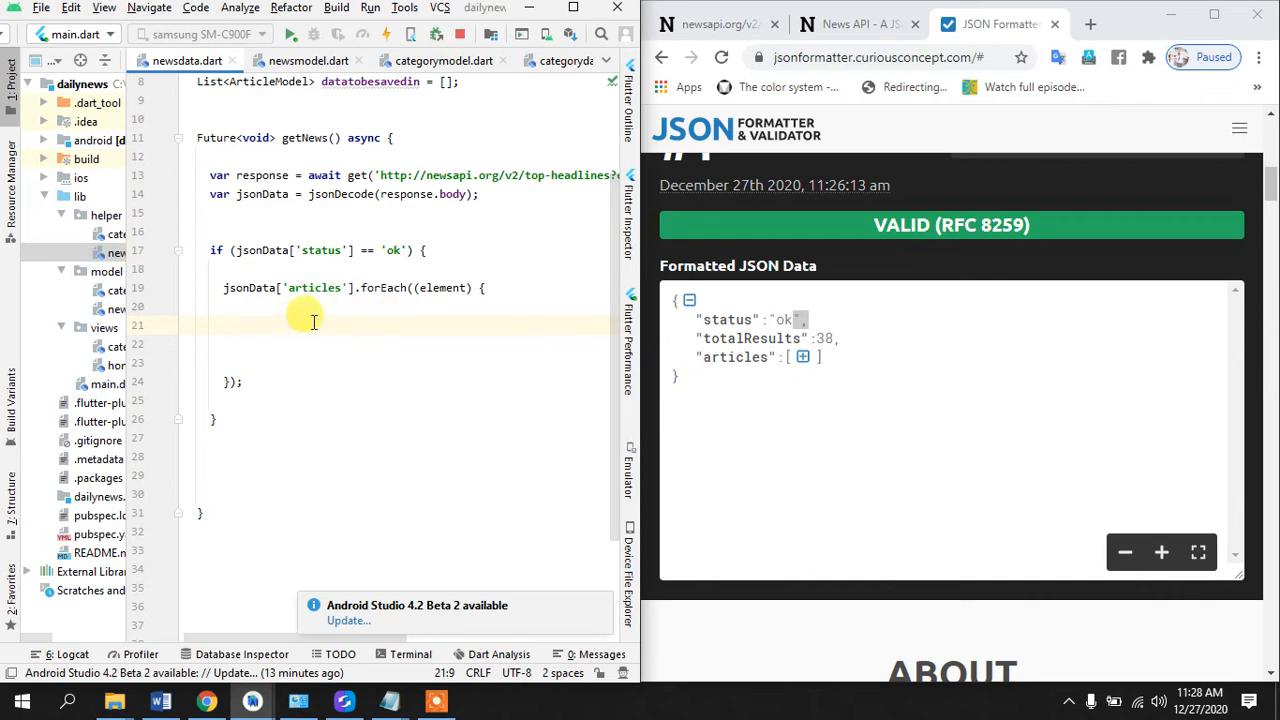
- Check element['urlToImage'] != null && element['description'] != null inside the loop
text(if (ur)
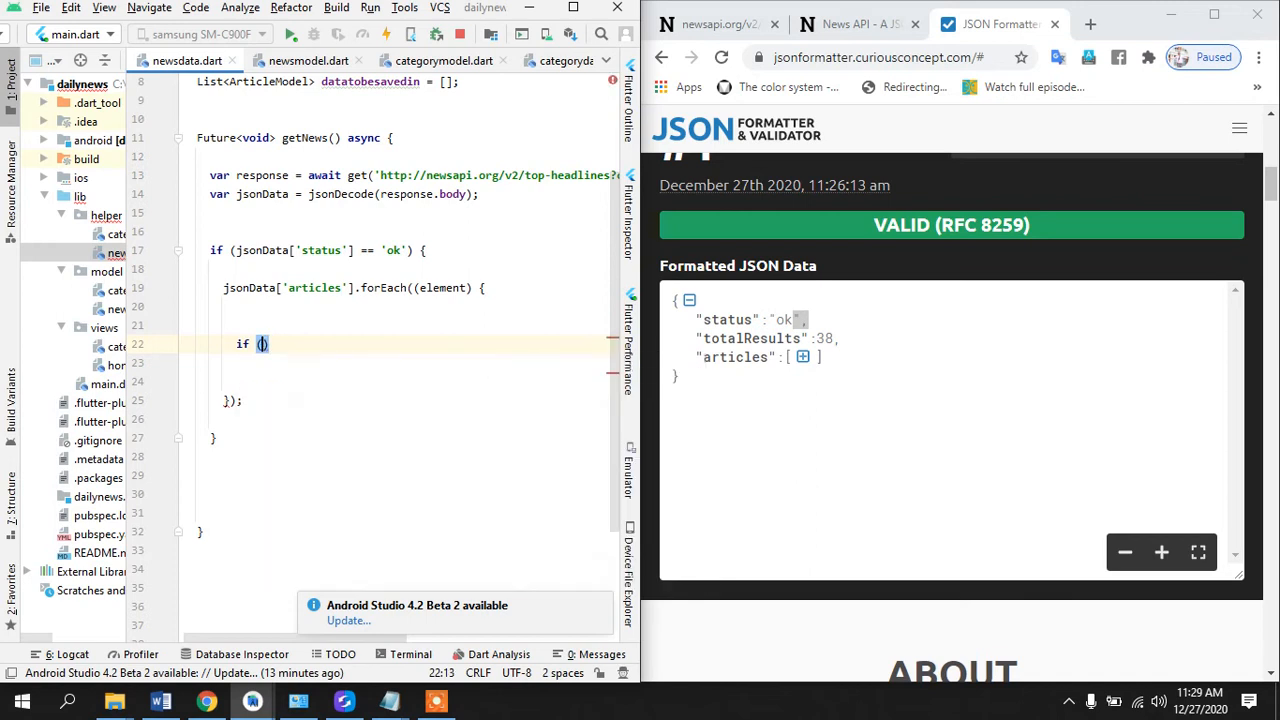
text(js)
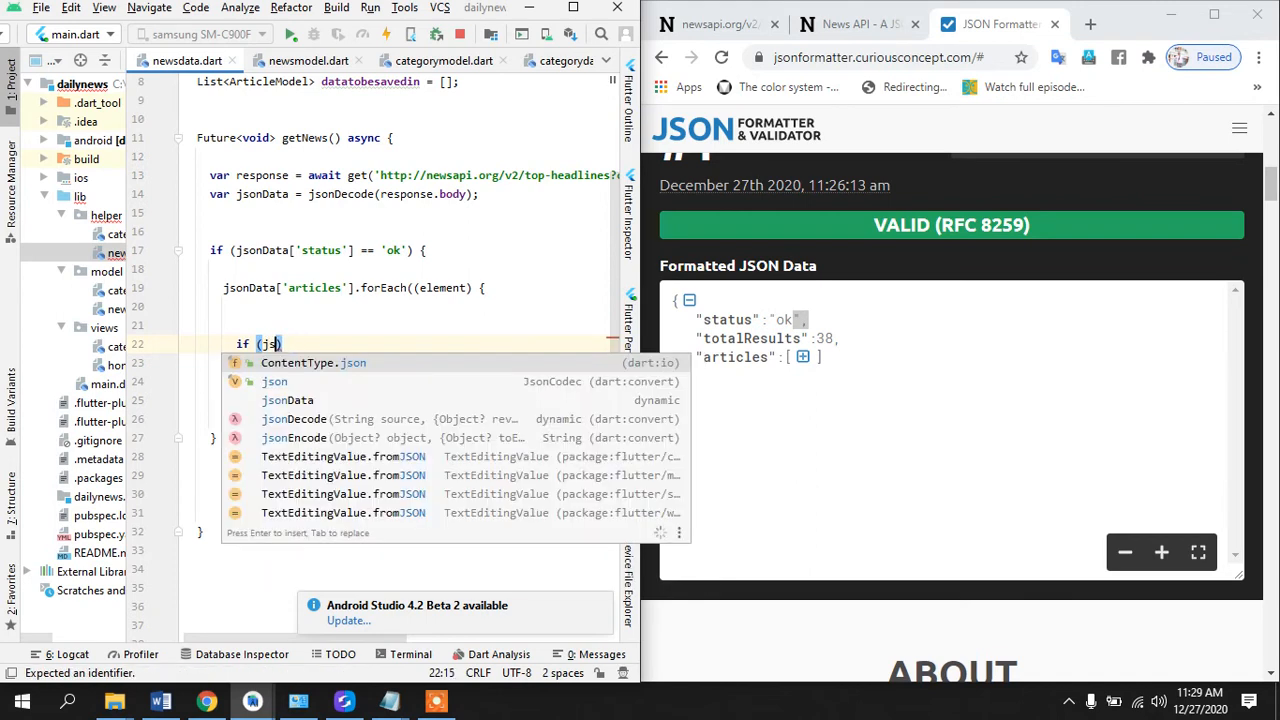
text(element)
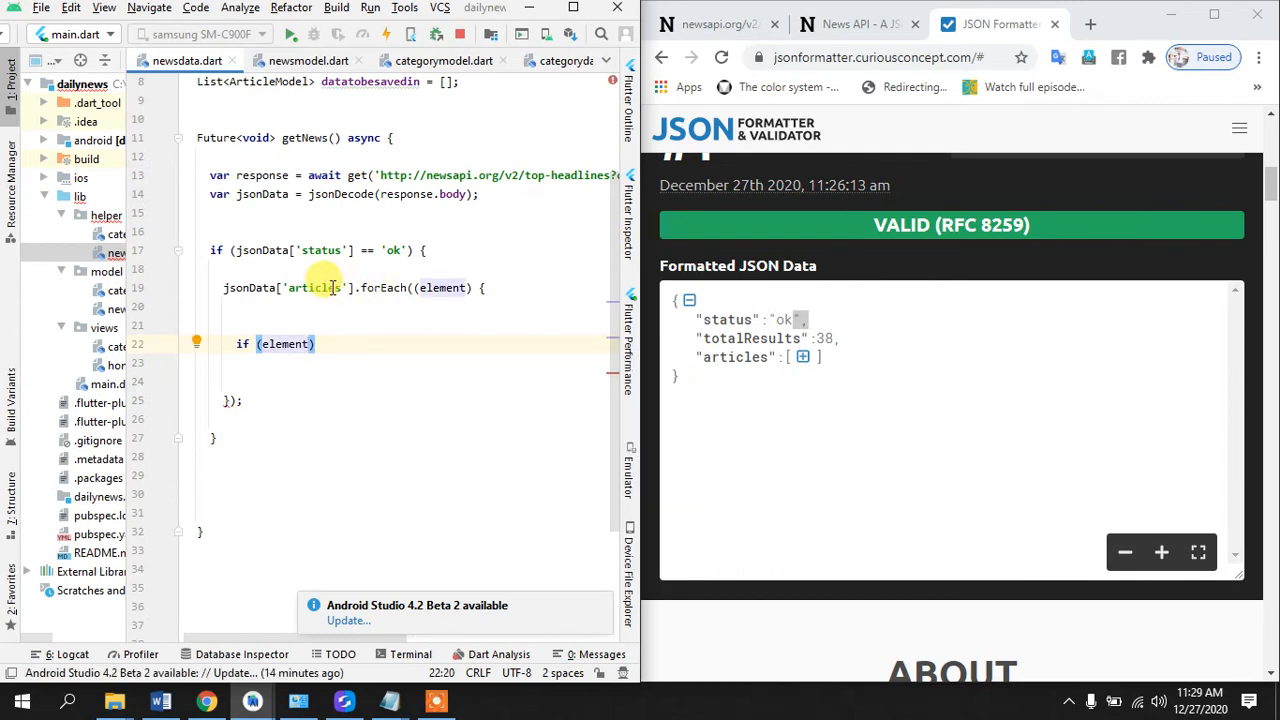
mouse_move(350, 360)
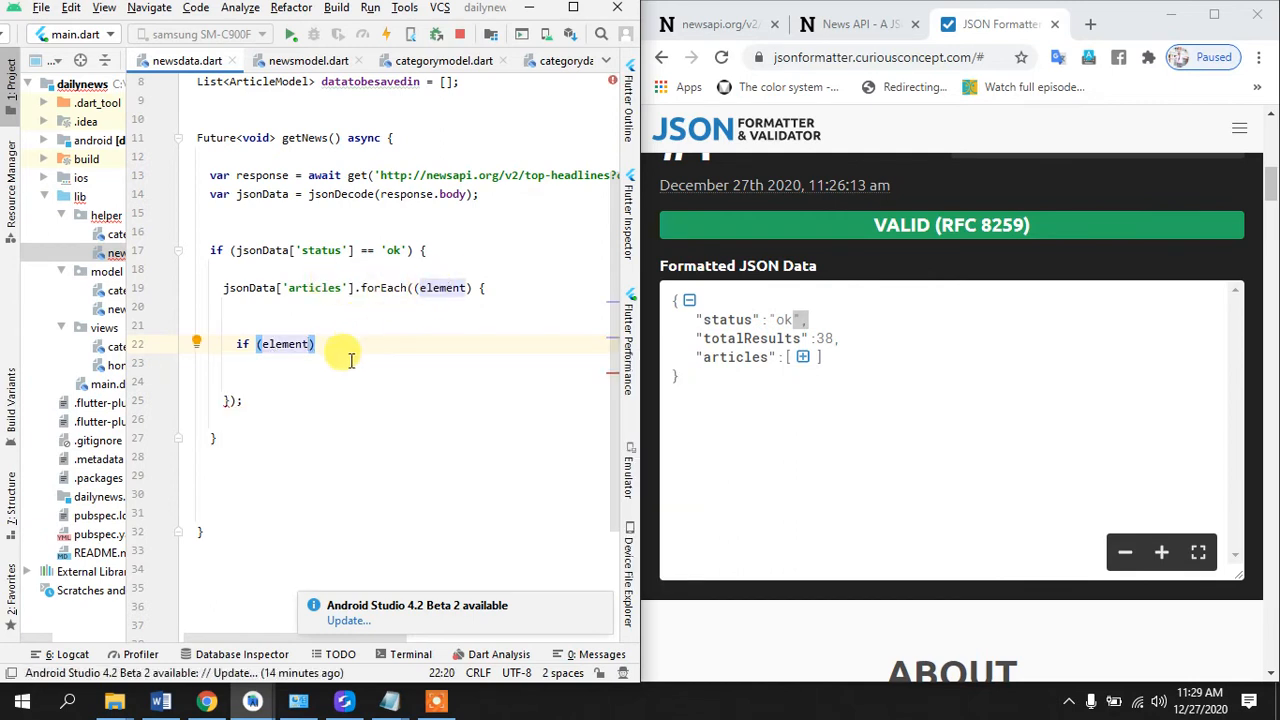
text([])
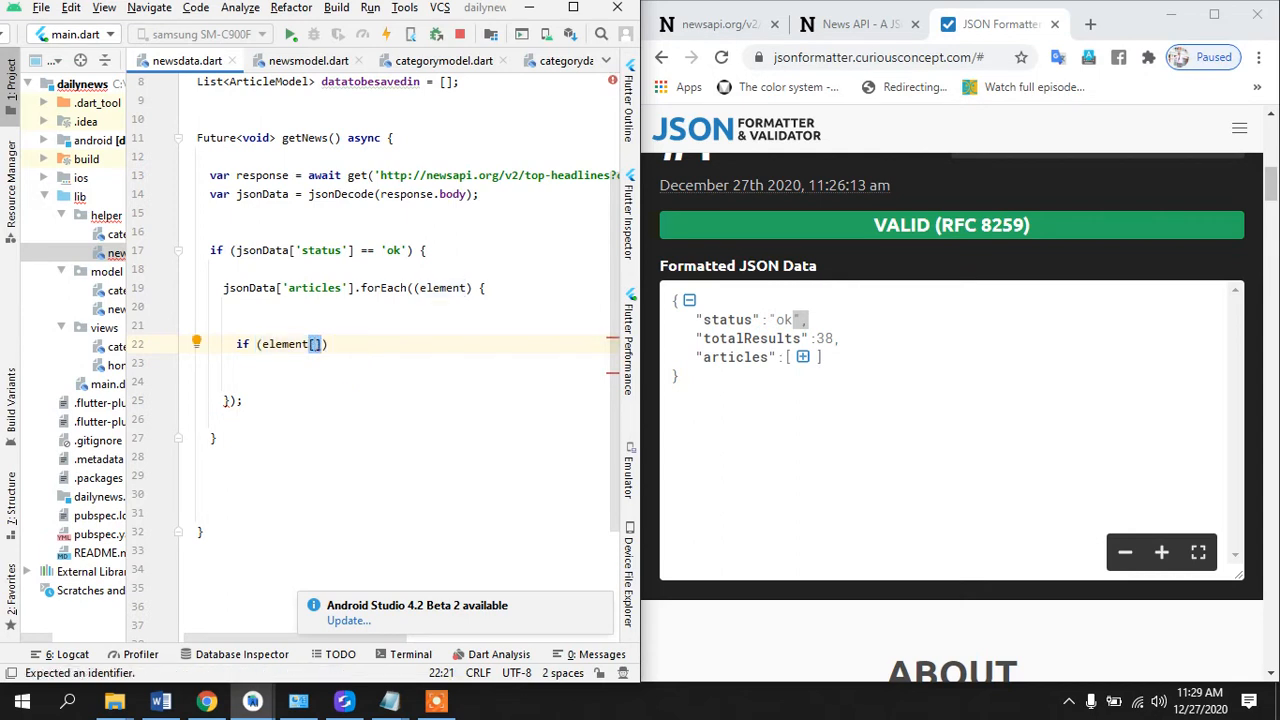
text('urlToImage')
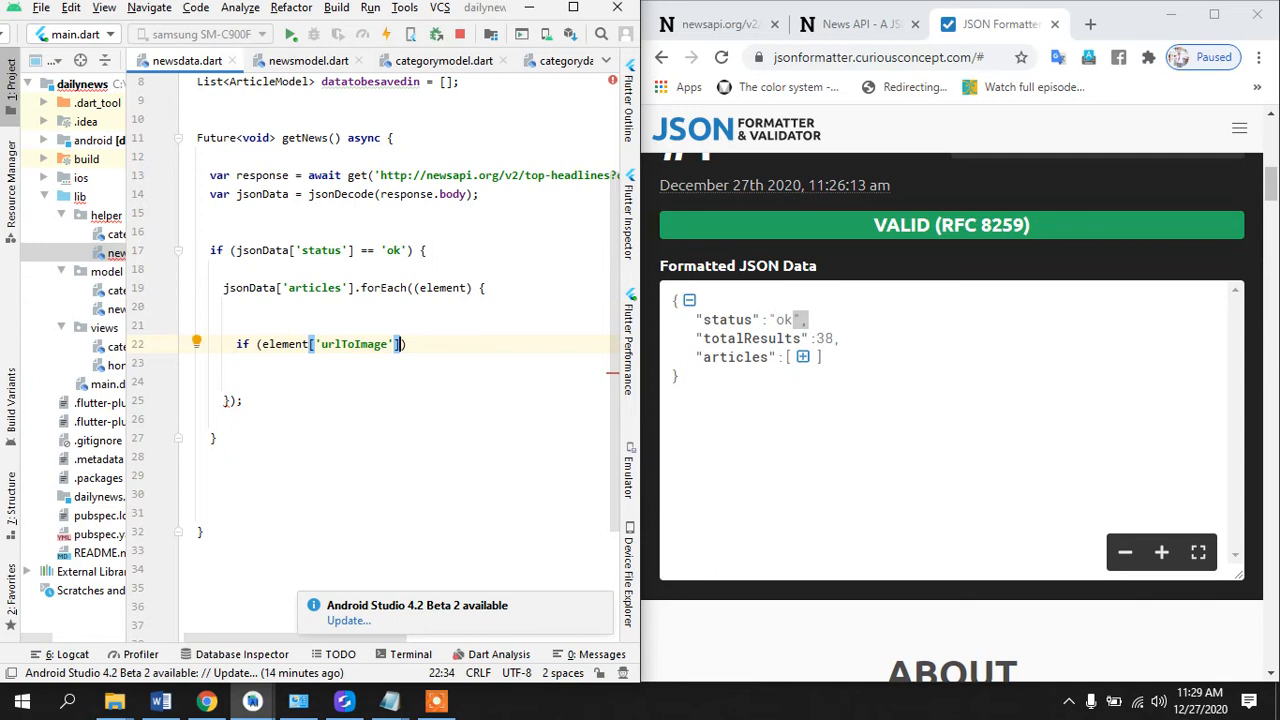
text(!=null && element[)
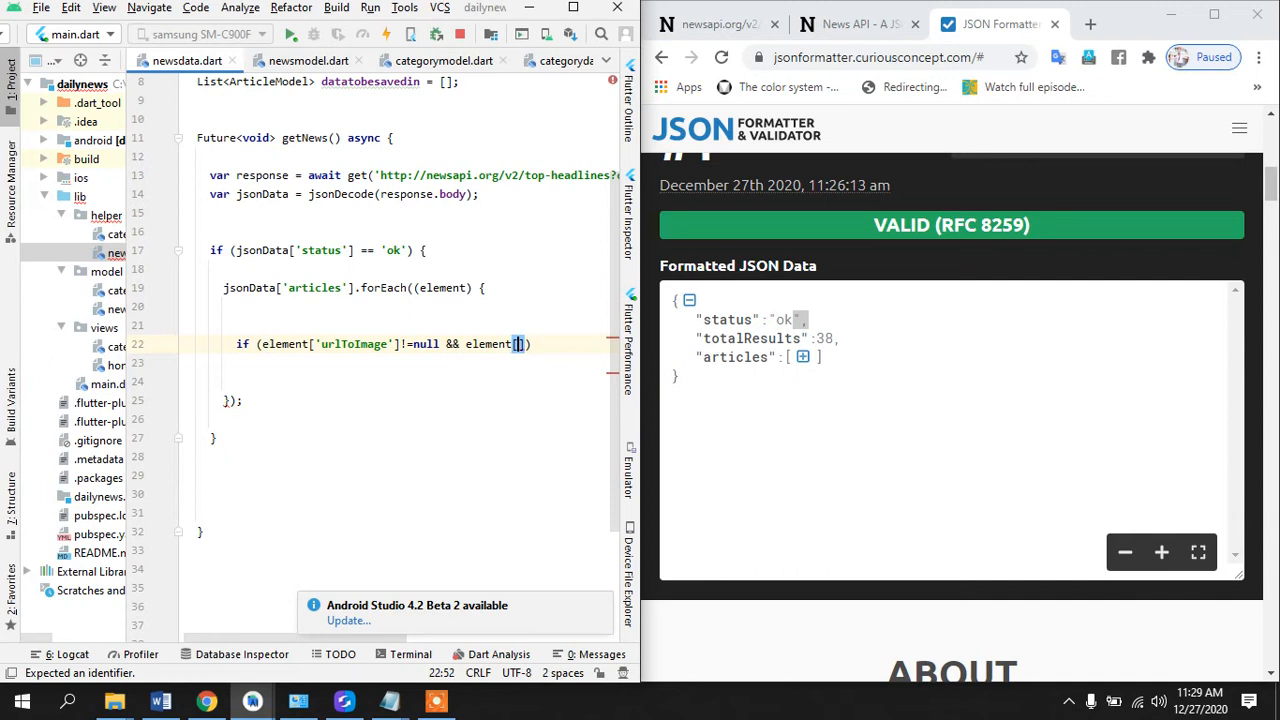
text(description')
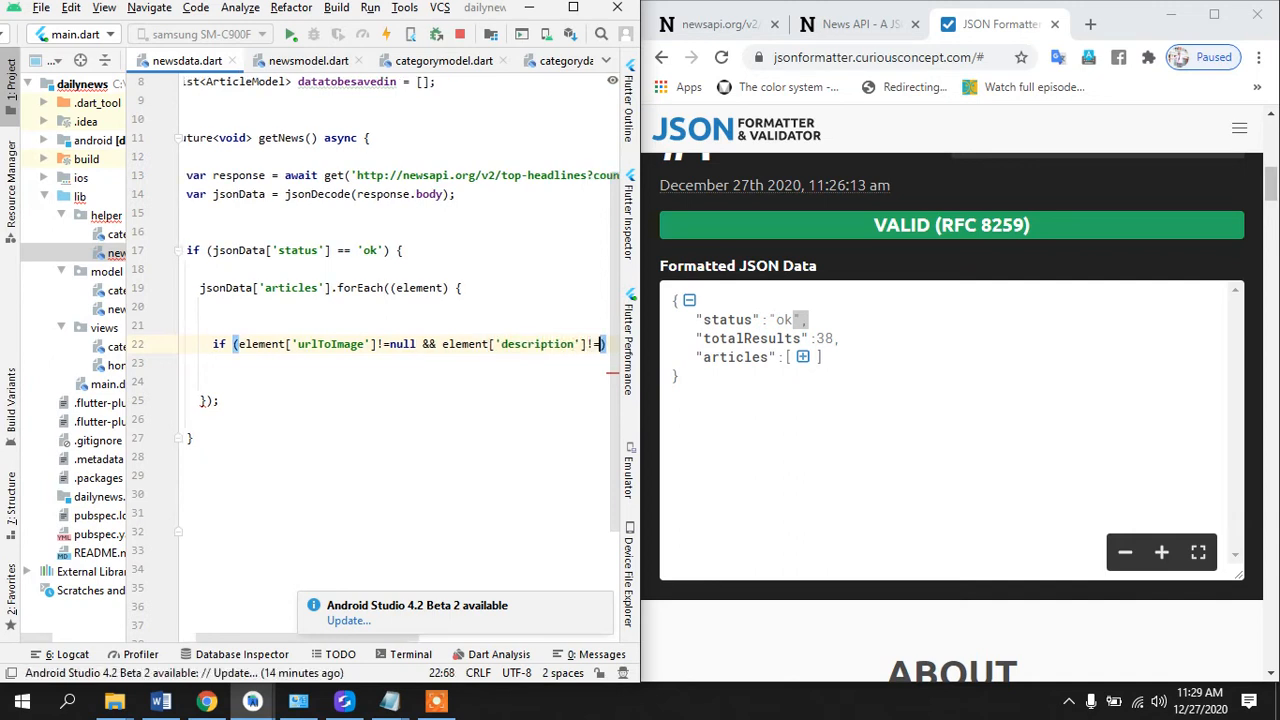
text(null)
click(394, 380)
text(// i)
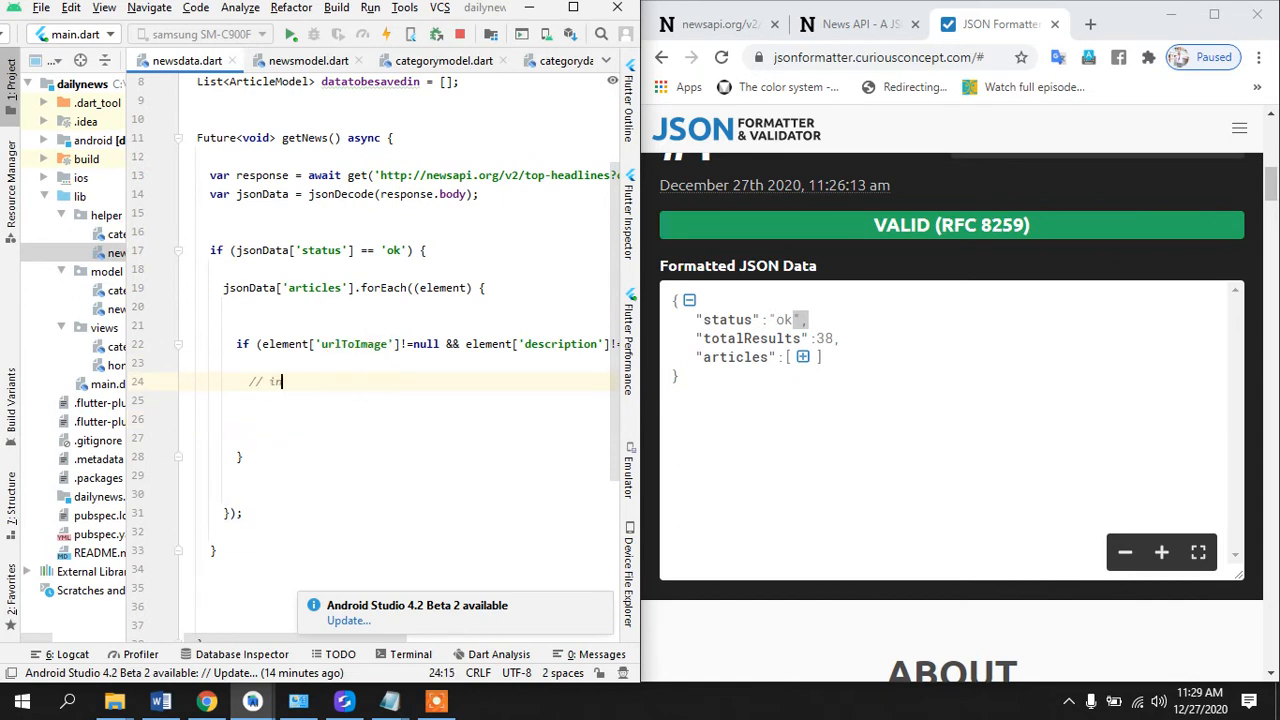
- Add a comment about initializing our model class inside the null check
text(nitiaze)
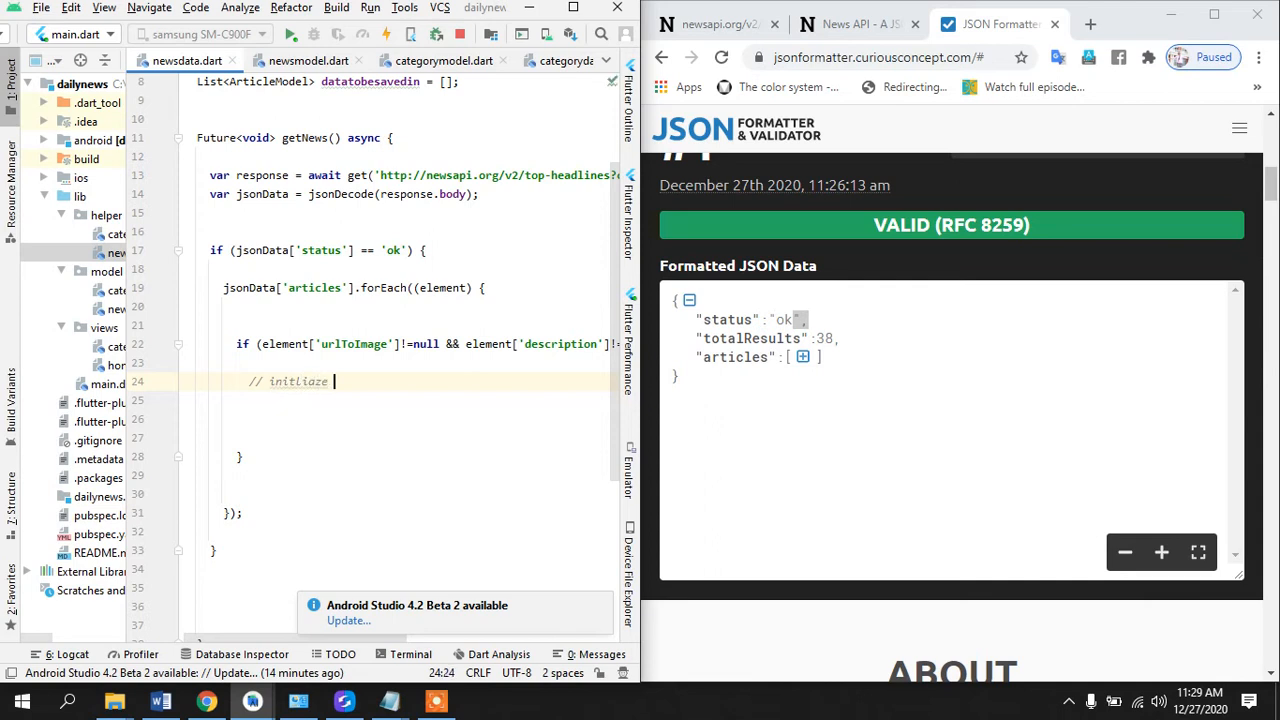
text(our model class)
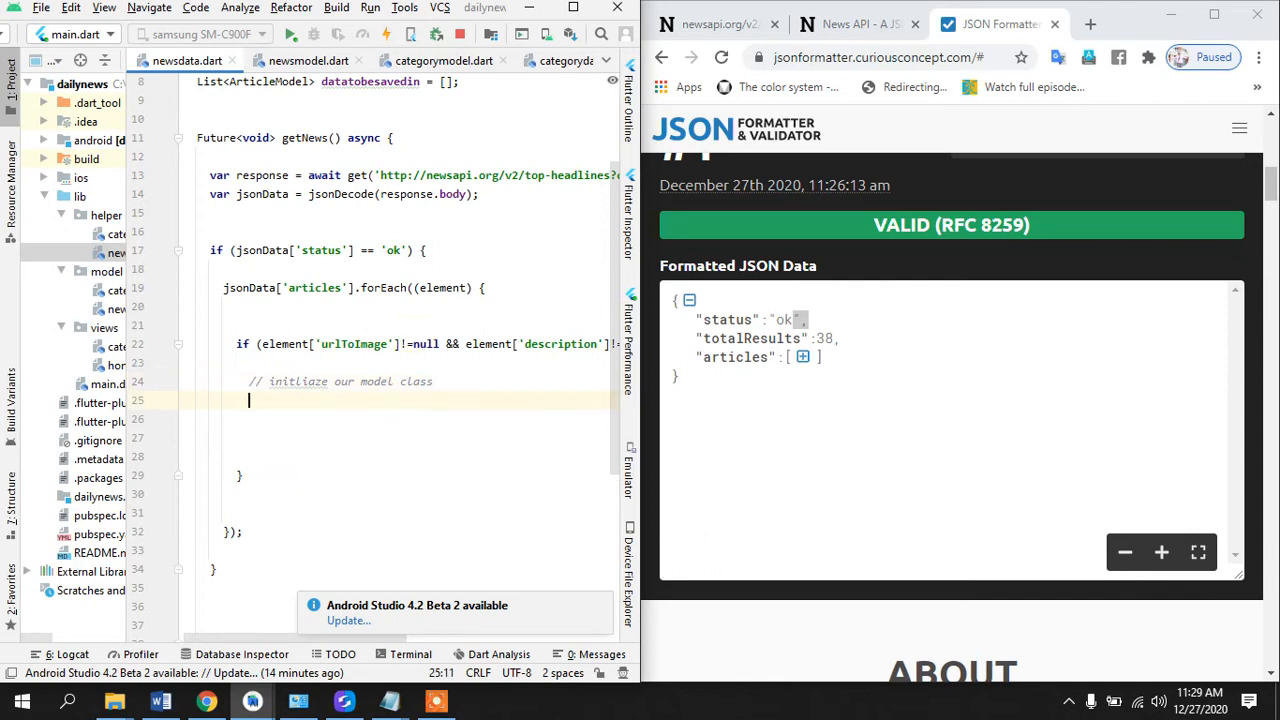
mouse_move(176, 368)
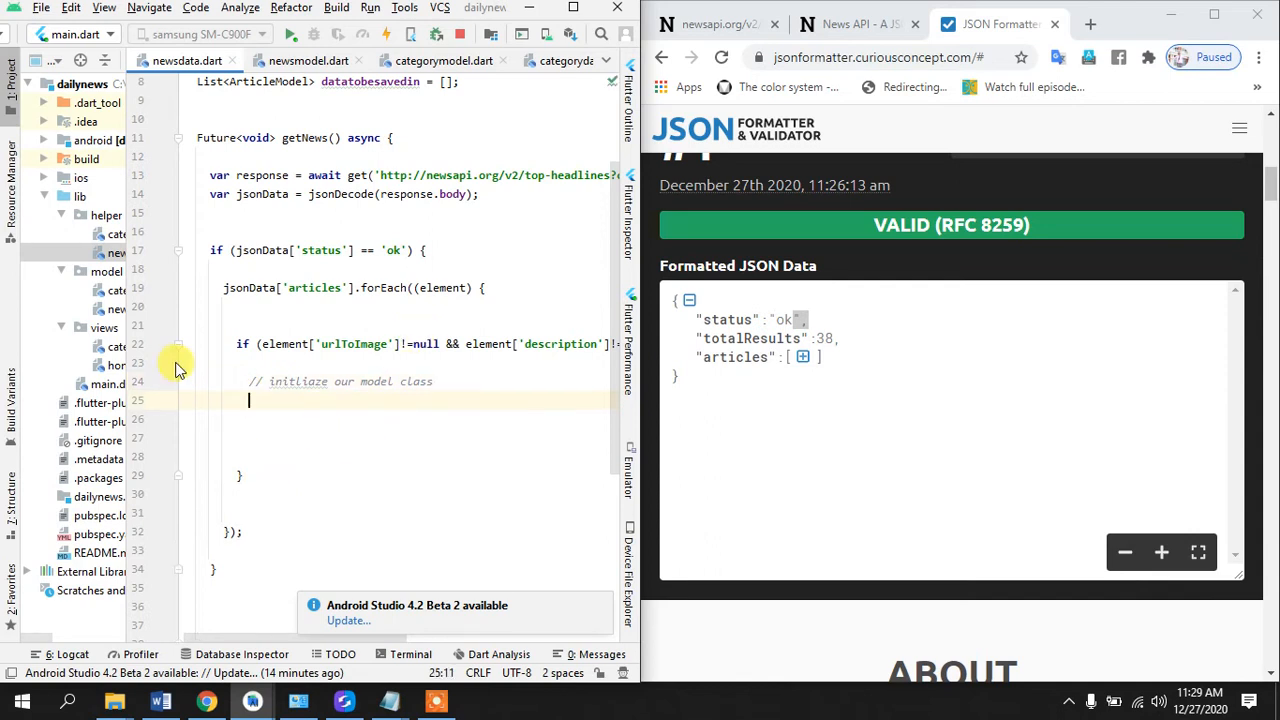
click(308, 60)
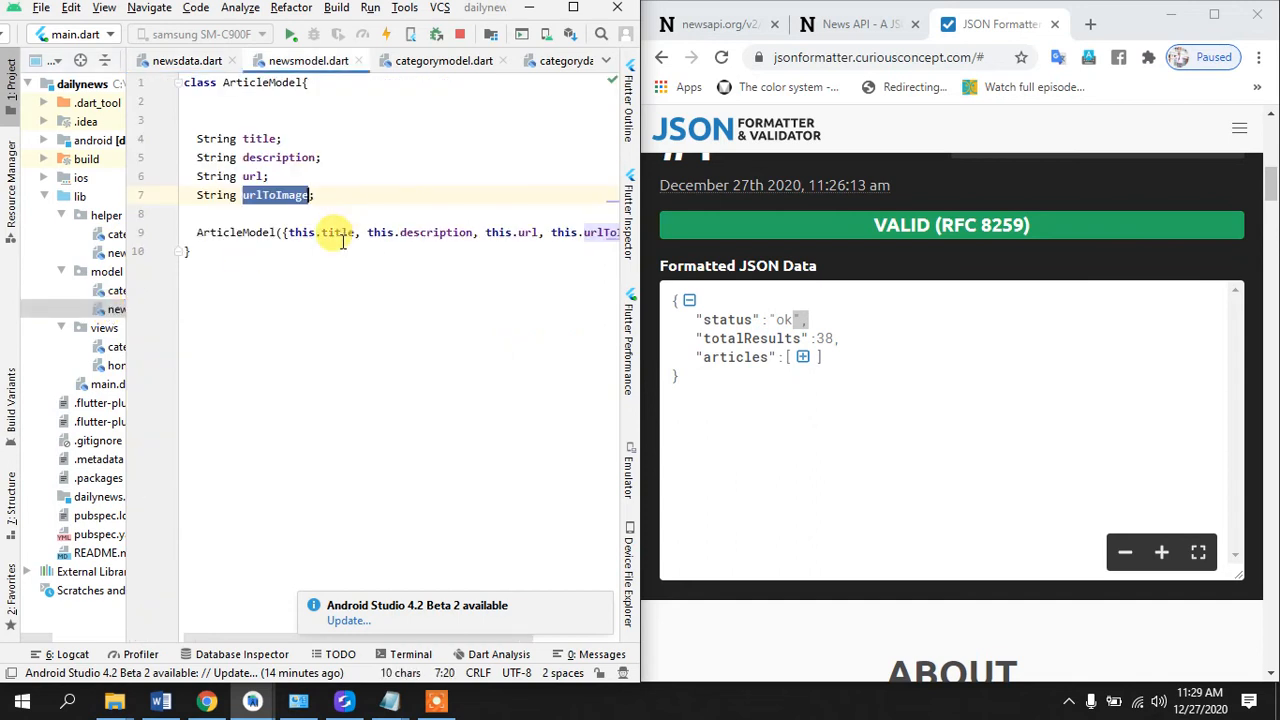
click(444, 60)
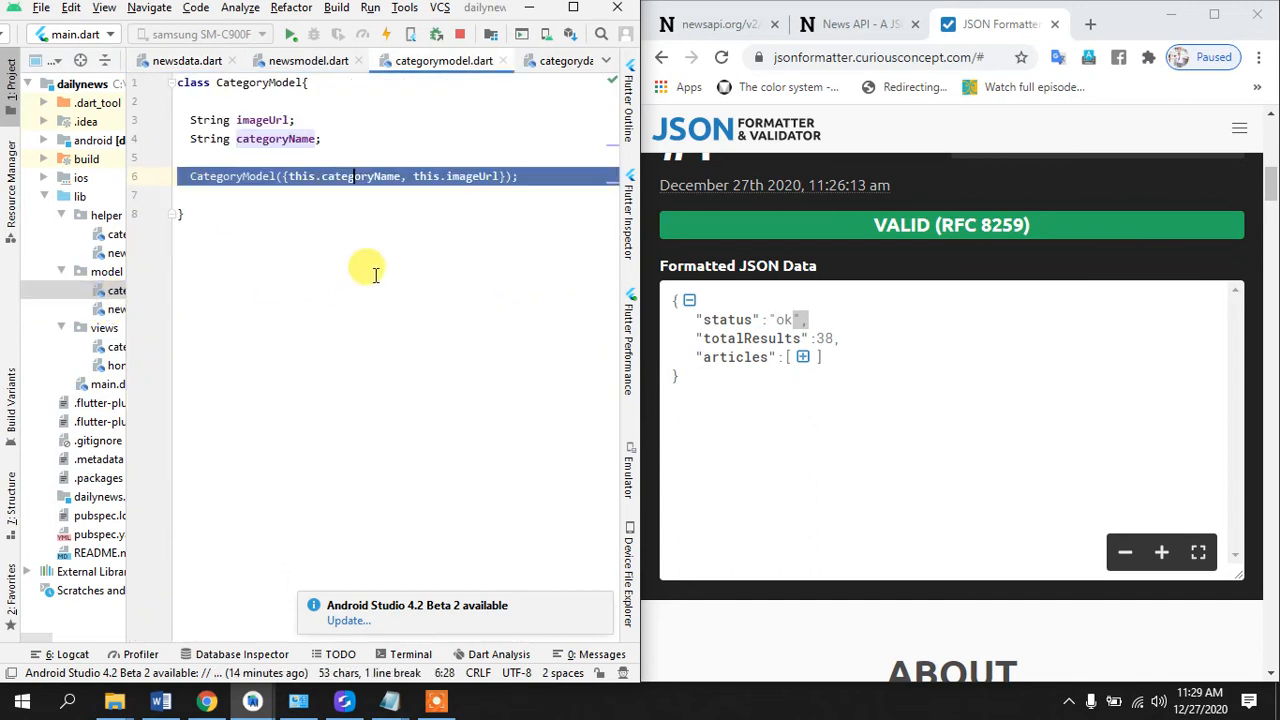
click(184, 60)
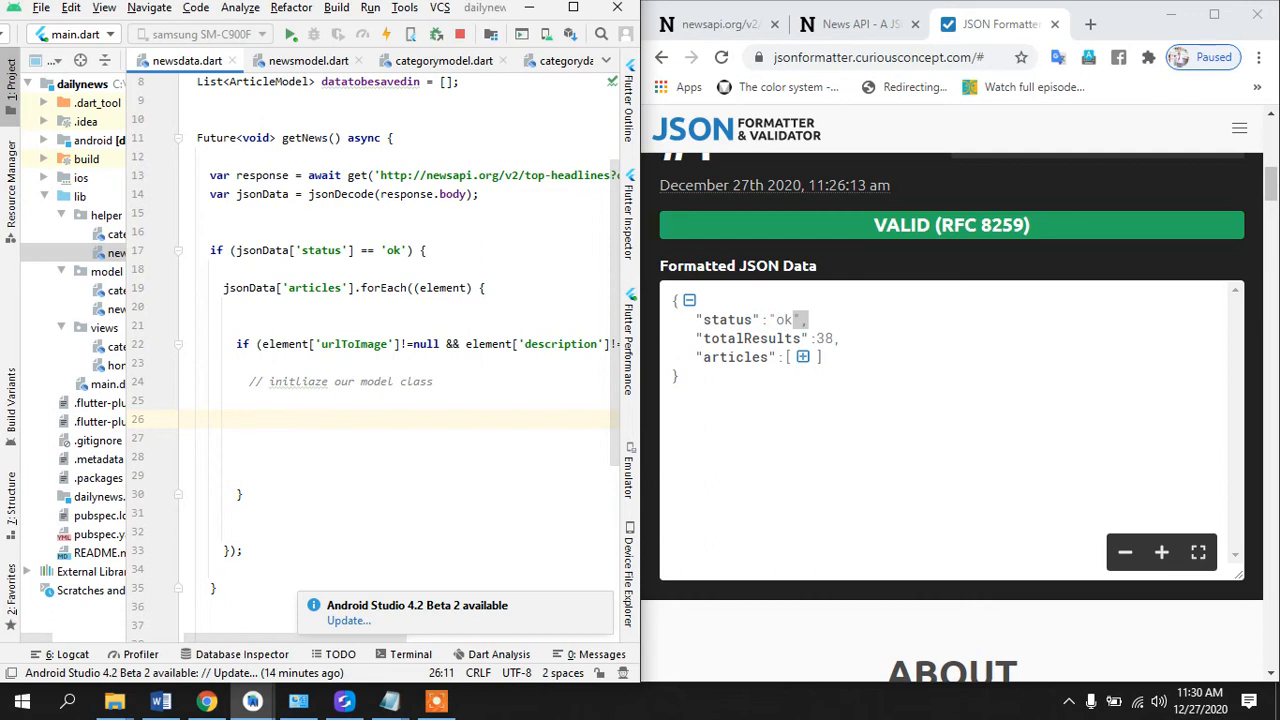
- Start ArticleModel articleModel = ArticleModel(title: element['title'], inside the null check
text(Ar)
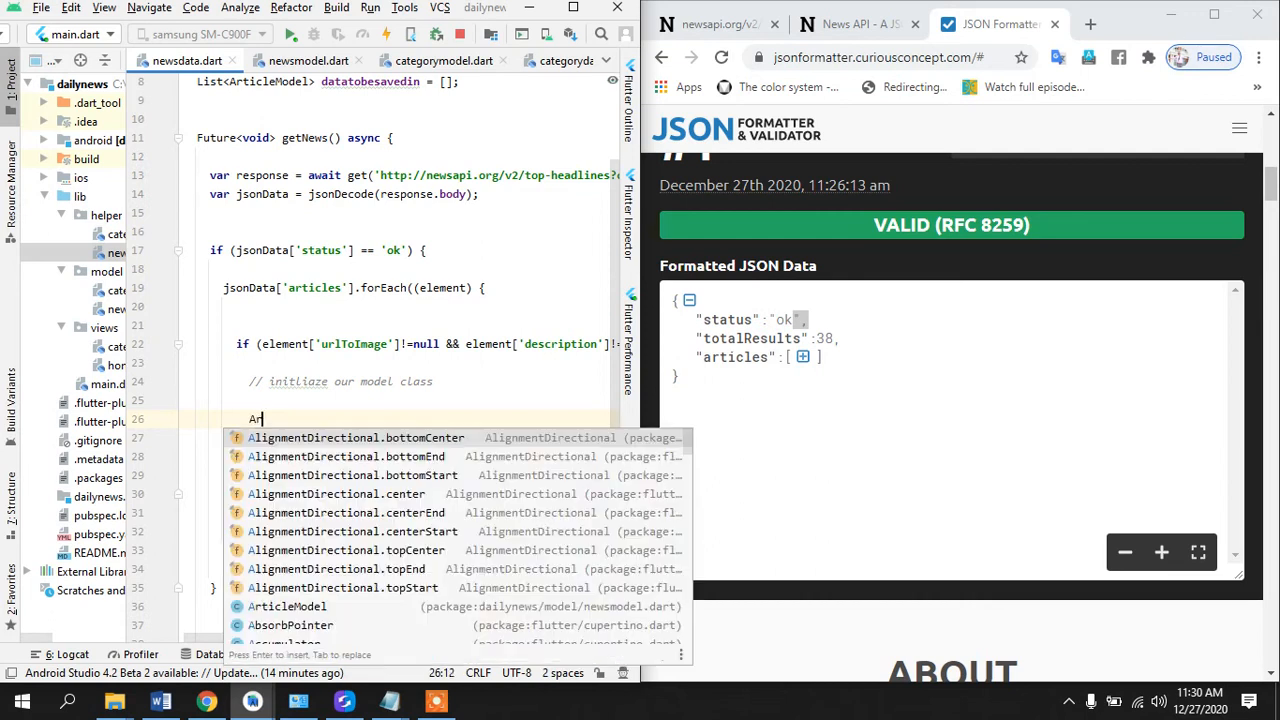
text(t)
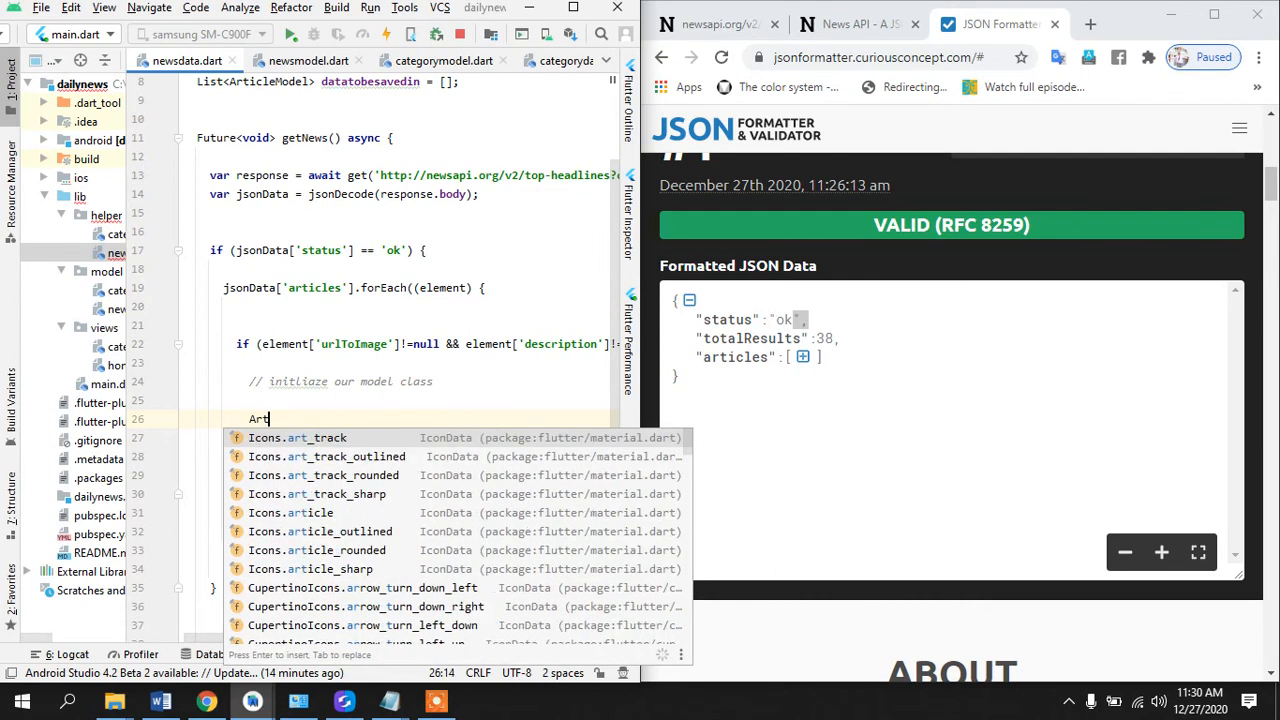
text(icleModel)
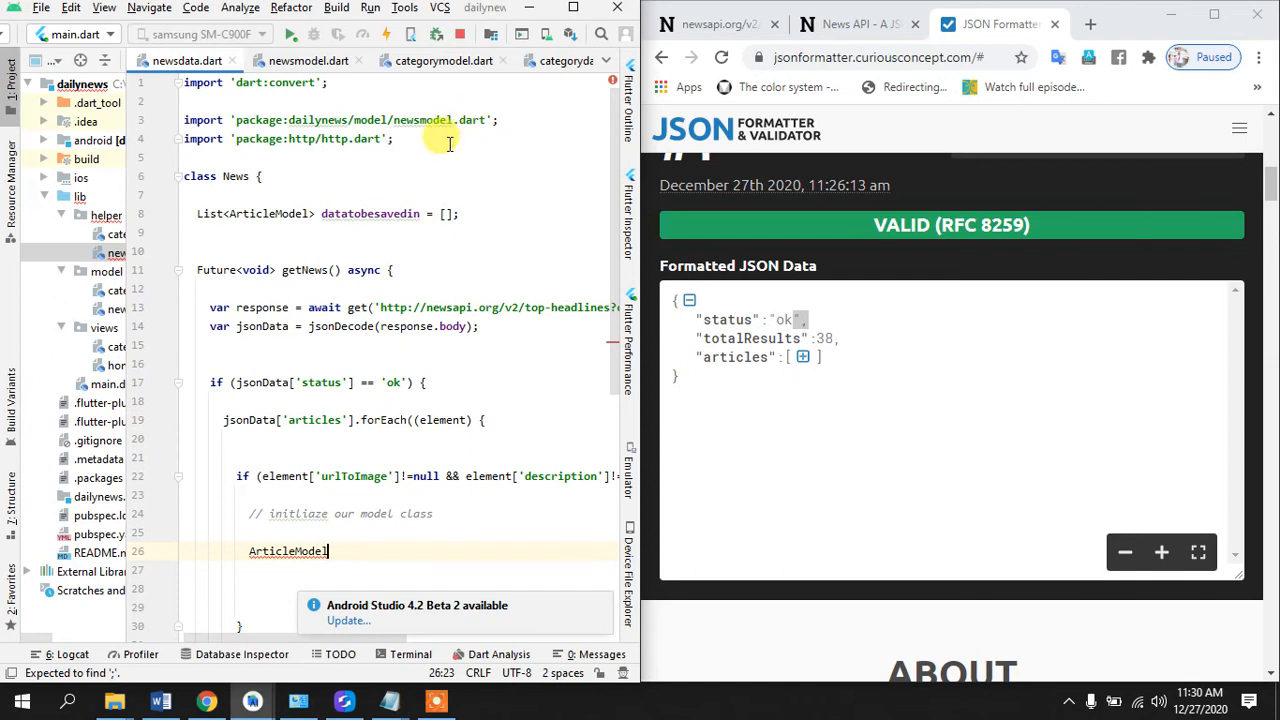
text(articleModel)
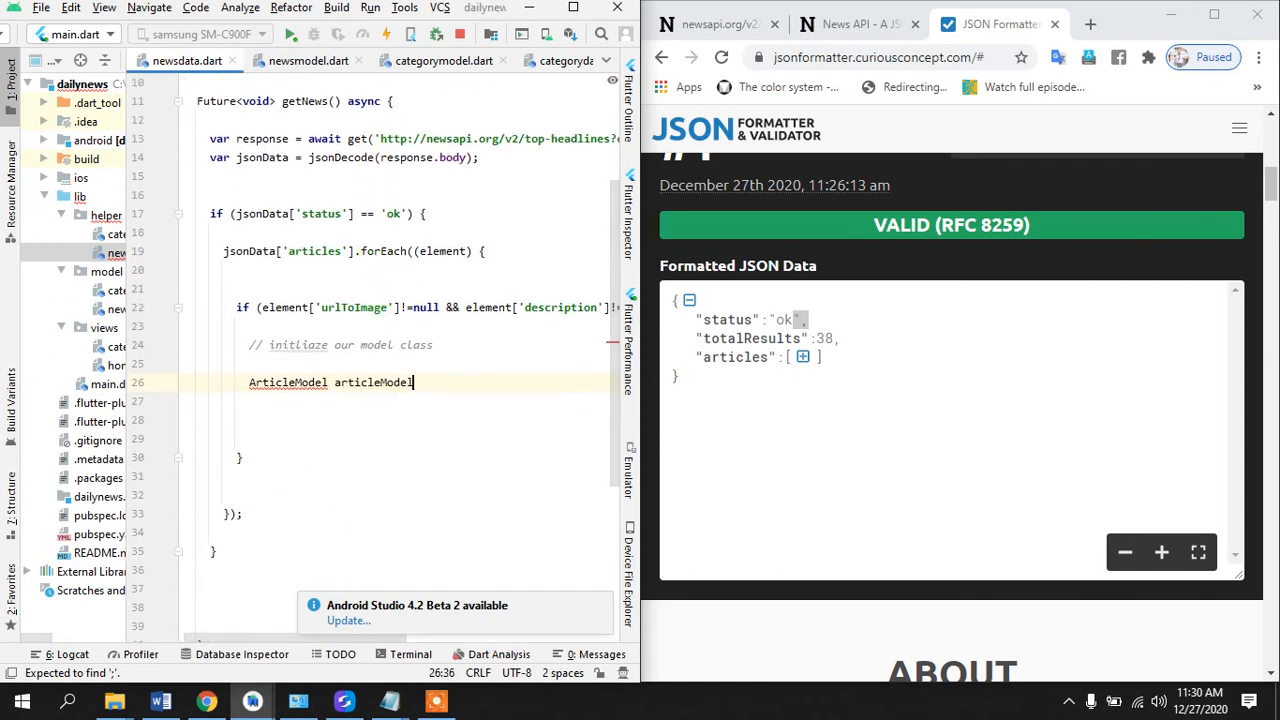
text(= Arr)
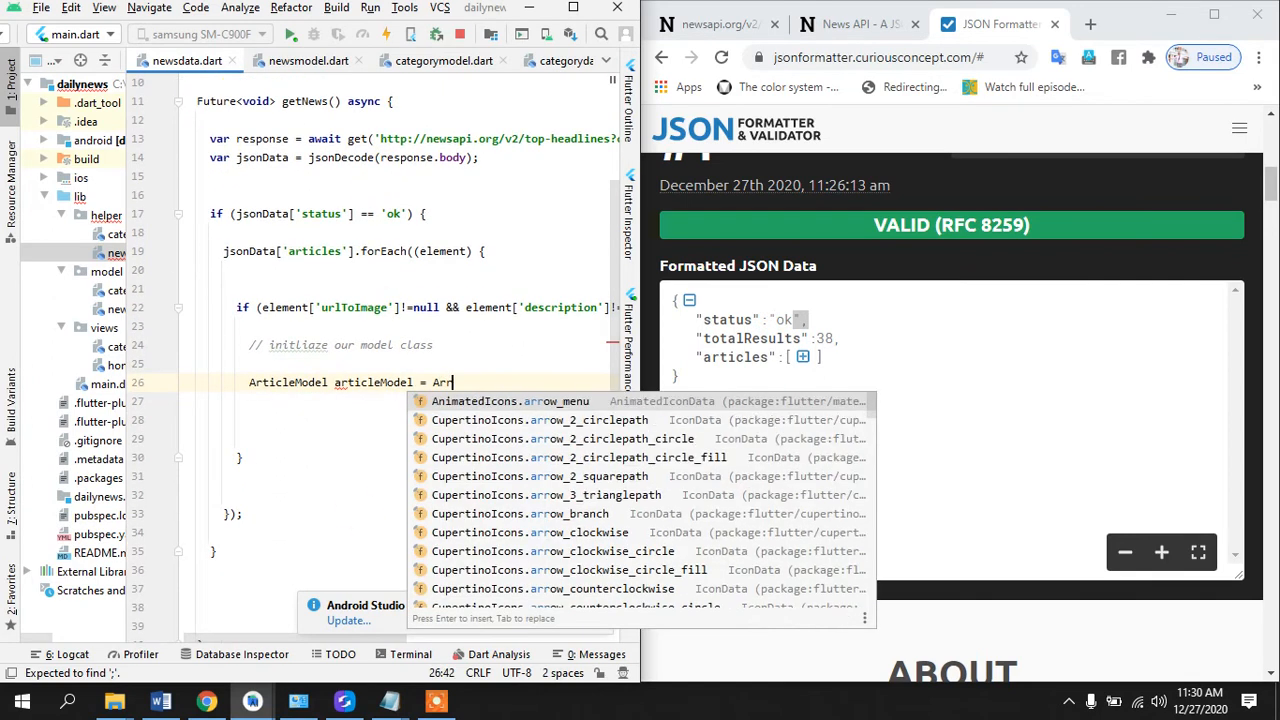
text(icleModel()
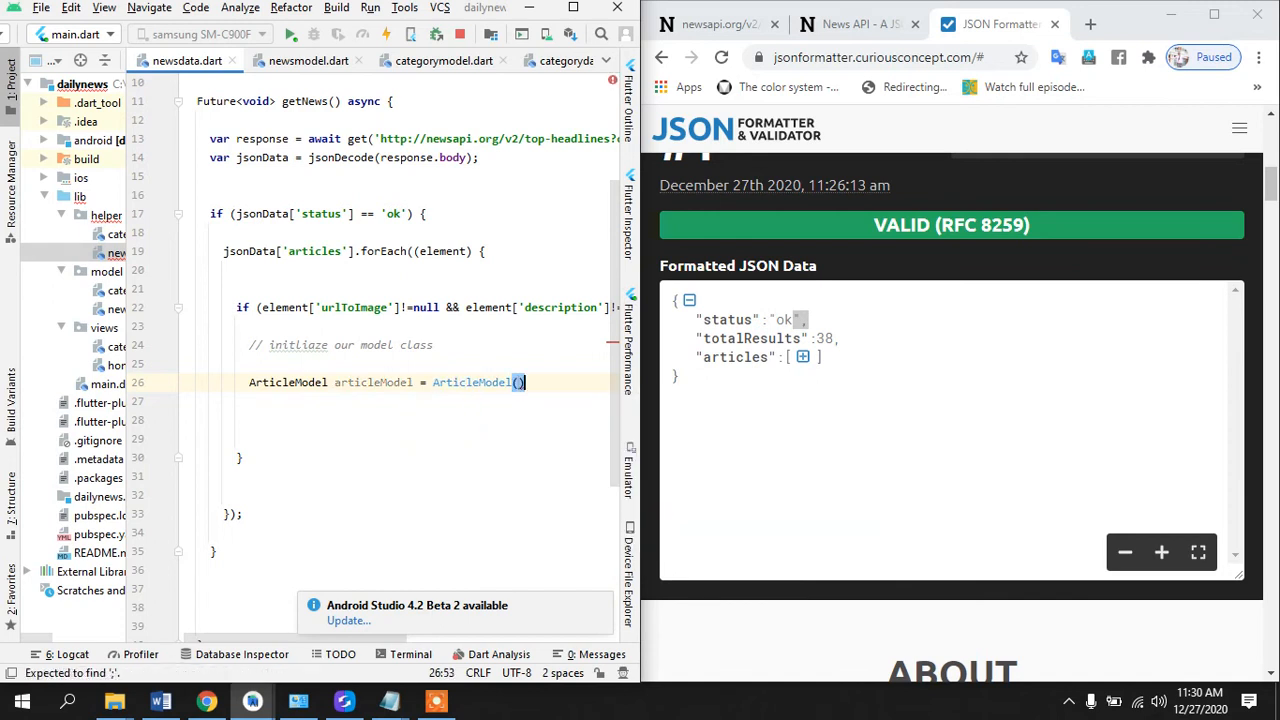
text(t)
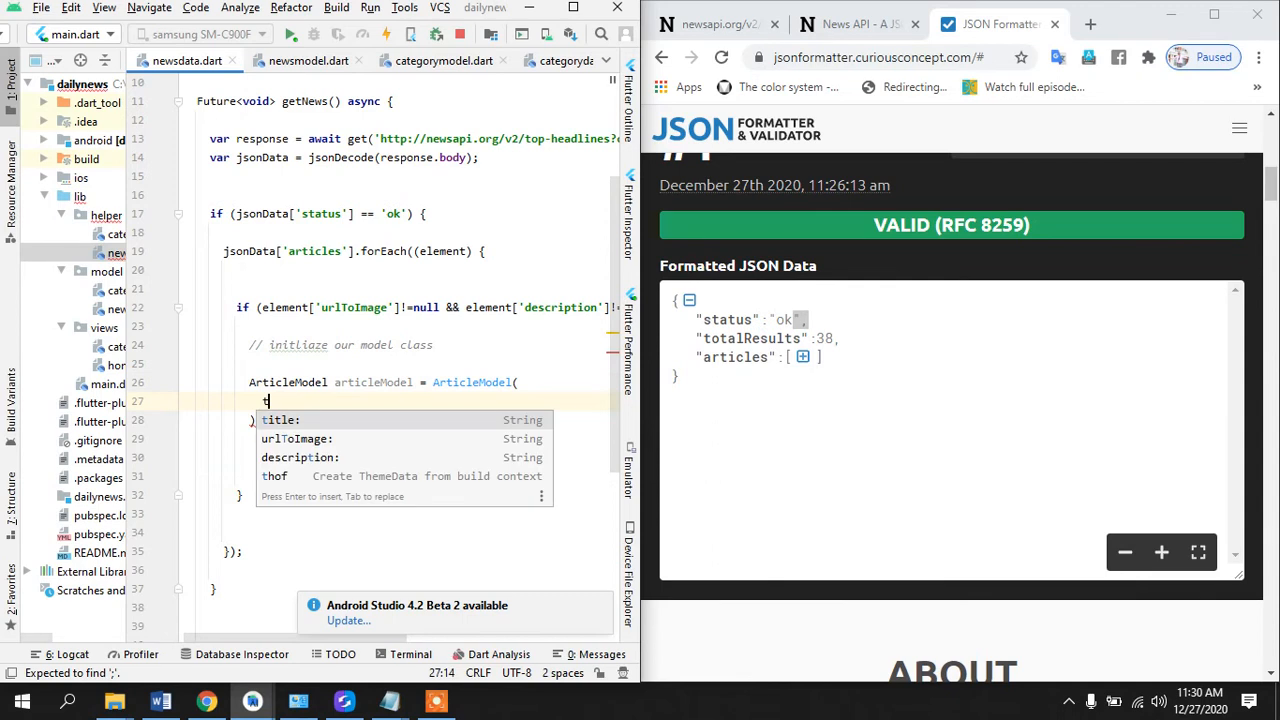
text(itle: element[')
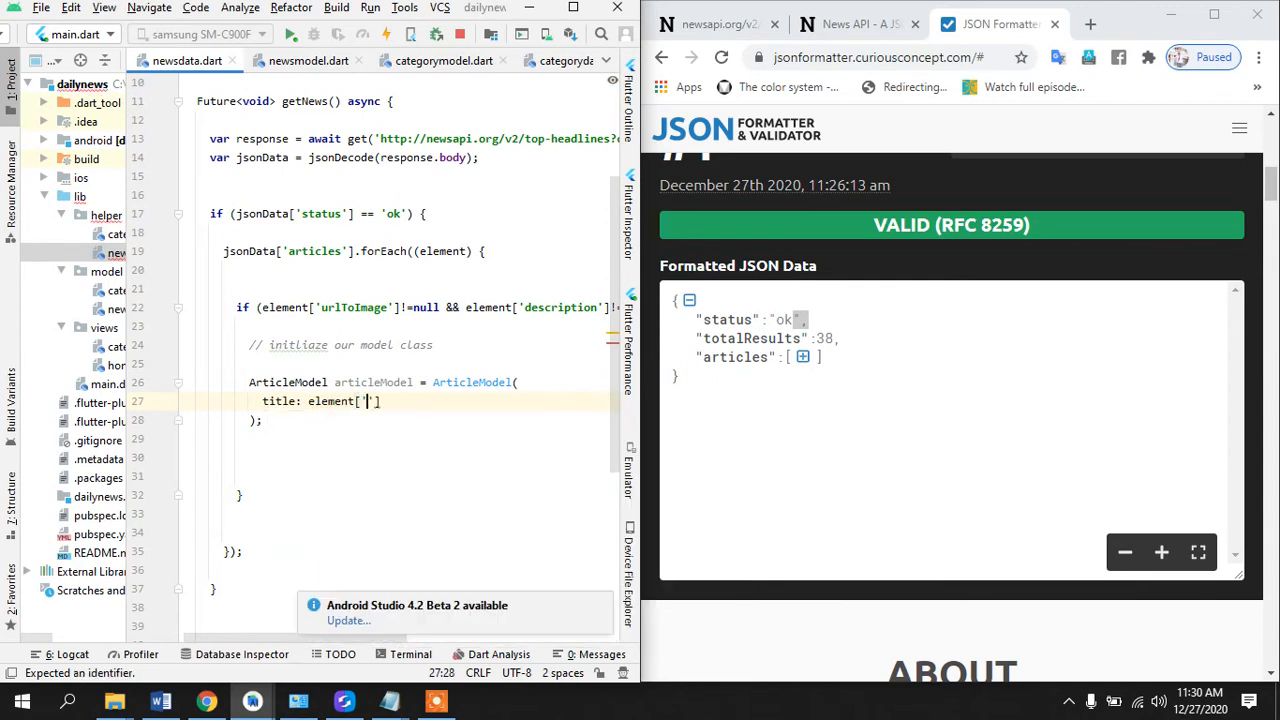
text(title)
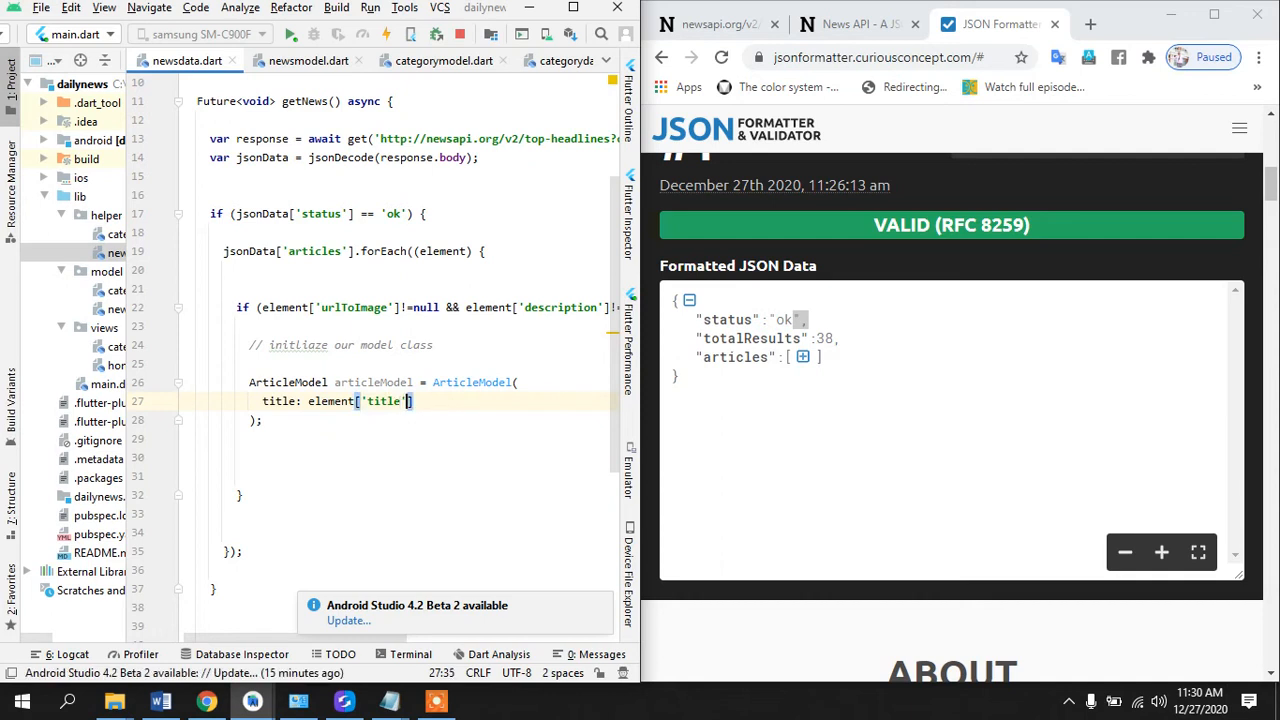
text(,)
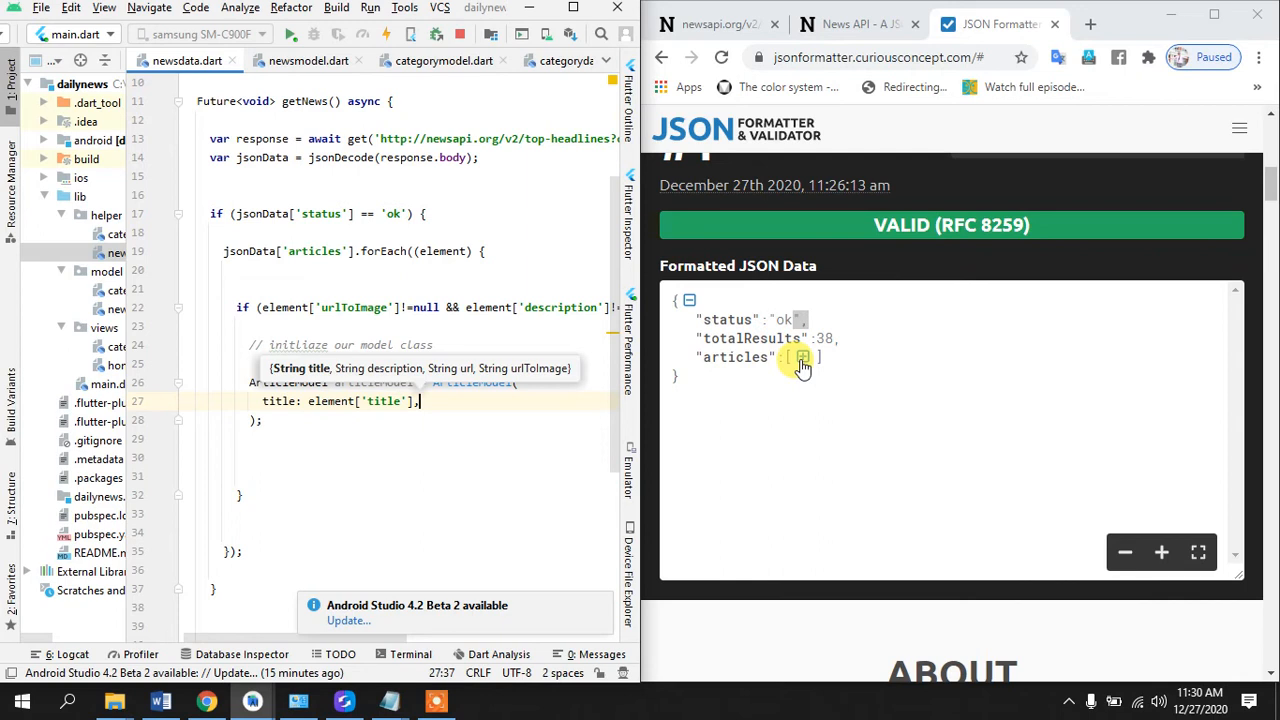
- Pass urlToImage, description and url from the element, referencing the formatted JSON keys
click(800, 356)
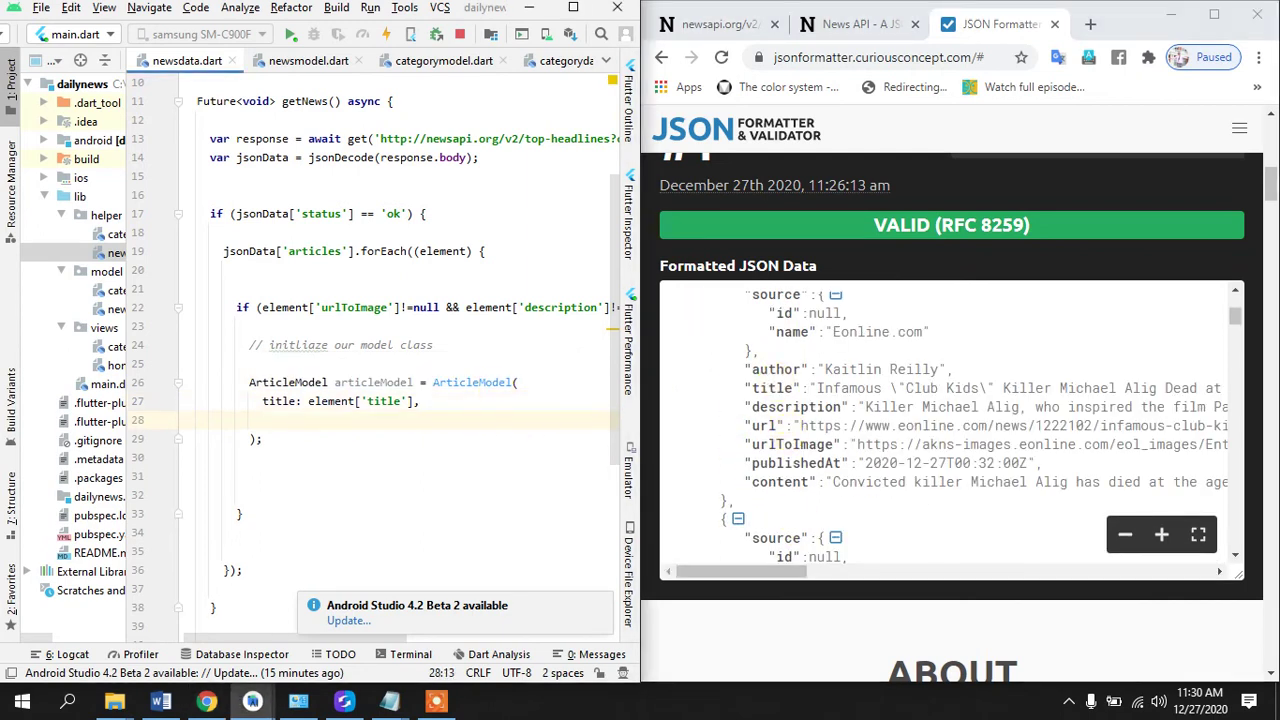
text(urlToImage: element[')
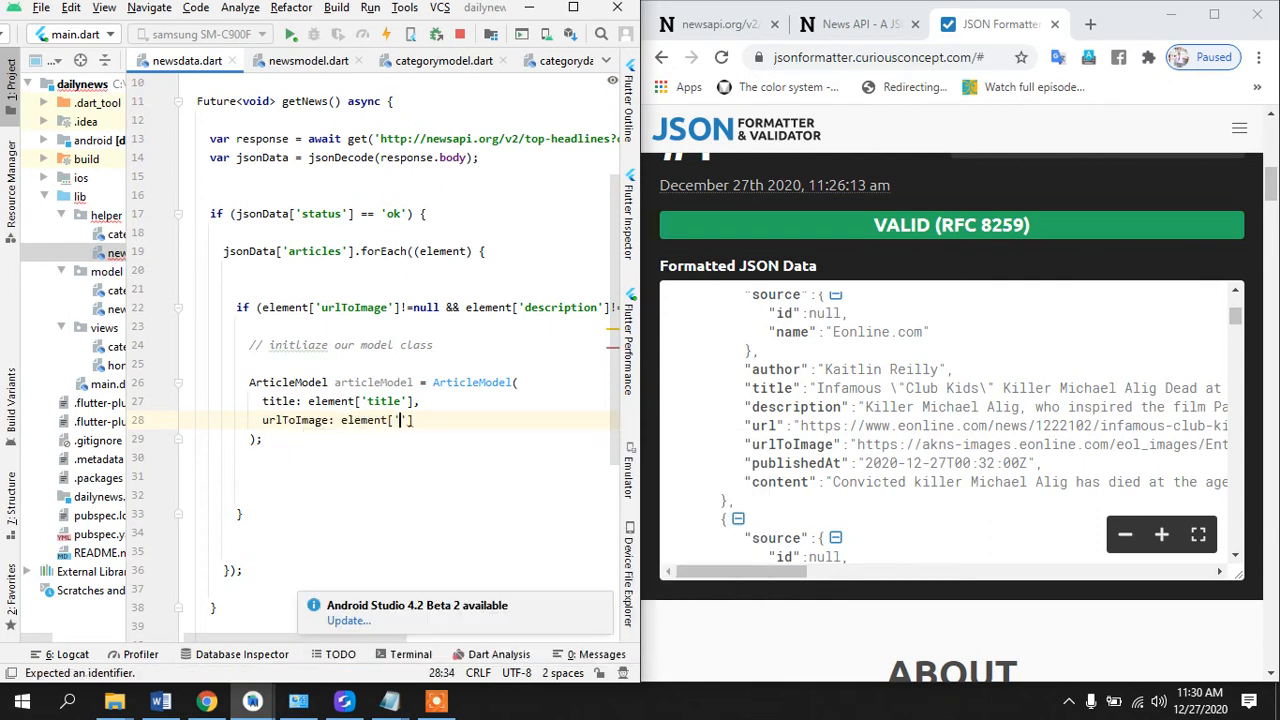
text(urlToImage)
text(description: element['description'],)
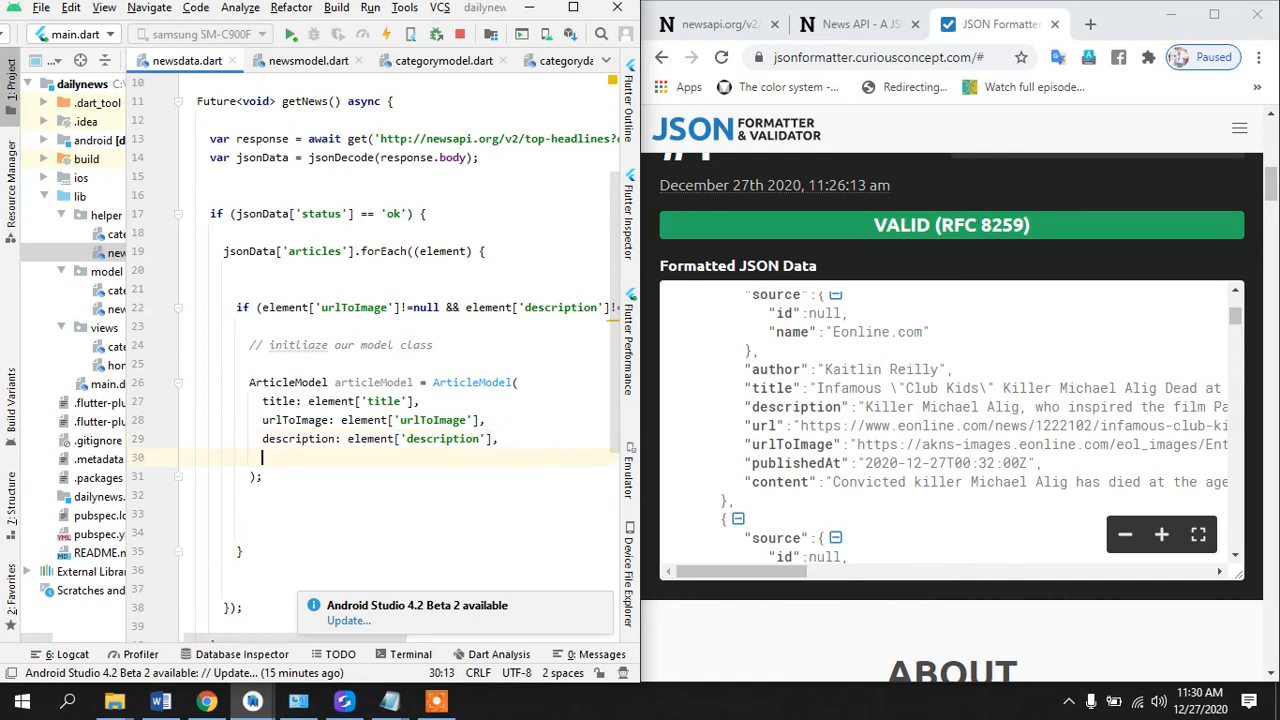
text(url)
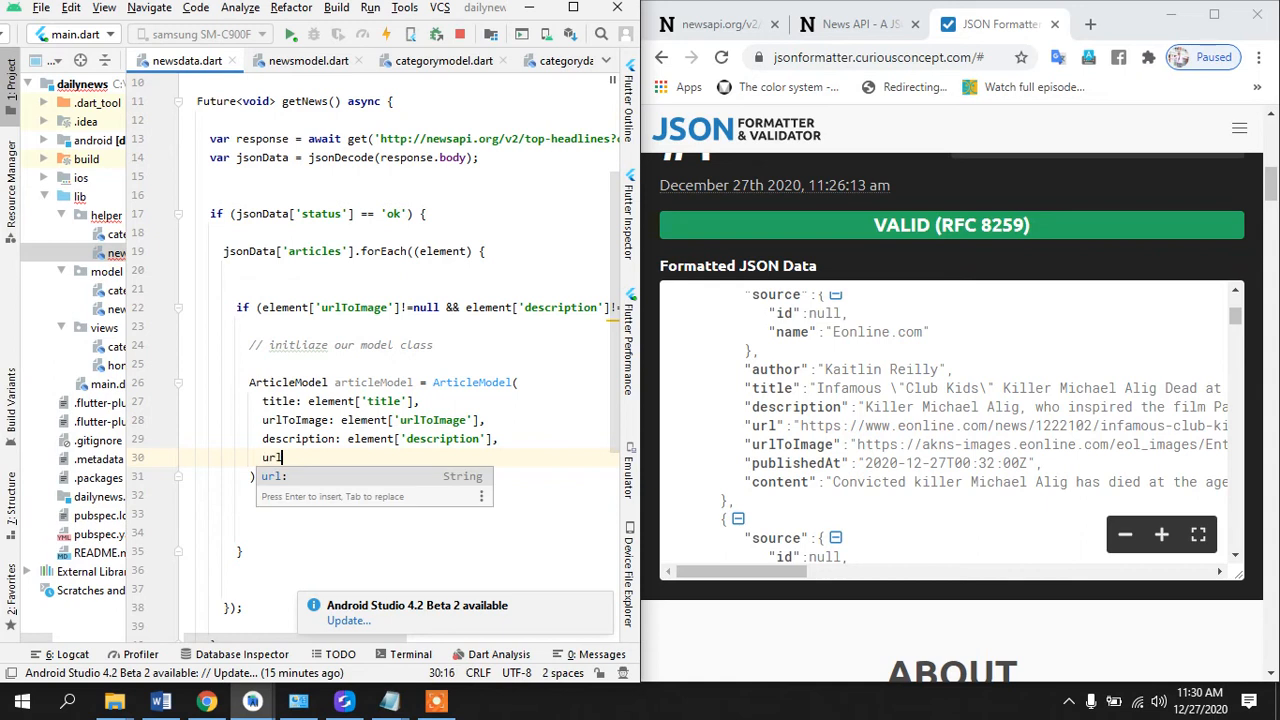
text(element['url'],)
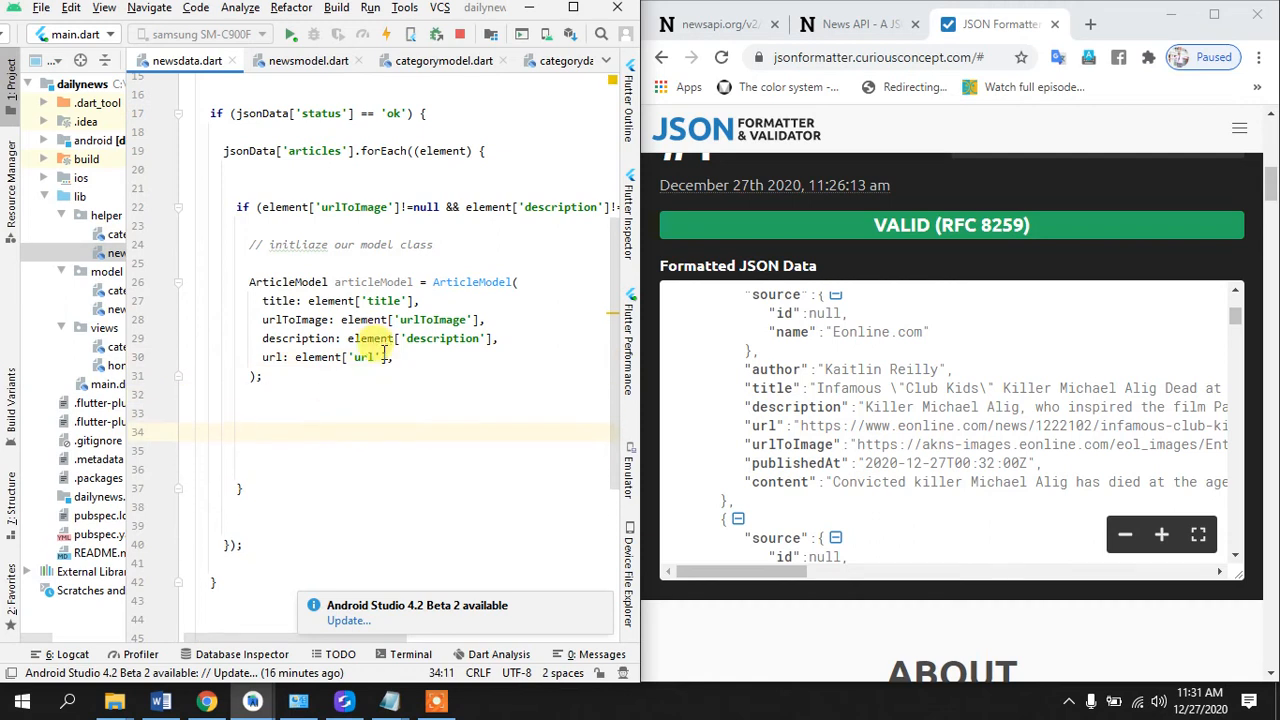
- Write datatobesavedin.add(articleModel); below the ArticleModel block inside the loop
text(n)
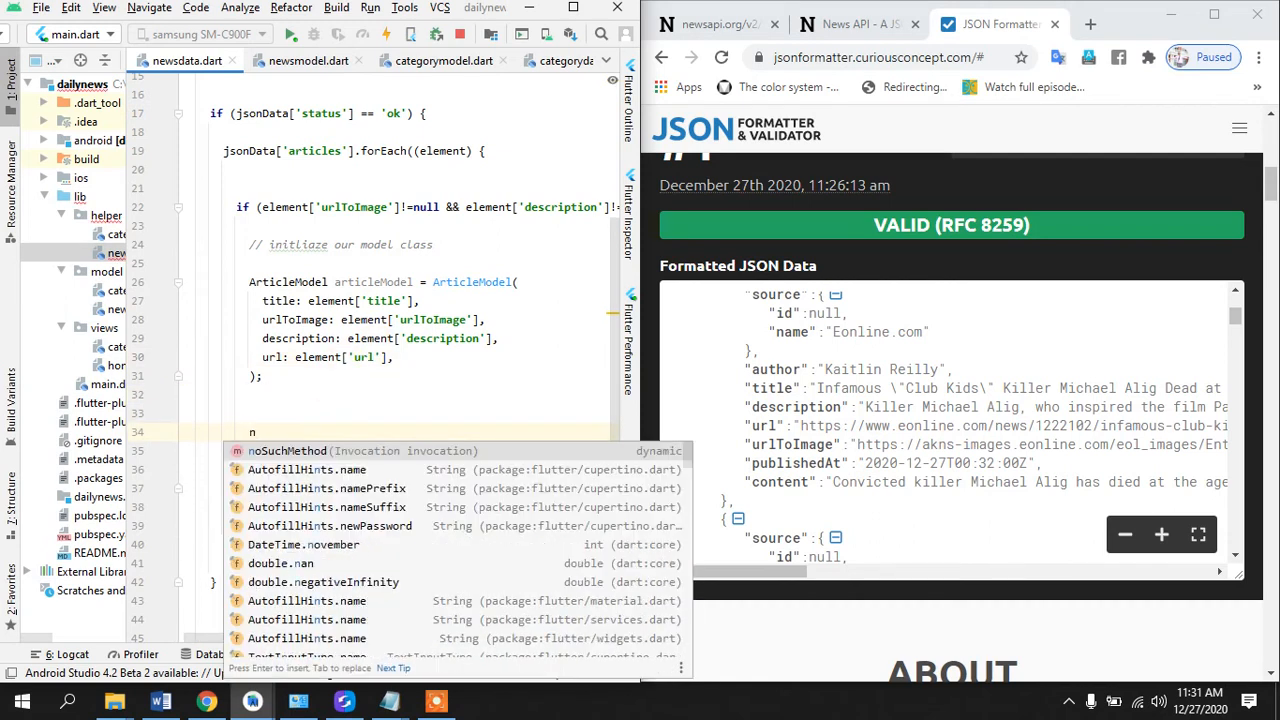
text(datatobesavedin)
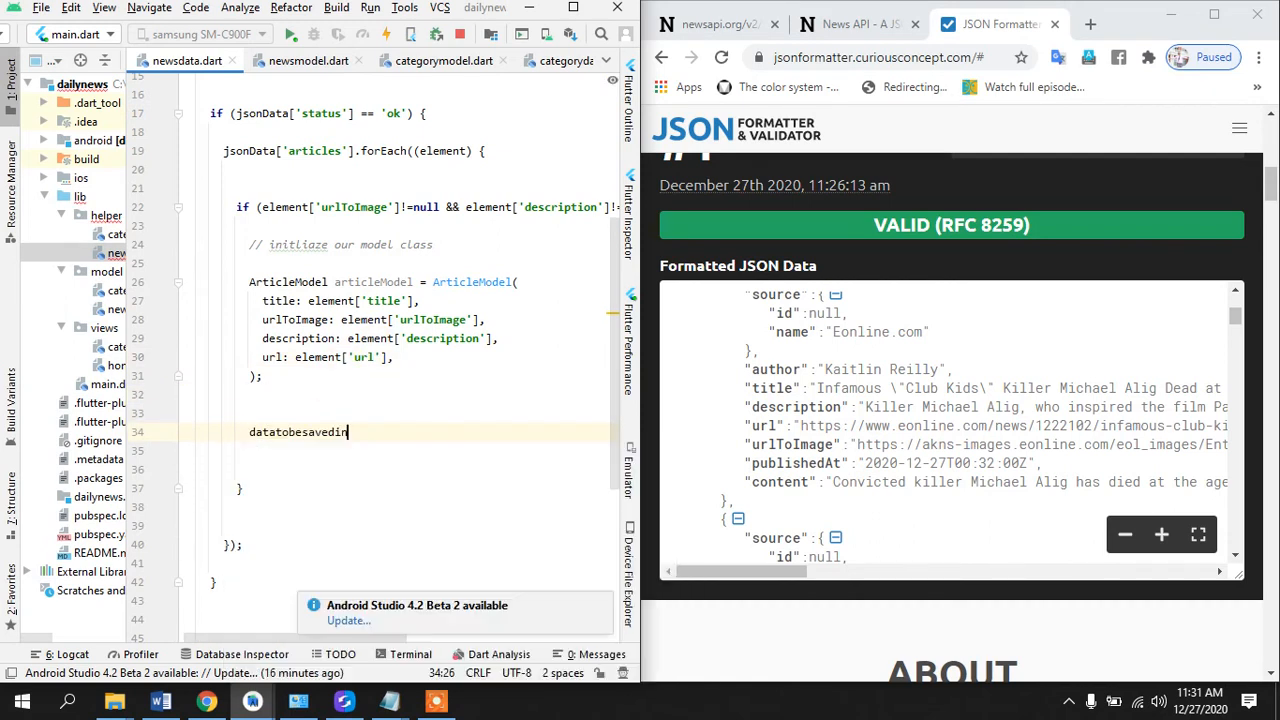
text(.add(value))
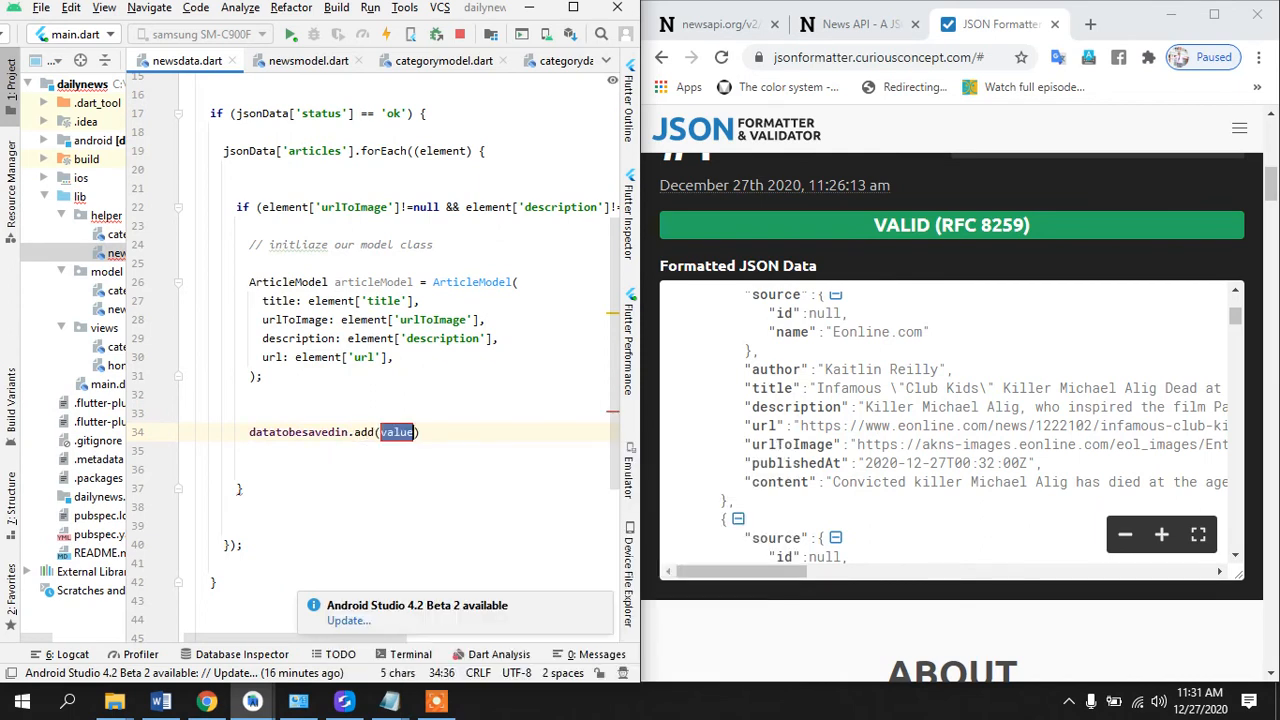
text(articleModel)
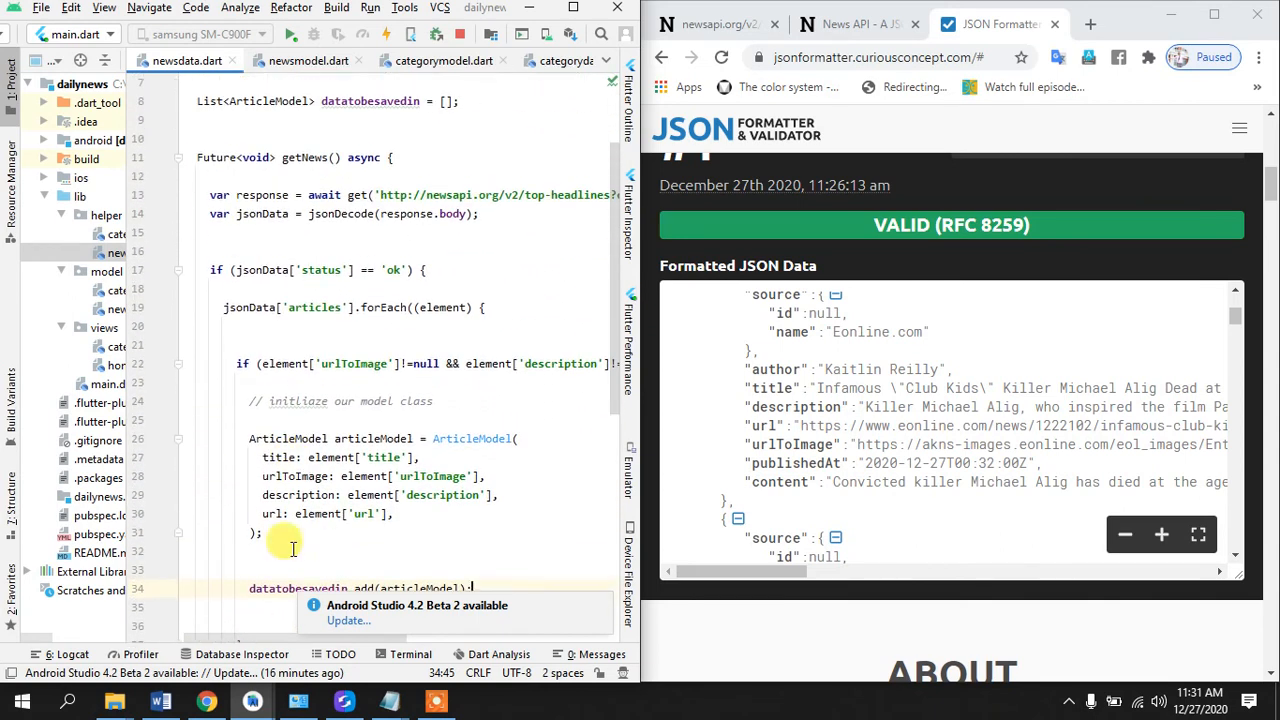
mouse_move(518, 504)
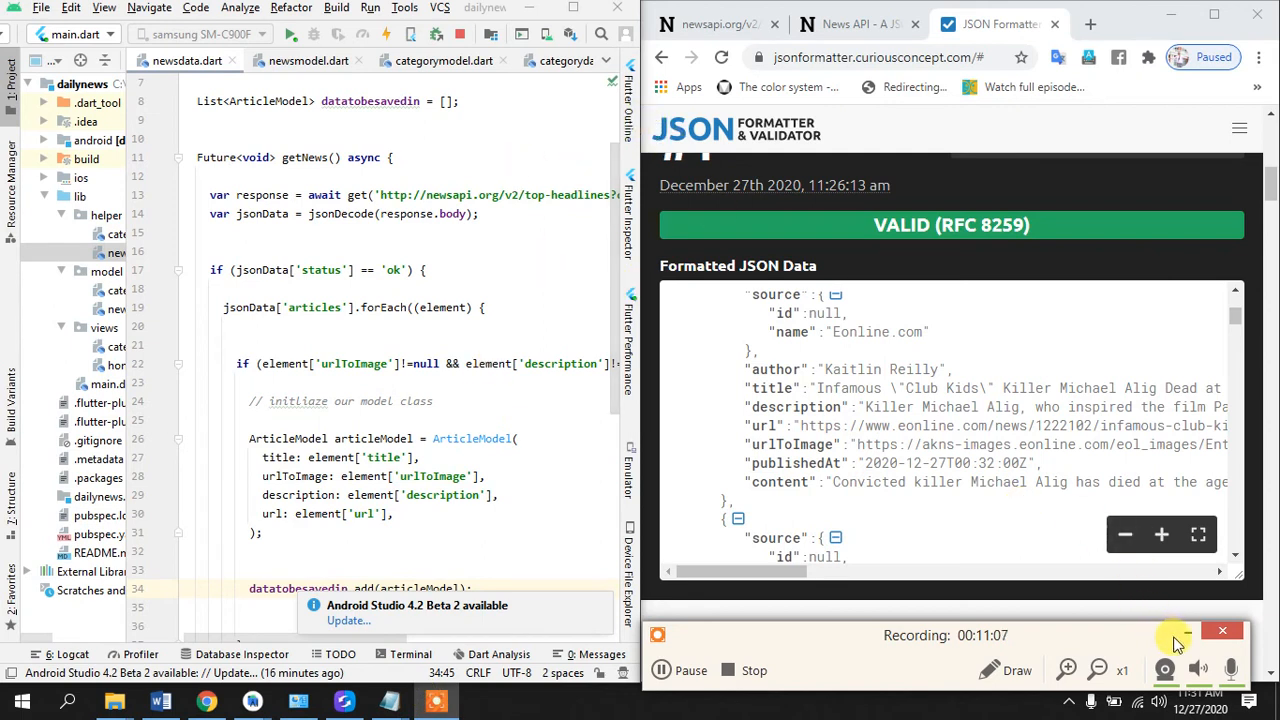
mouse_move(1188, 640)
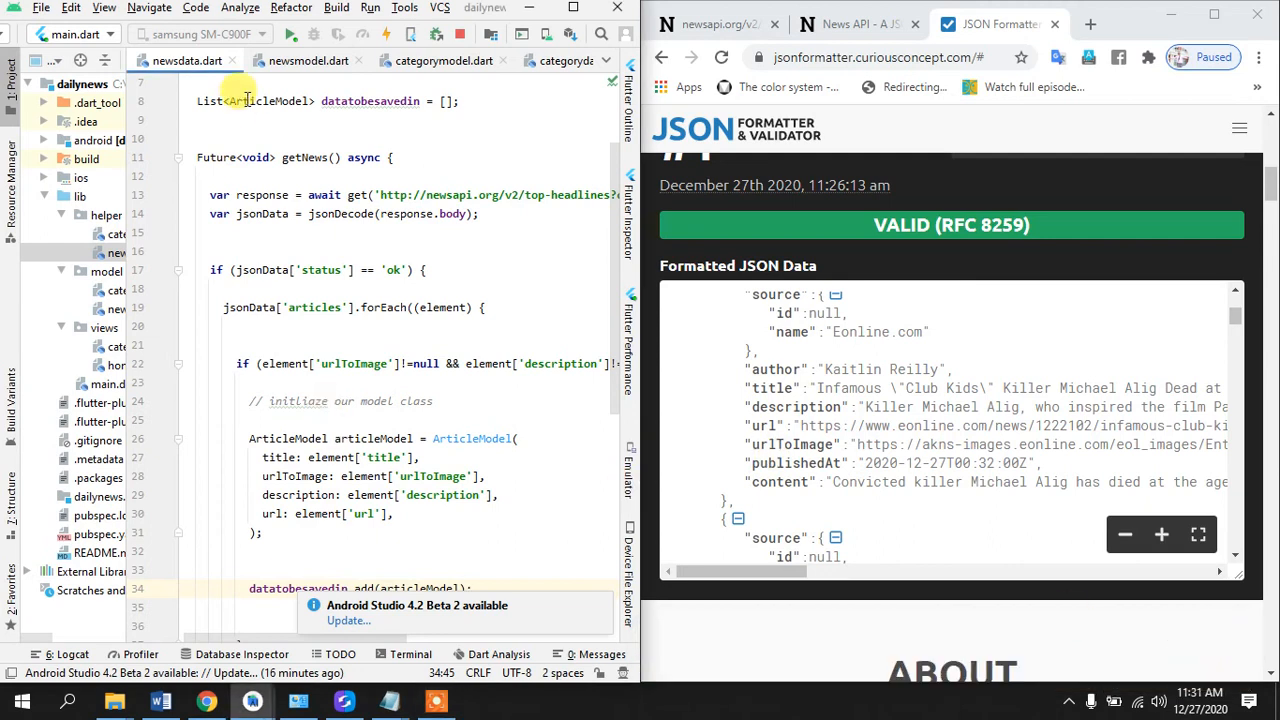
- Rename the pasted News copy to CategoryNews and give getNews a String category parameter
scroll(down, 3)
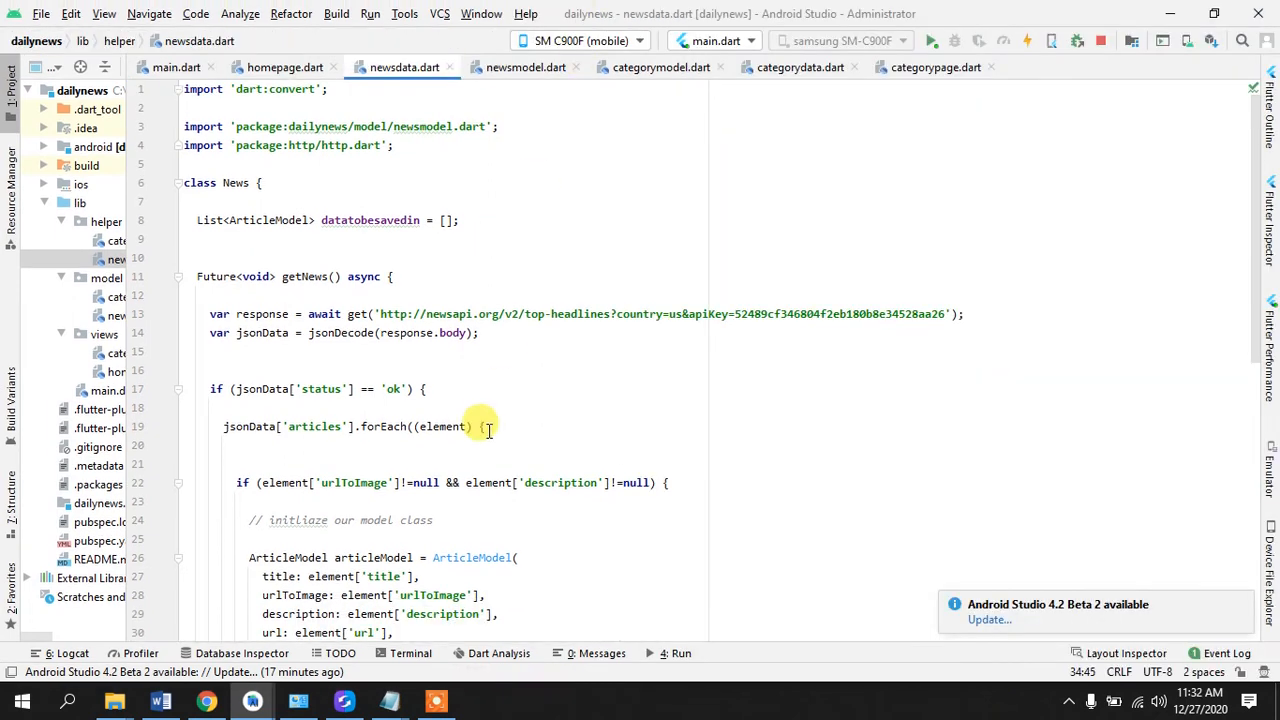
scroll(down, 3)
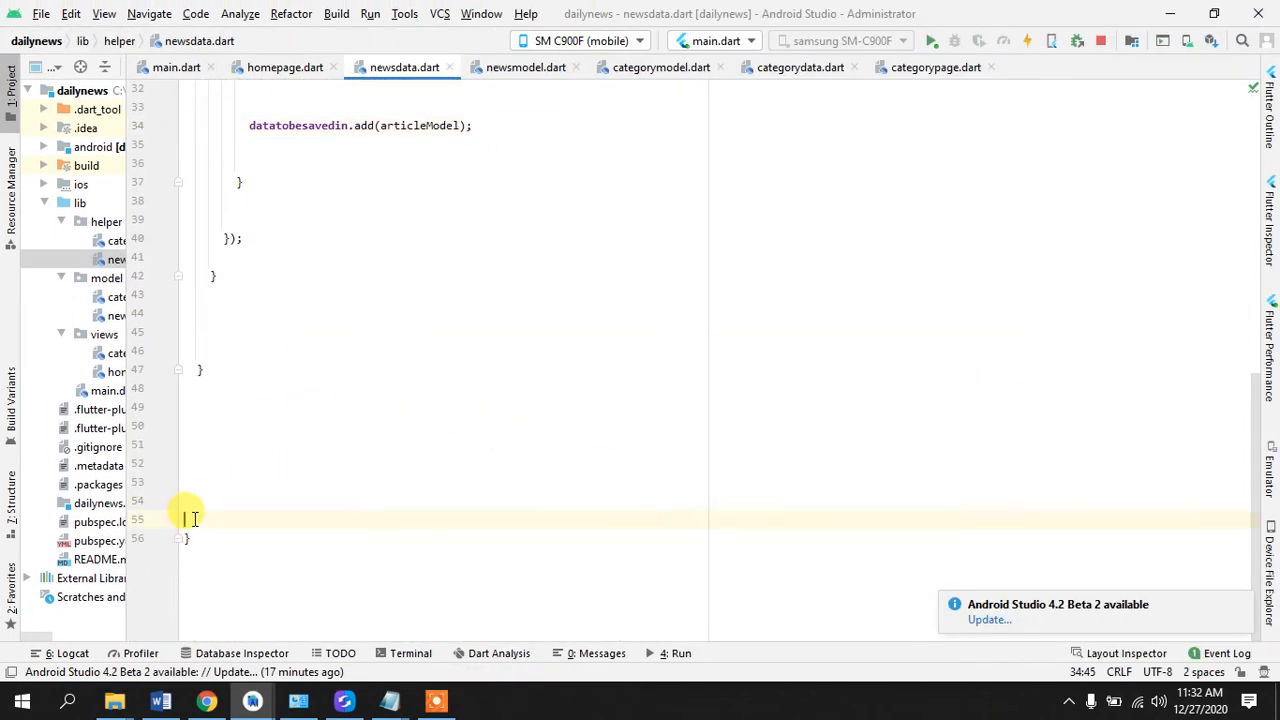
scroll(up, 3)
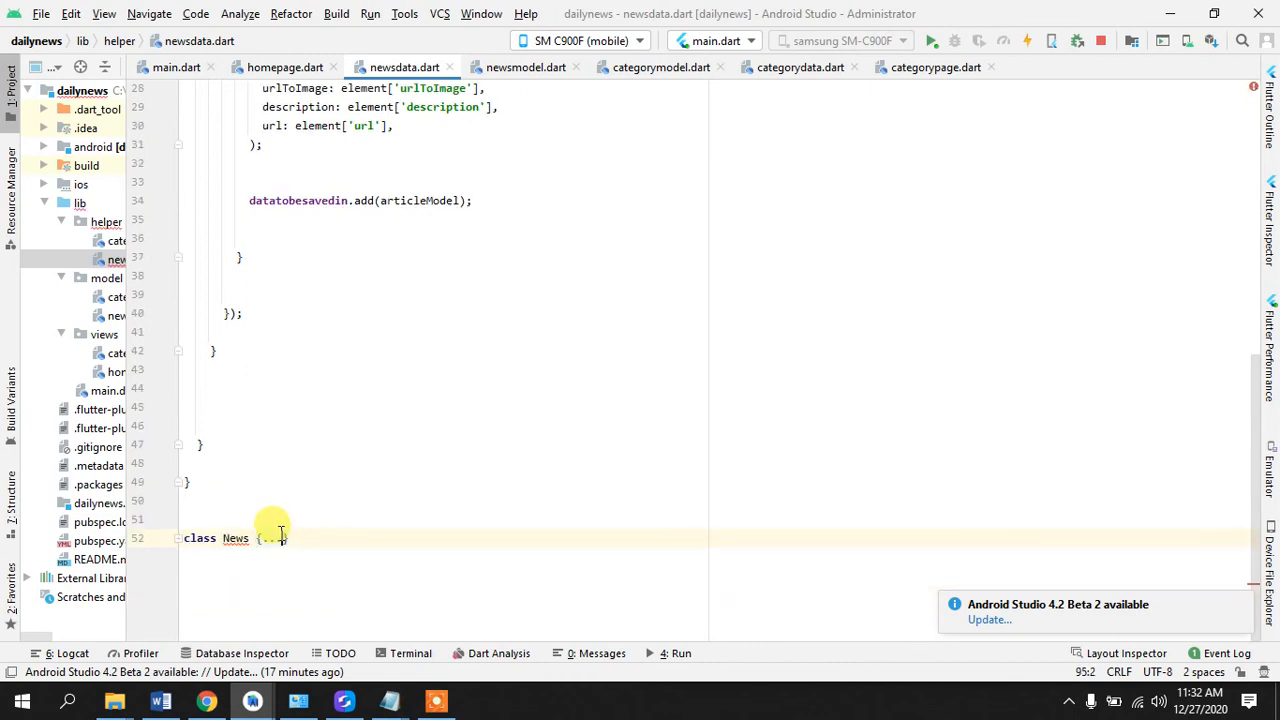
text(Category)
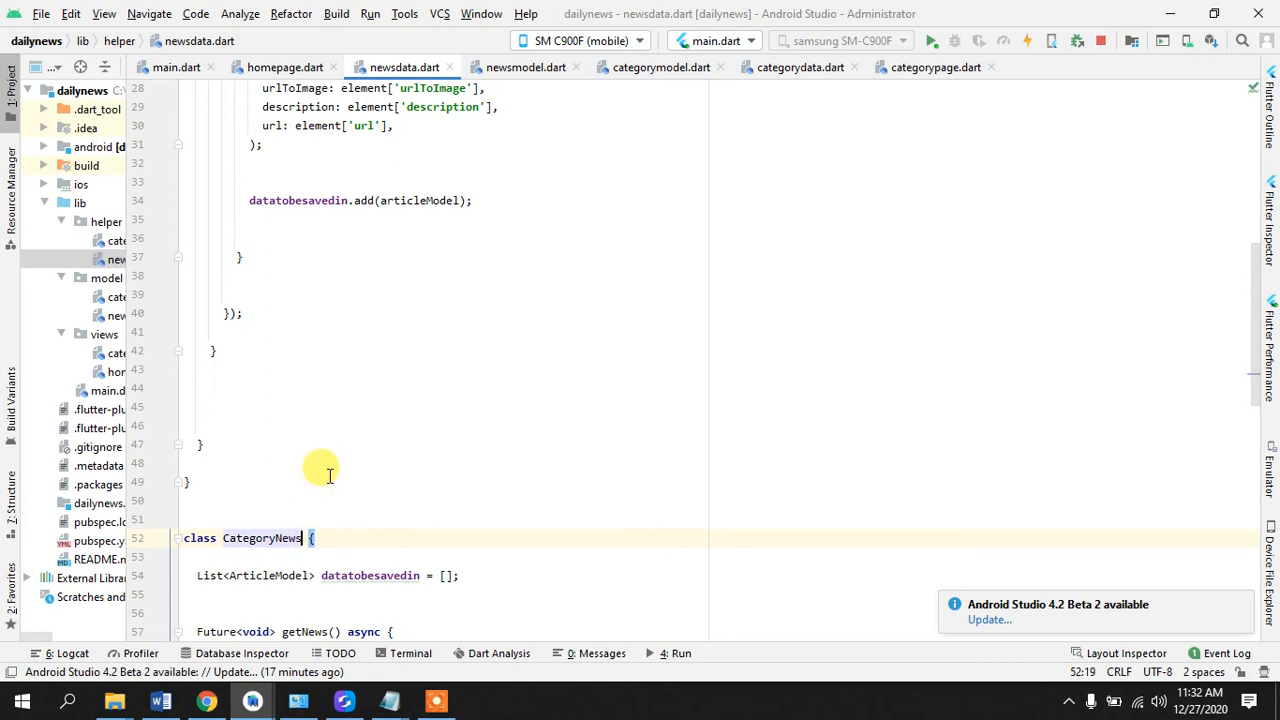
scroll(down, 3)
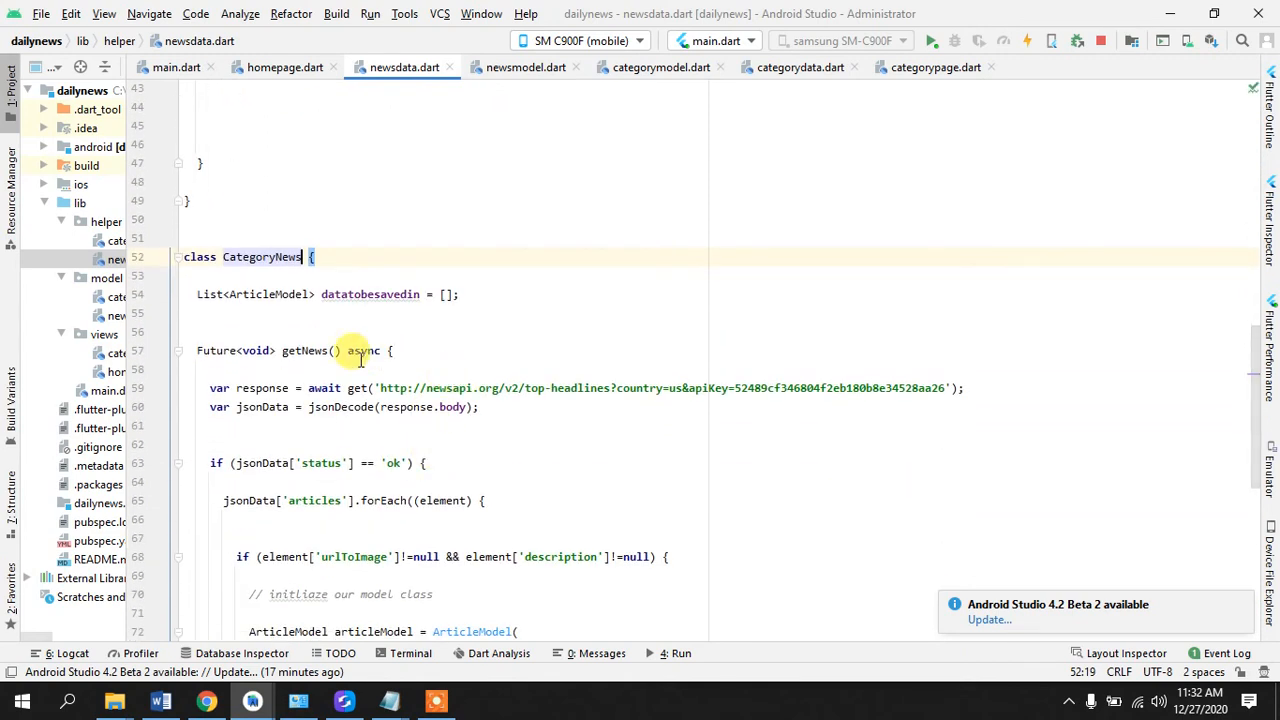
text(String category)
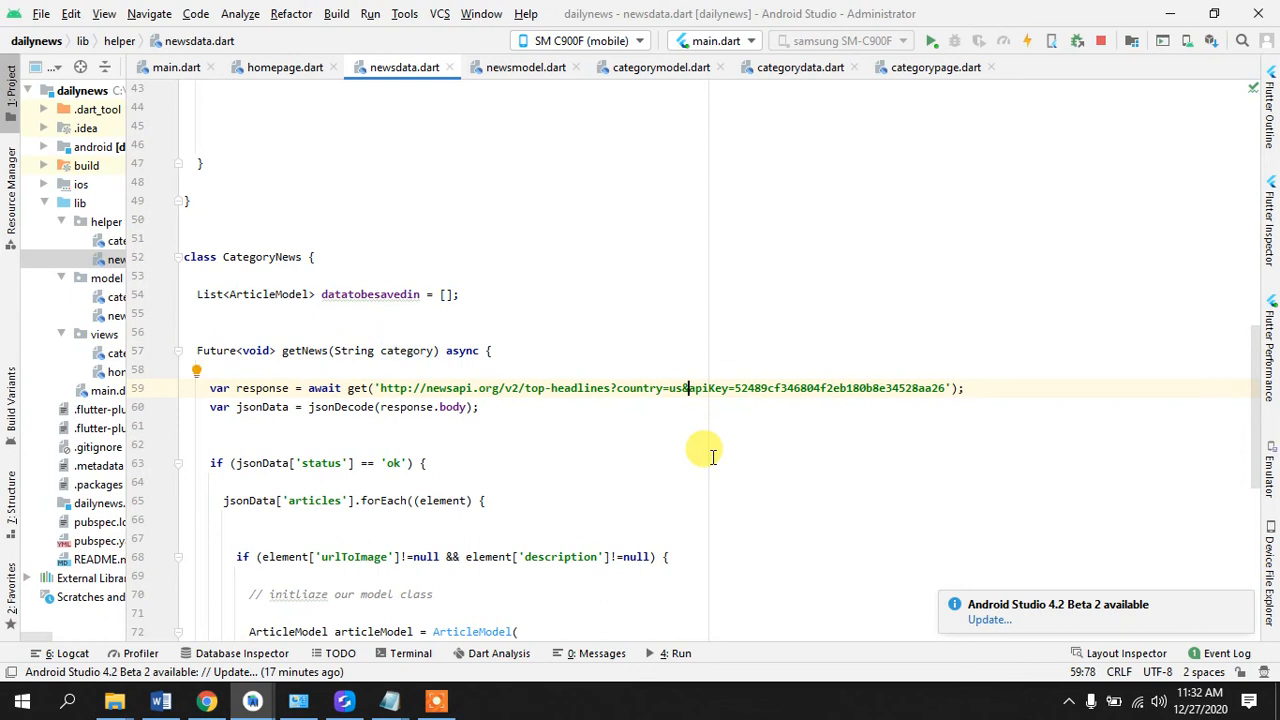
- Insert &category=$category into the top-headlines request URL
text(ca)
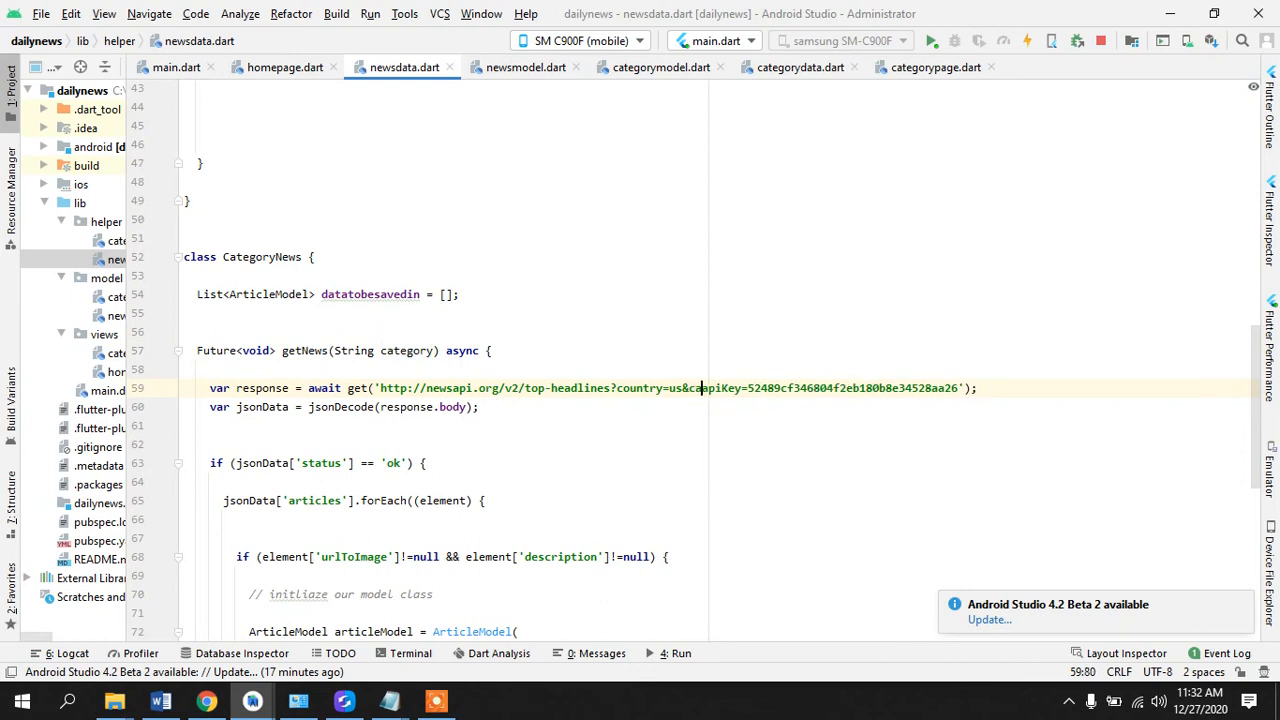
text(category)
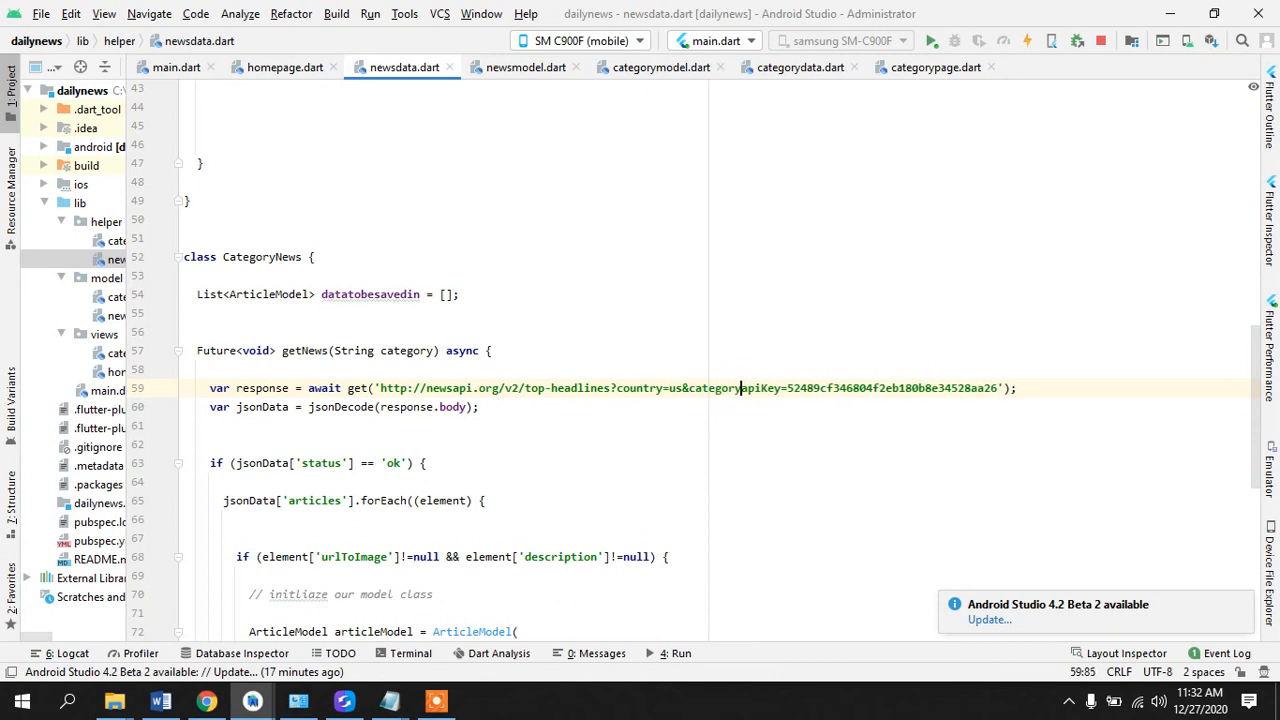
text($)
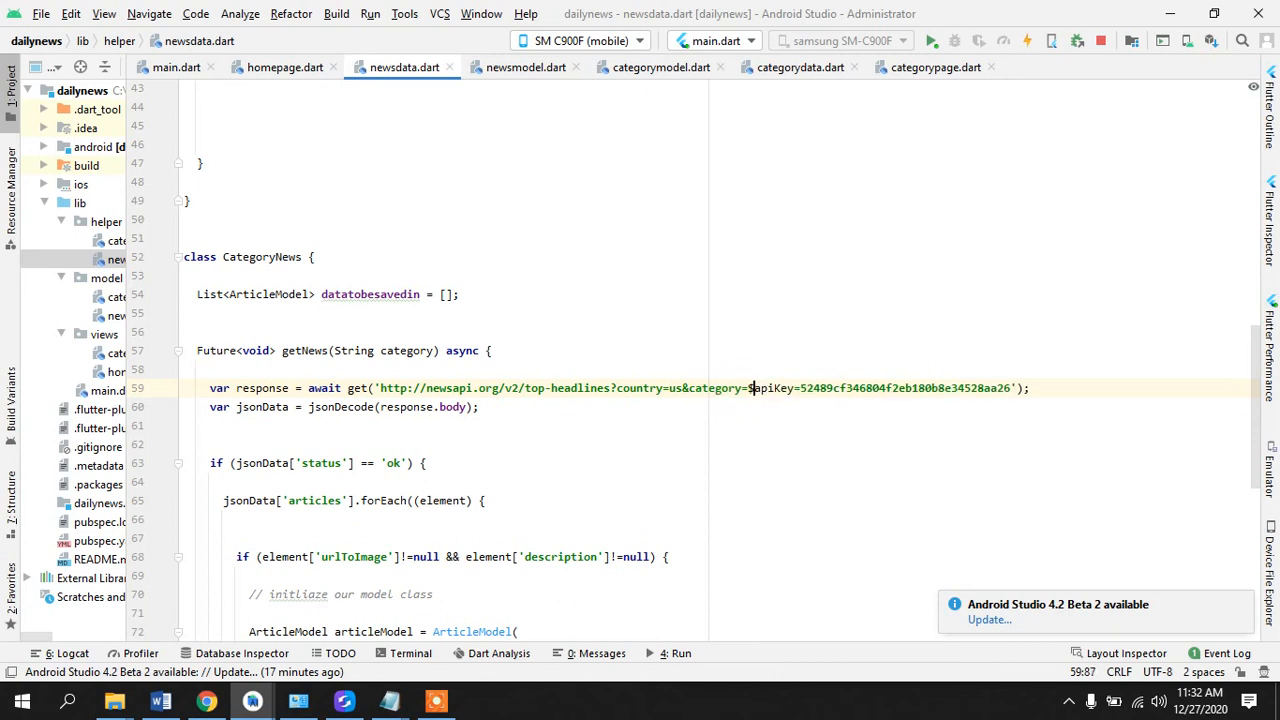
text(category&)
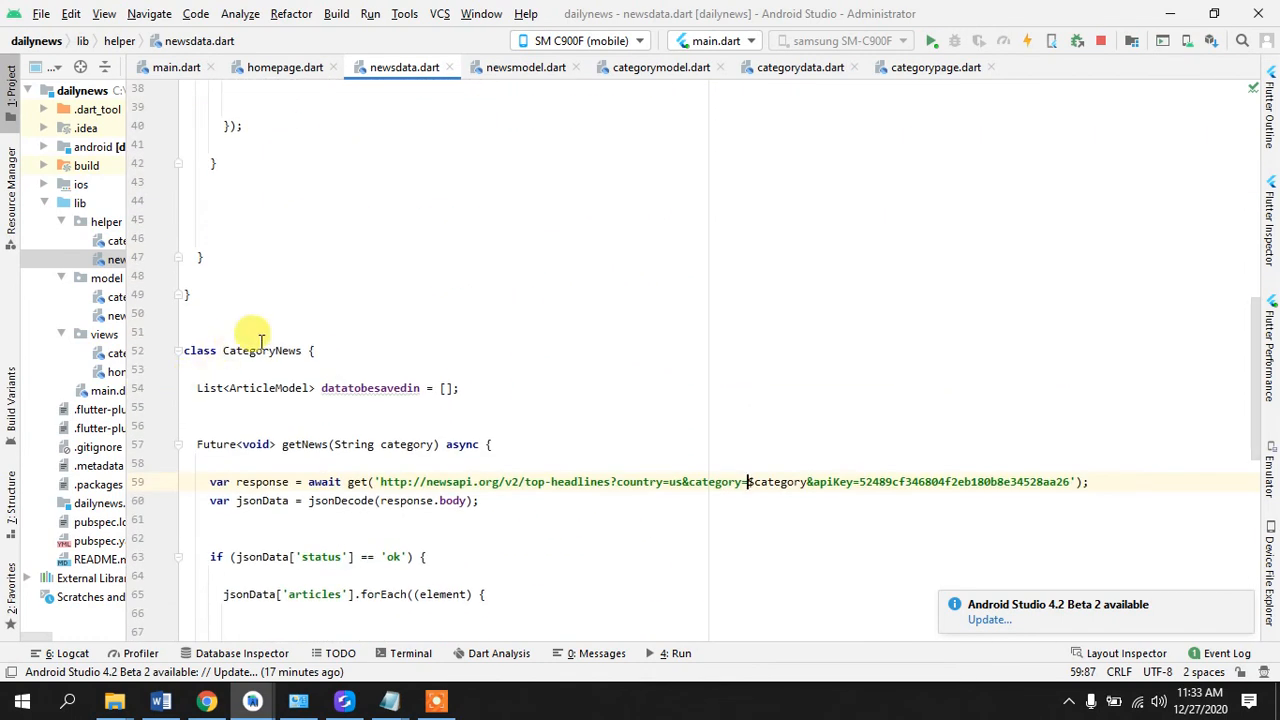
- Add the comment // fetching news by category above class CategoryNews
text(// r)
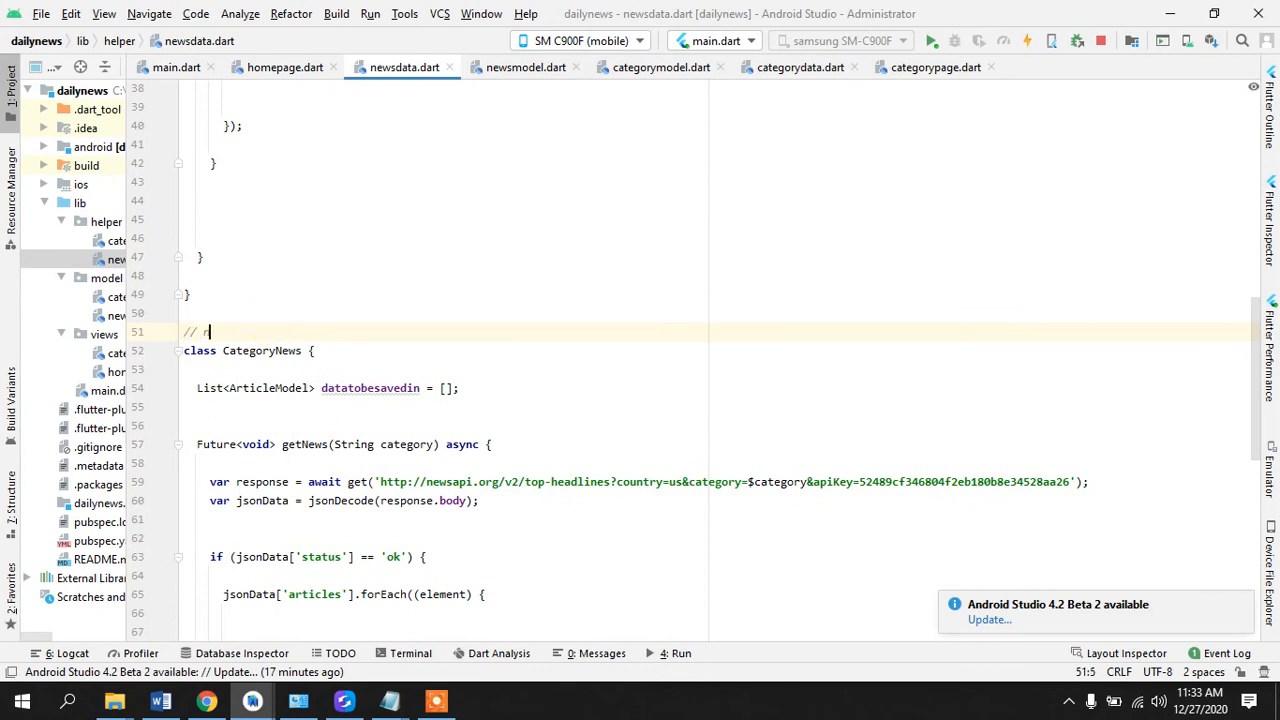
text(etching news by)
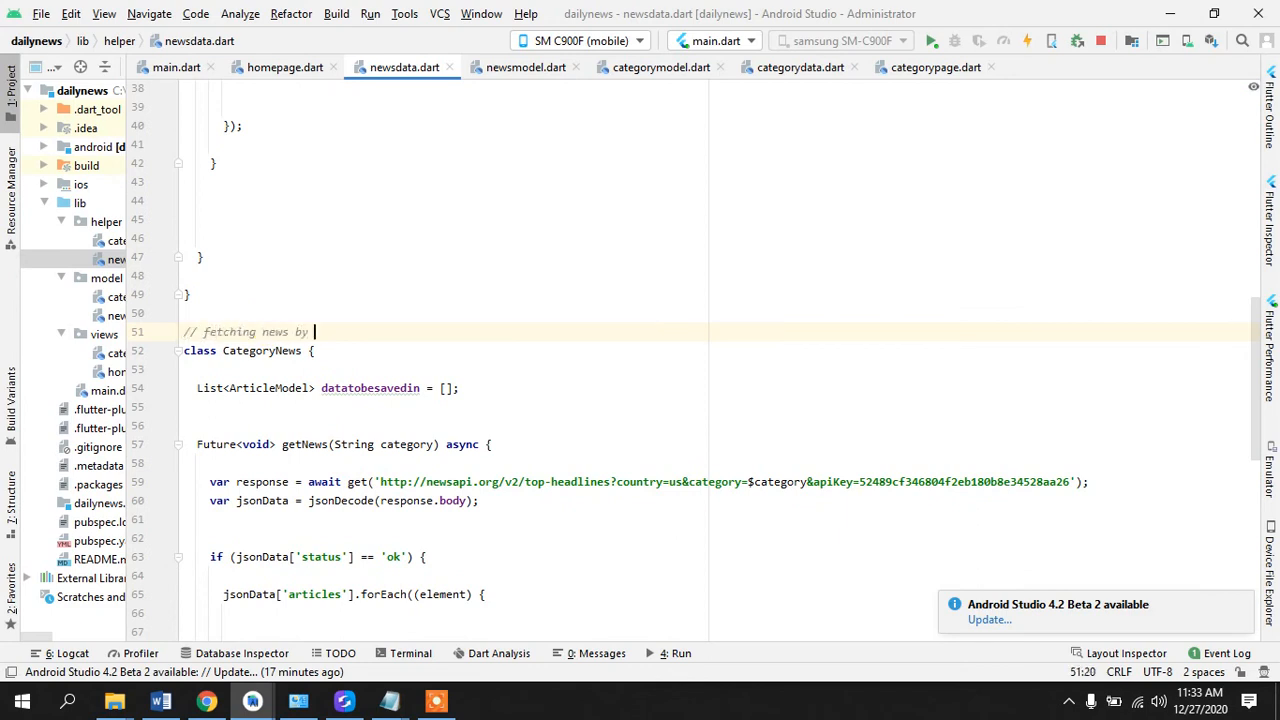
text(category)
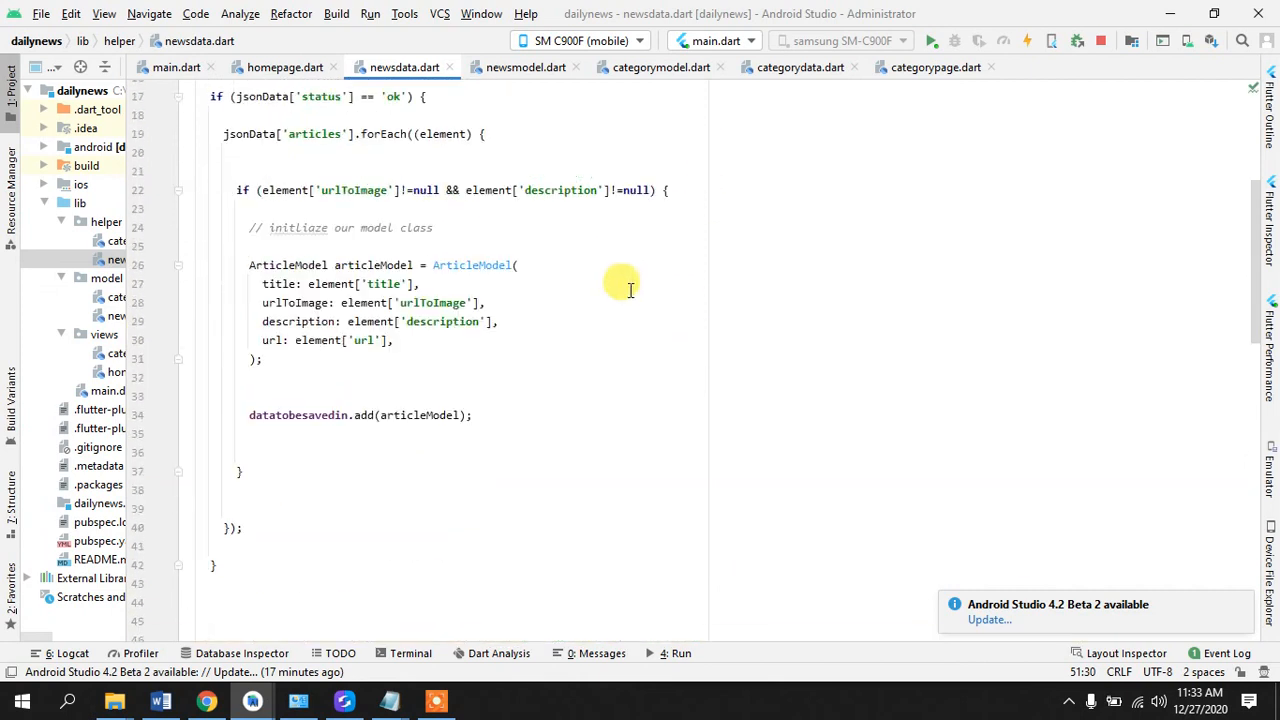
scroll(up, 3)
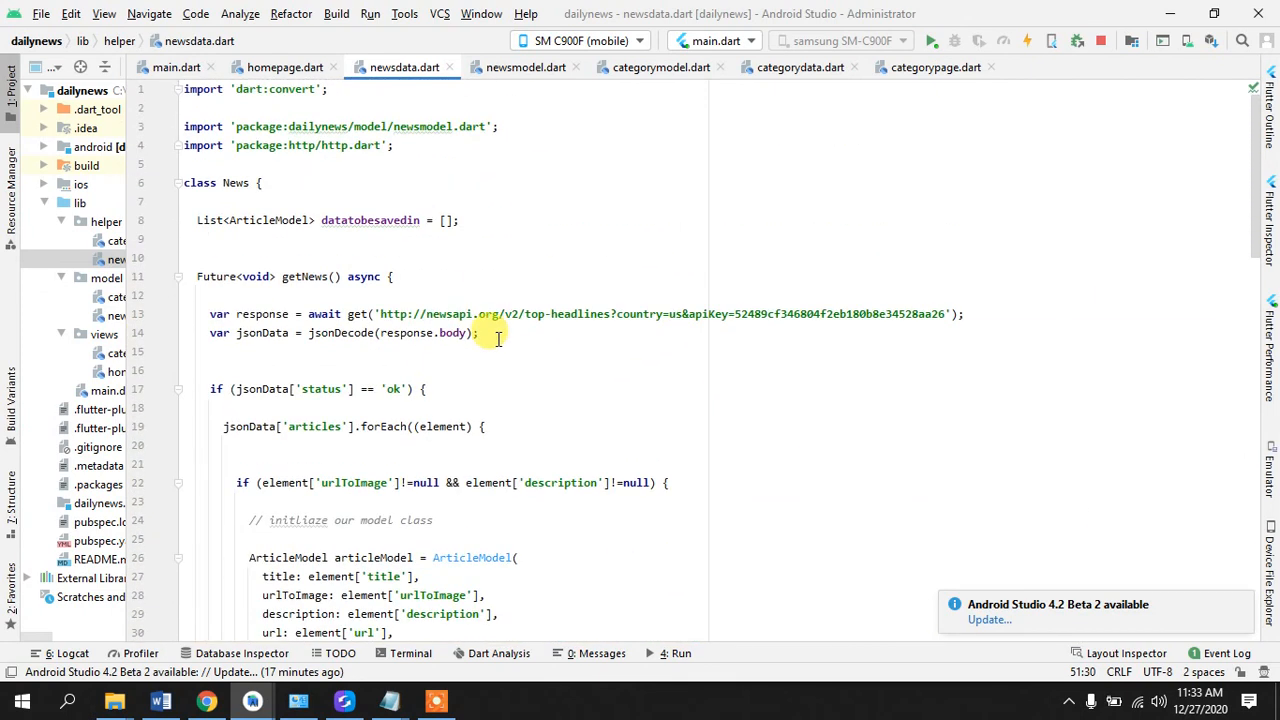
scroll(down, 3)
text(// save json data inside this)
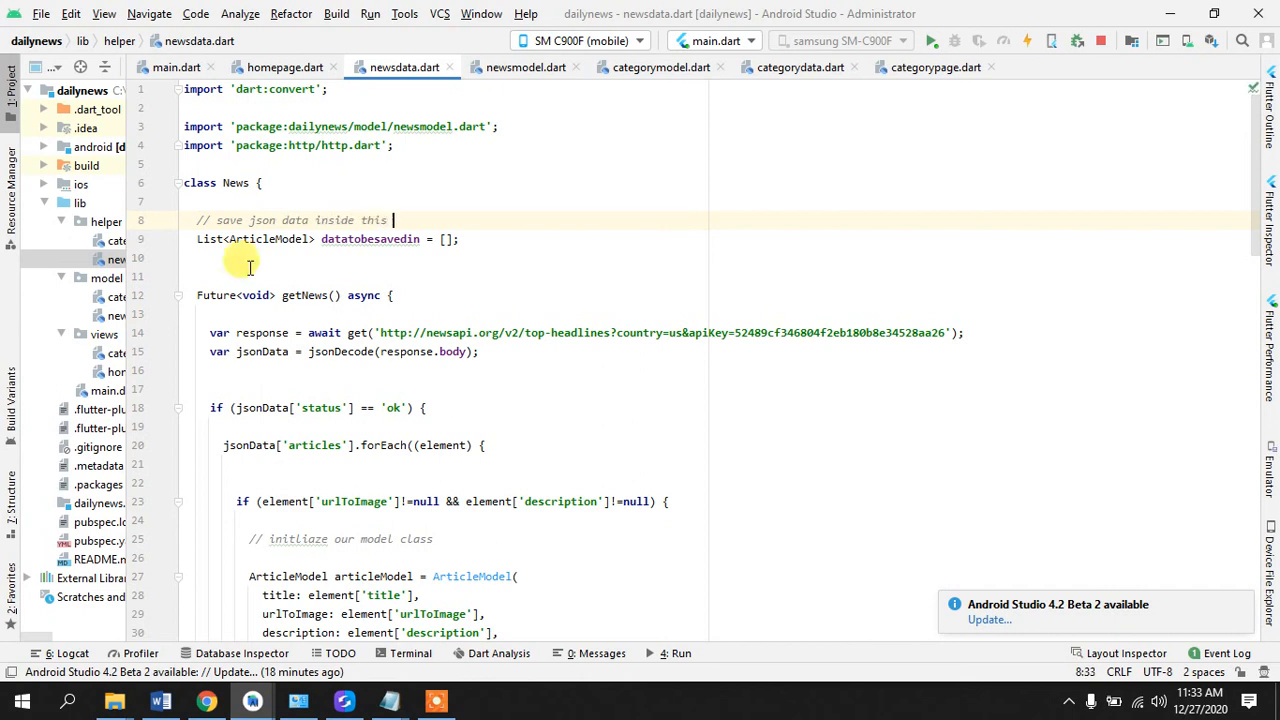
mouse_move(252, 258)
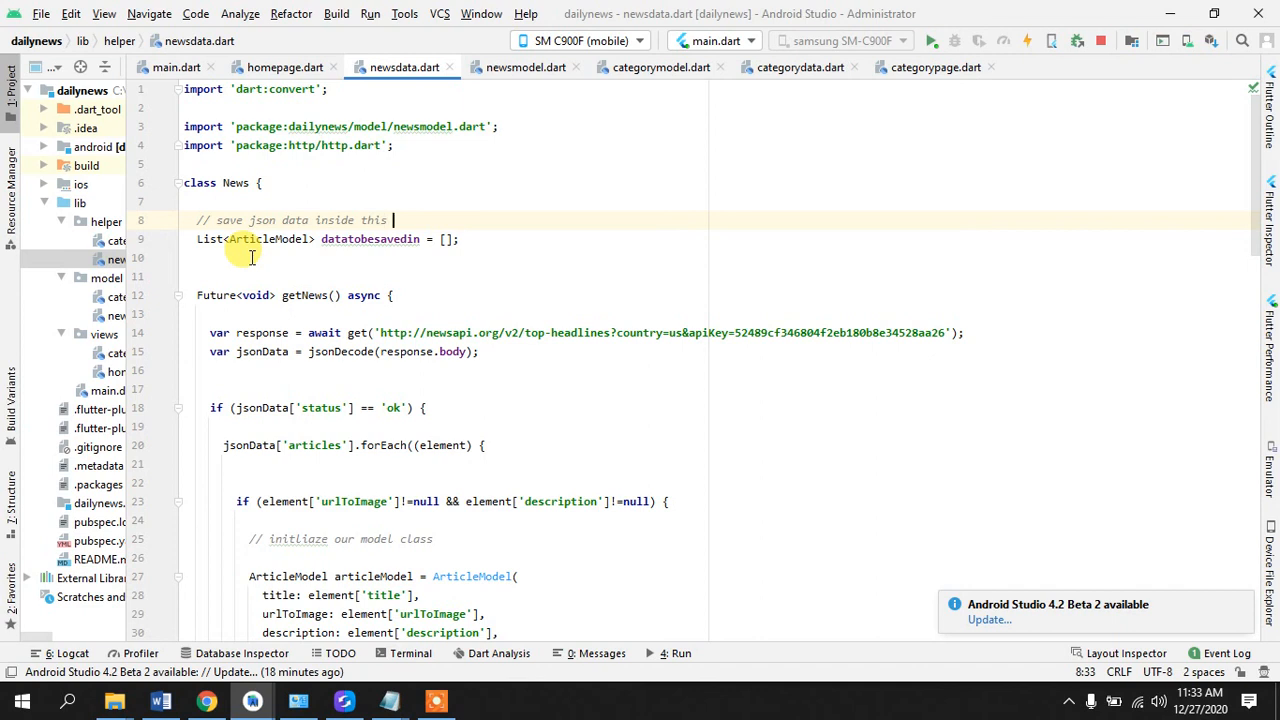
- Review getNews by highlighting its async keyword, the response status check and the ArticleModel call
double_click(370, 240)
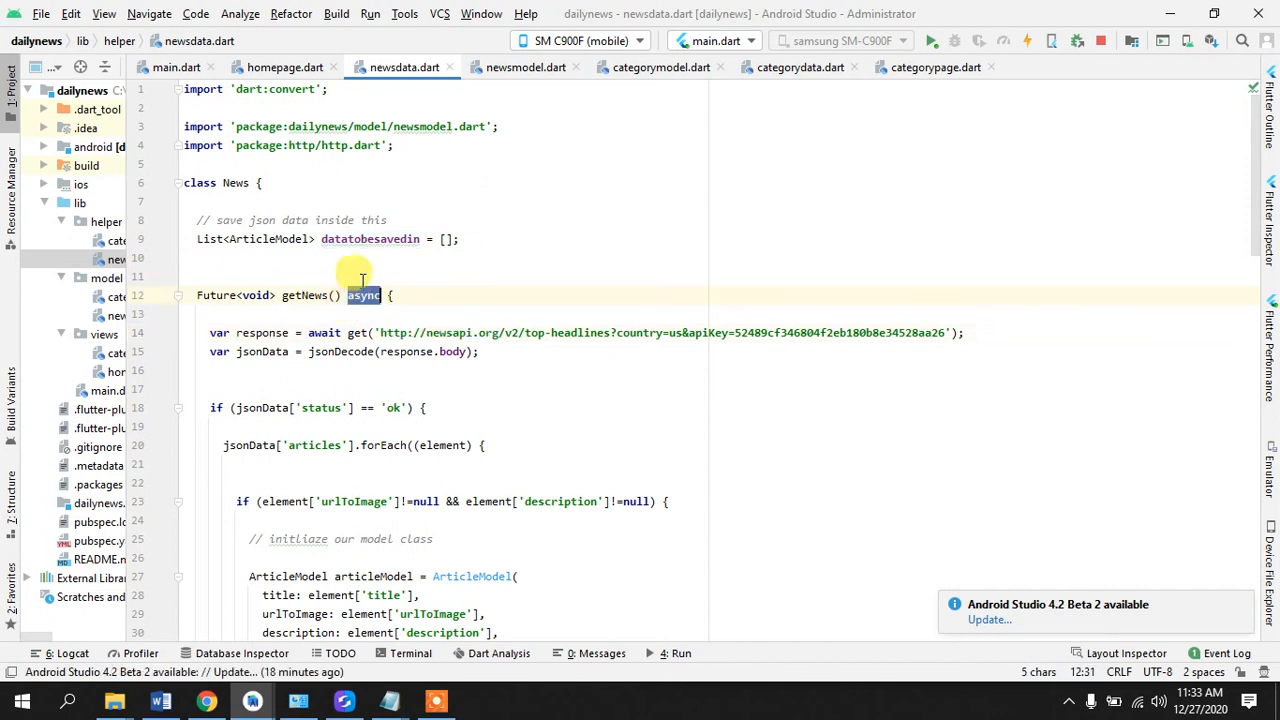
double_click(370, 240)
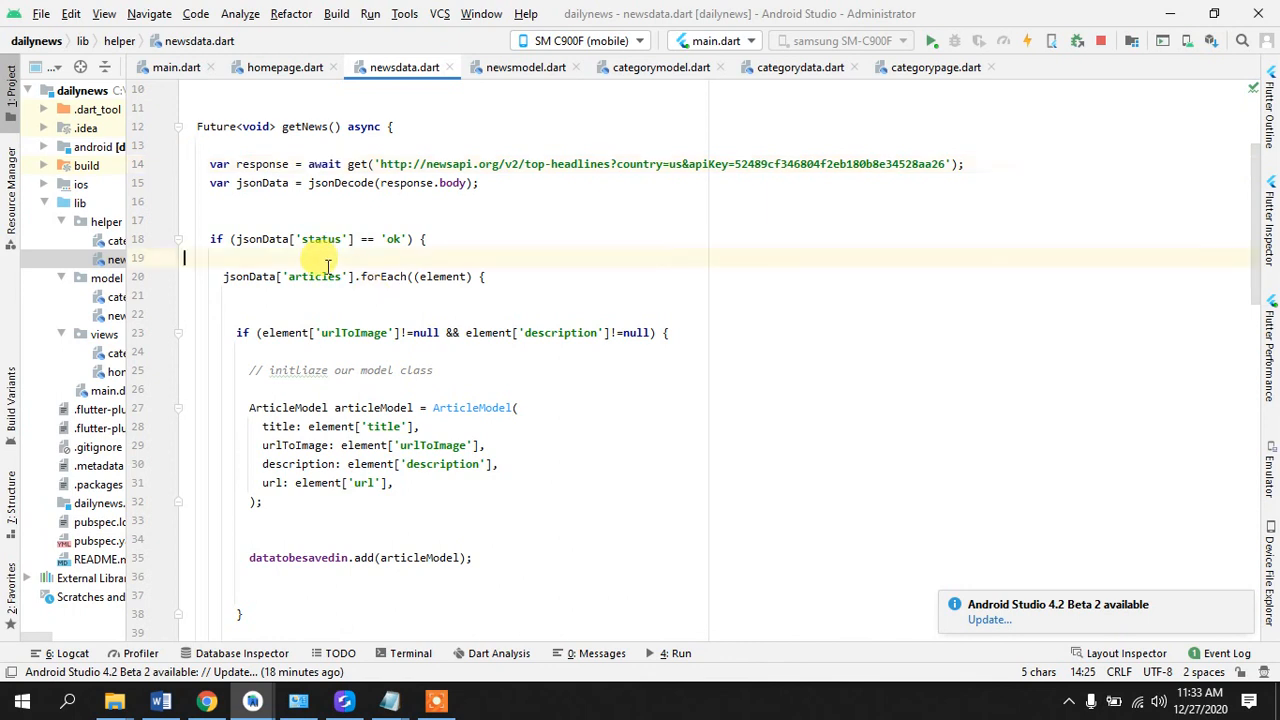
double_click(316, 276)
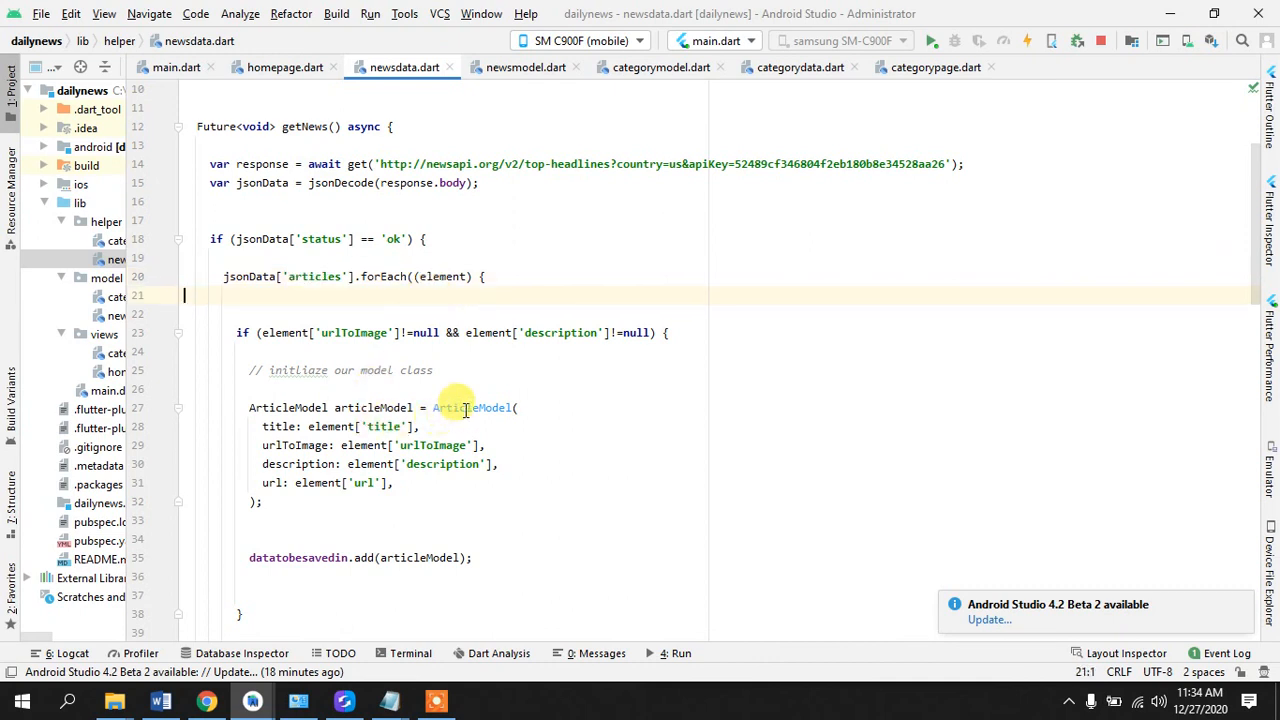
double_click(370, 408)
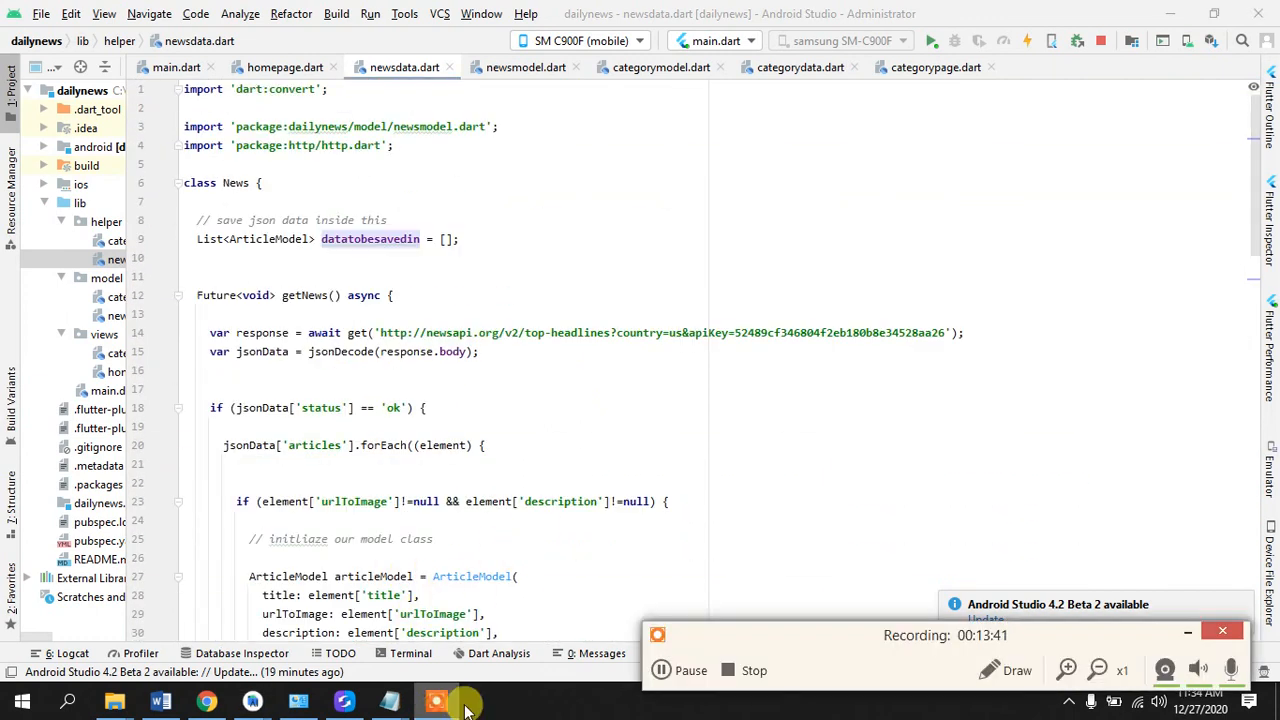
mouse_move(832, 588)
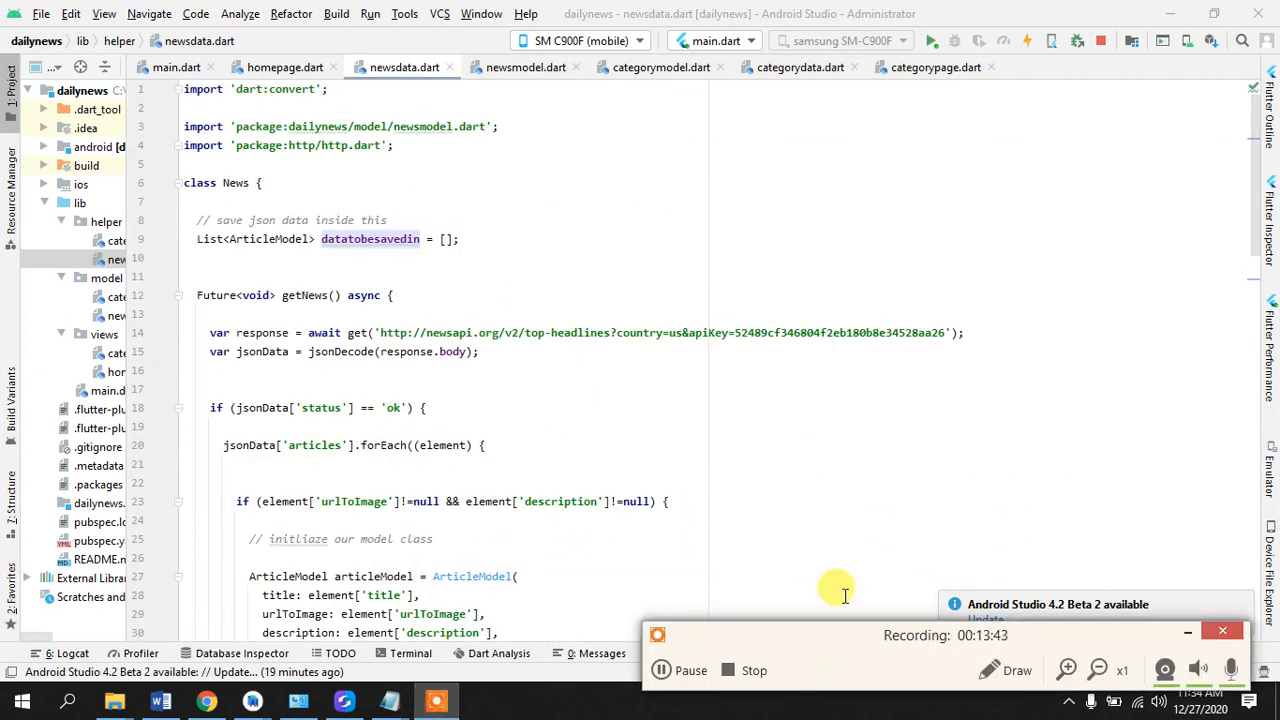
mouse_move(820, 568)
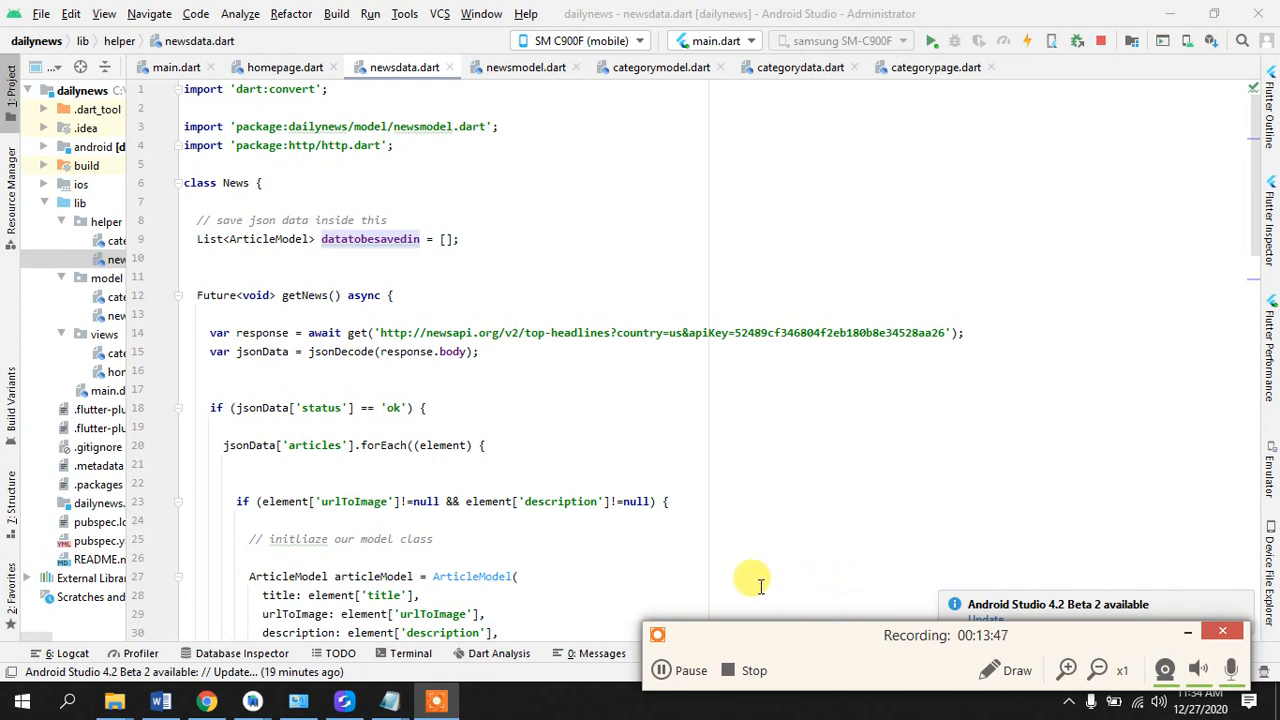
mouse_move(740, 592)
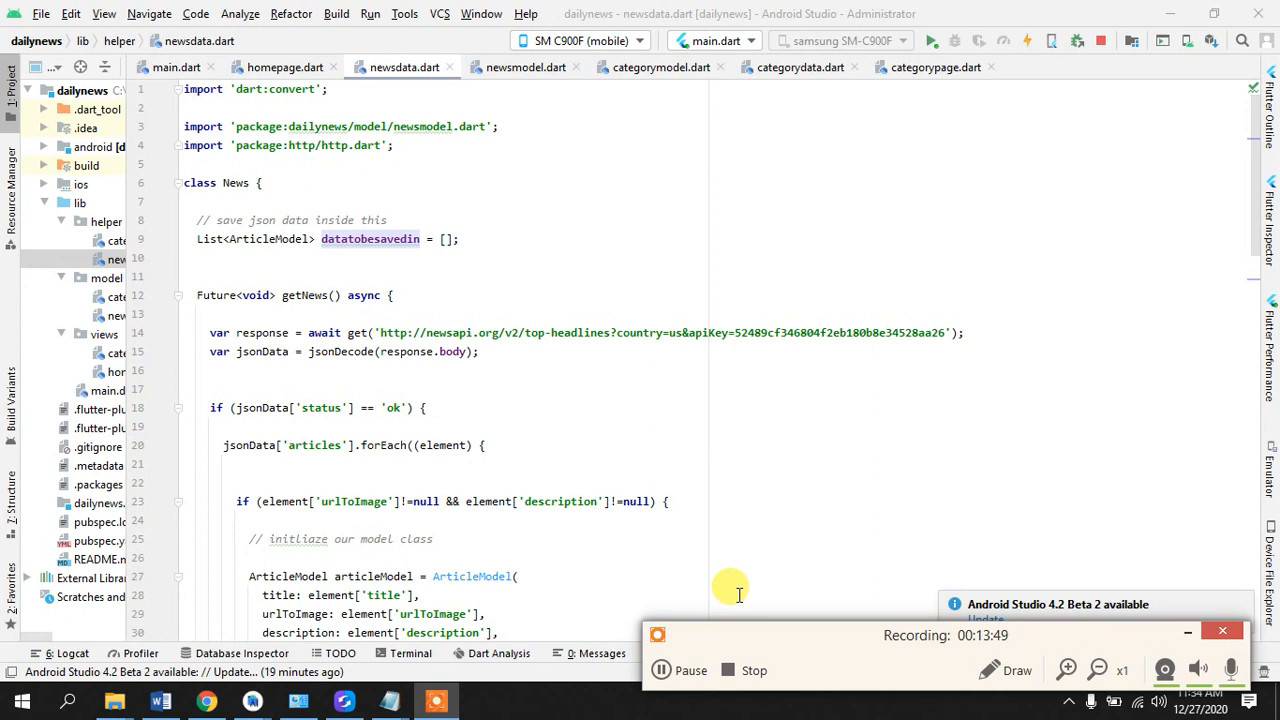